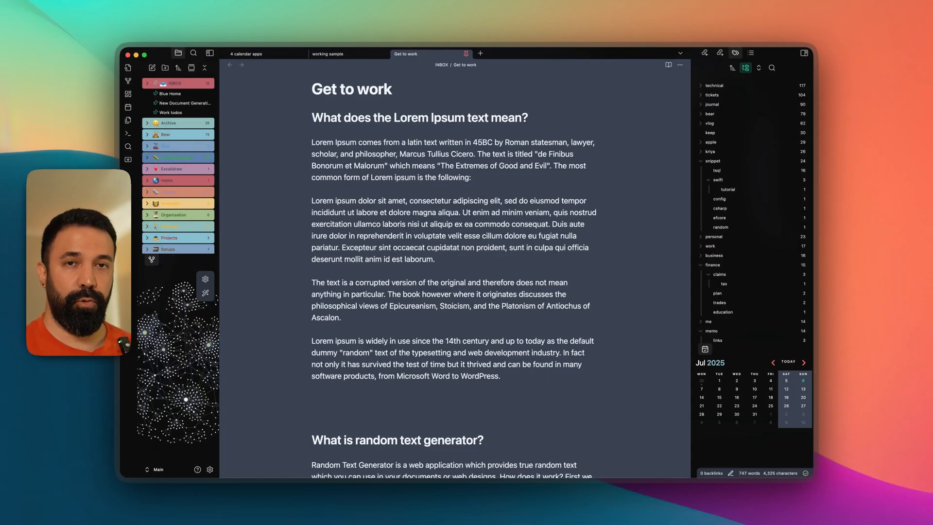
{"action": "mouse_move", "coordinate": [242, 165]}
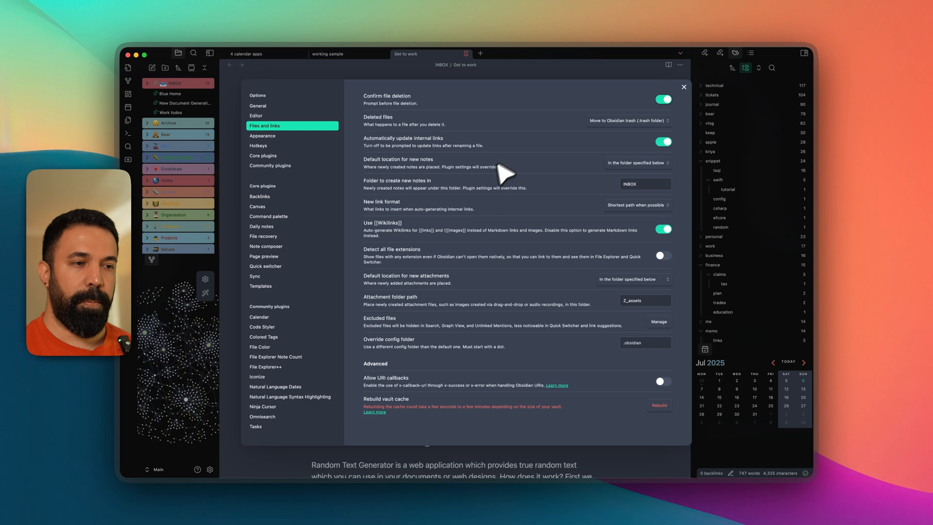
{"action": "mouse_move", "coordinate": [366, 128]}
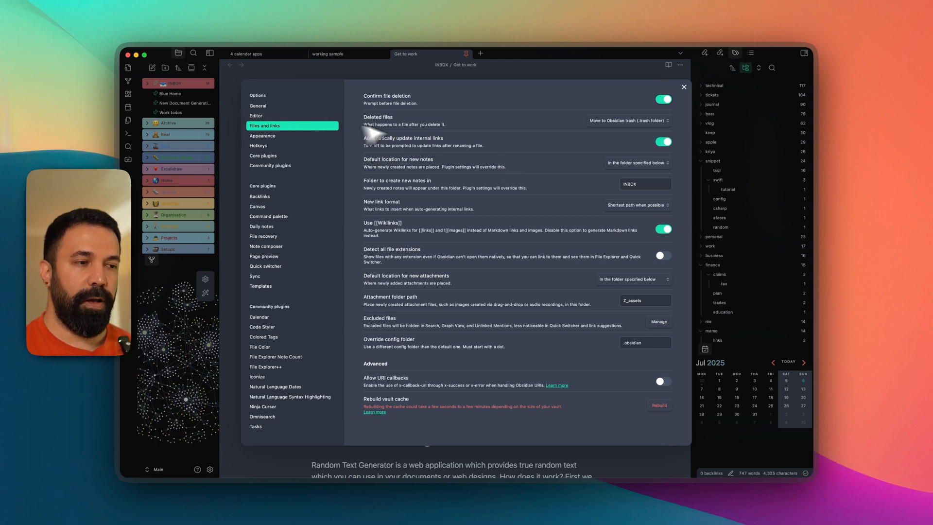
{"action": "mouse_move", "coordinate": [446, 211]}
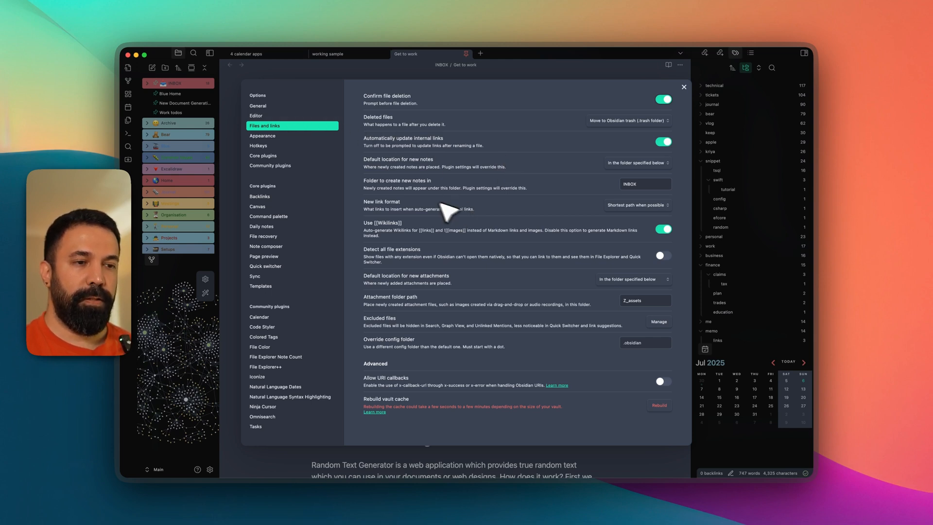
{"action": "mouse_move", "coordinate": [432, 166]}
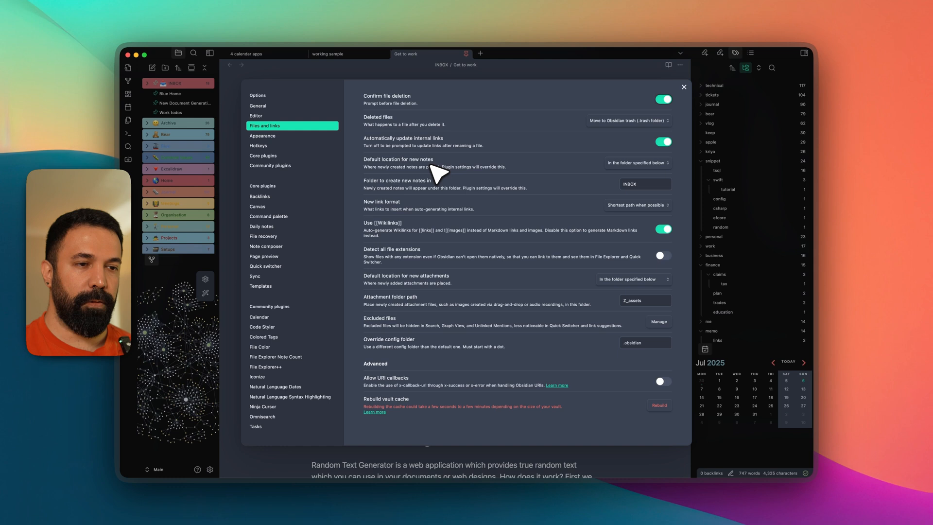
{"action": "mouse_move", "coordinate": [648, 168]}
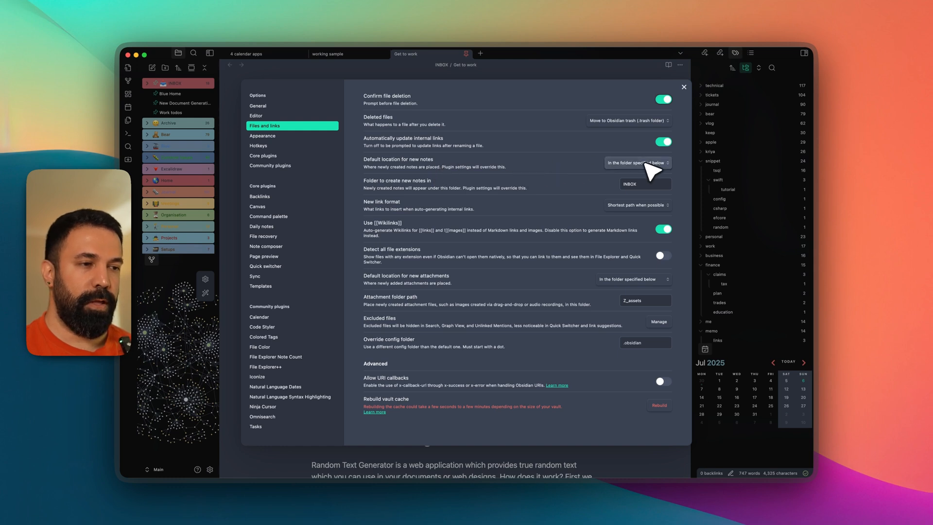
Set the default location for new notes to a specified folder
{"action": "left_click", "coordinate": [635, 162]}
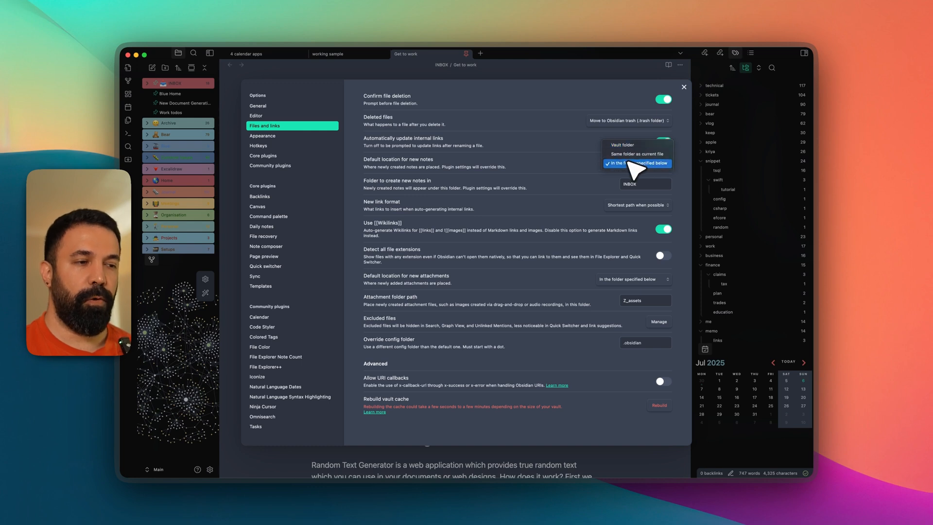
{"action": "left_click", "coordinate": [637, 163]}
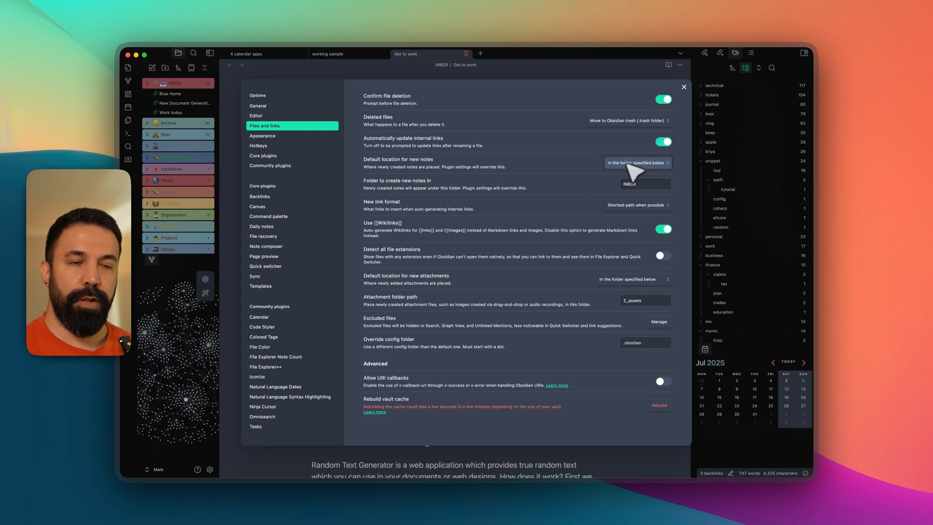
{"action": "left_click", "coordinate": [635, 163]}
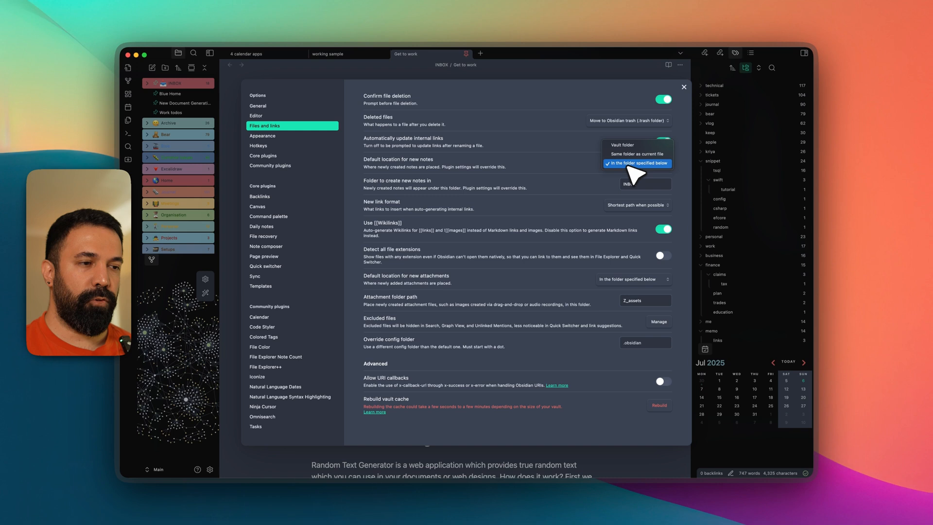
{"action": "left_click", "coordinate": [637, 163]}
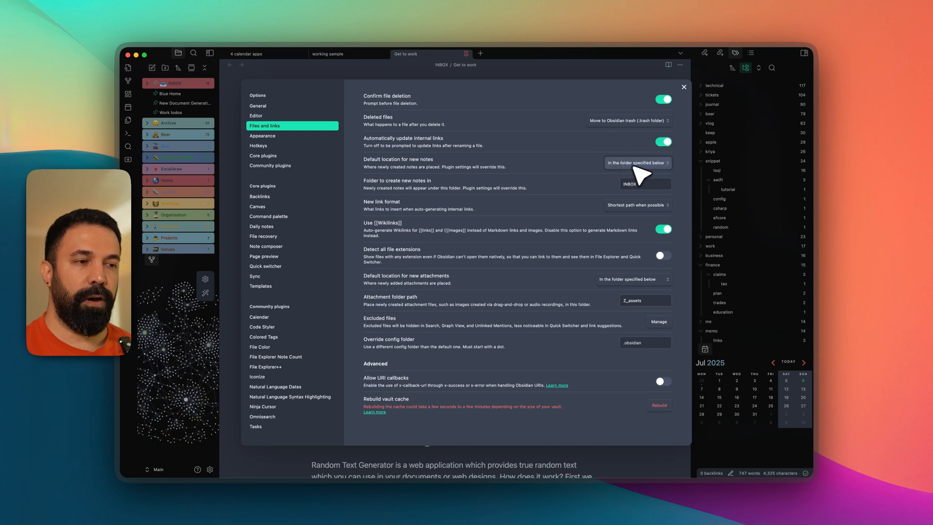
Choose INBOX as the new-notes folder and close the settings
{"action": "left_click", "coordinate": [644, 184]}
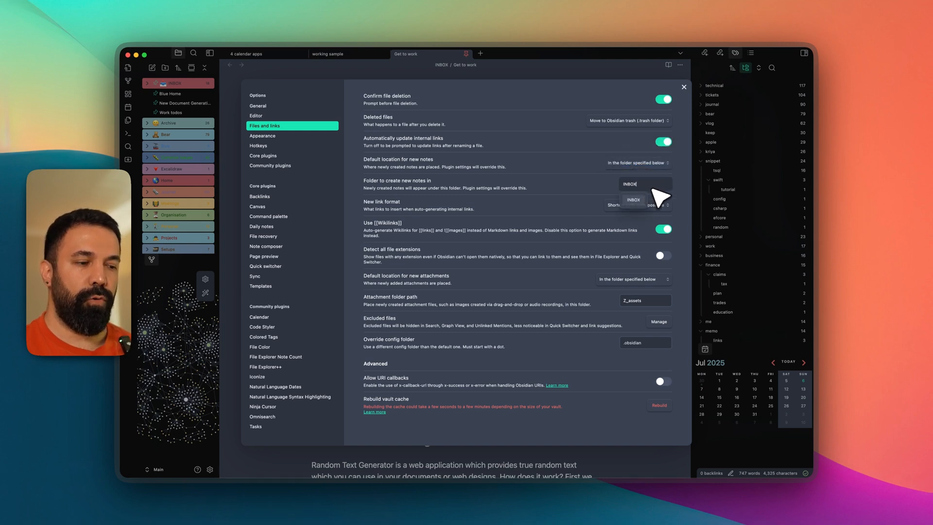
{"action": "left_click", "coordinate": [644, 184]}
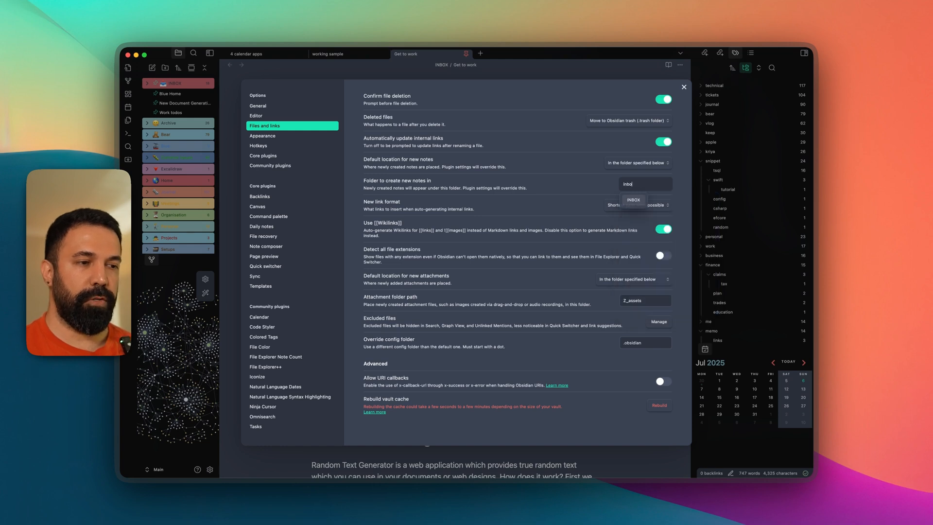
{"action": "left_click", "coordinate": [632, 200]}
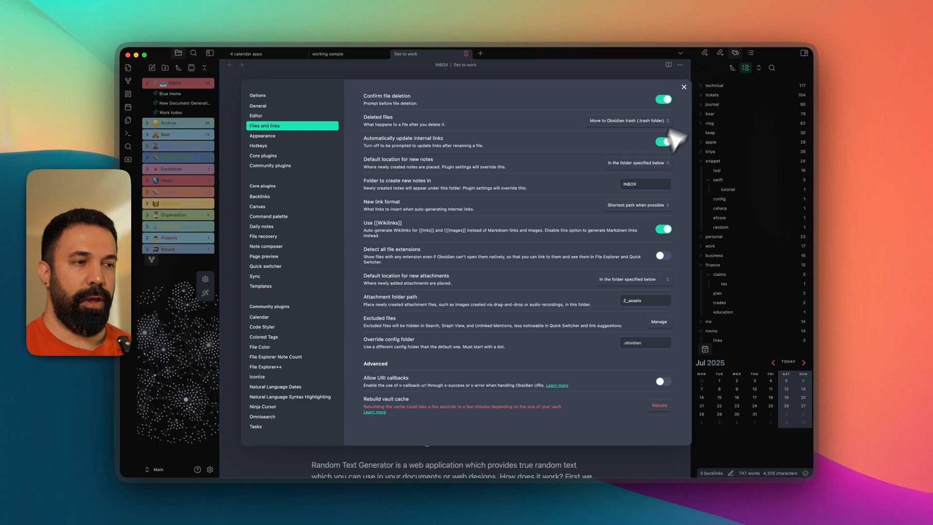
{"action": "left_click", "coordinate": [682, 86]}
{"action": "type", "text": "new file"}
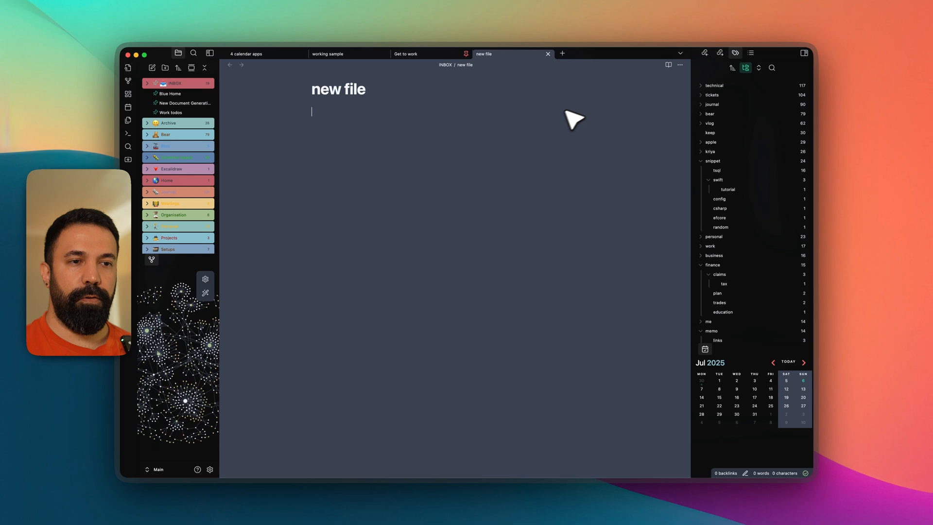
Create a new note named 'new file' inside the INBOX folder
{"action": "left_click", "coordinate": [167, 82]}
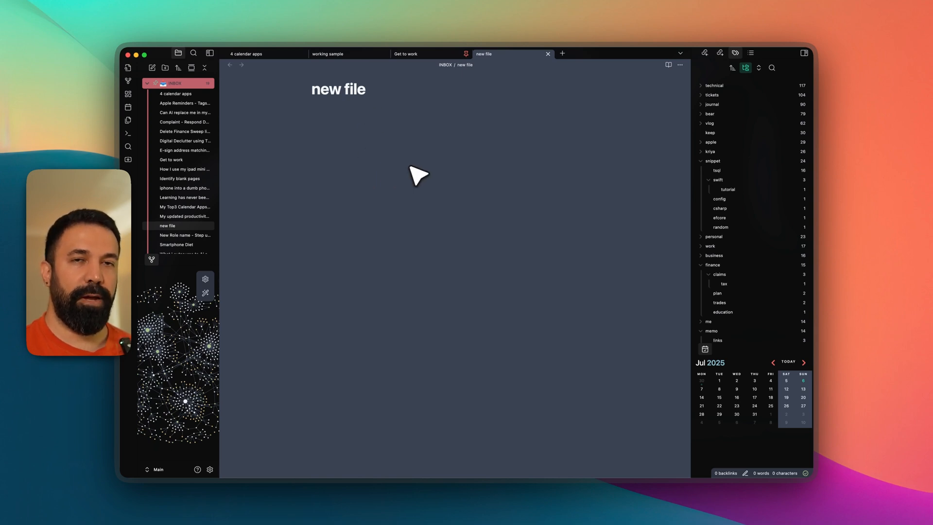
{"action": "mouse_move", "coordinate": [383, 235]}
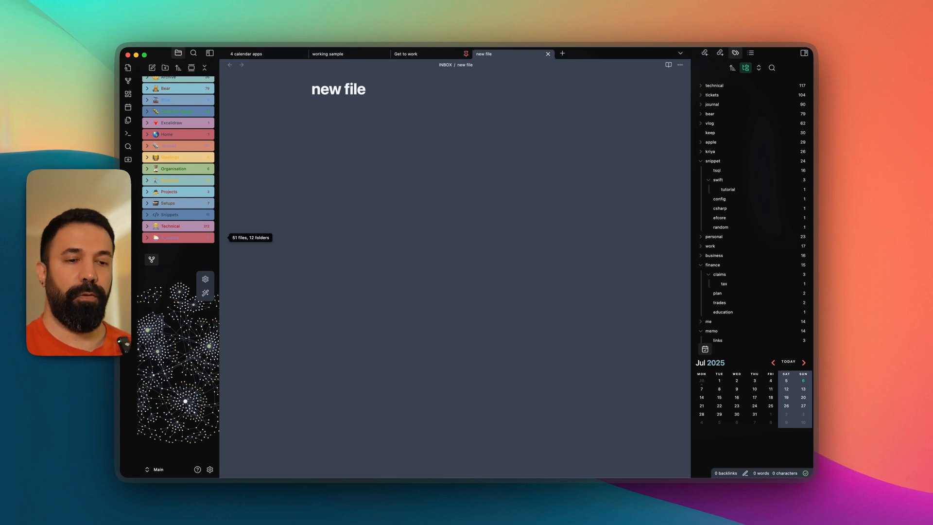
{"action": "mouse_move", "coordinate": [202, 253]}
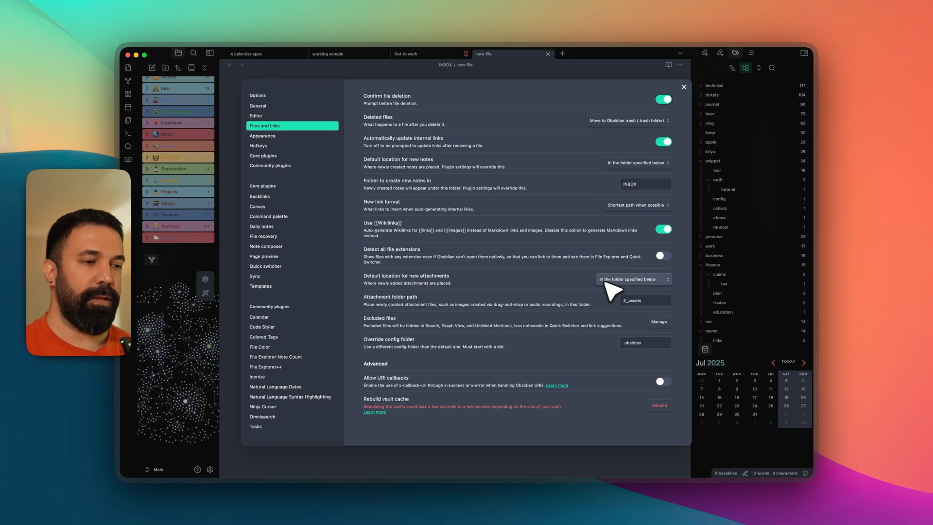
Switch attachment location to Vault folder, then back to the specified 2_assets folder
{"action": "left_click", "coordinate": [632, 279]}
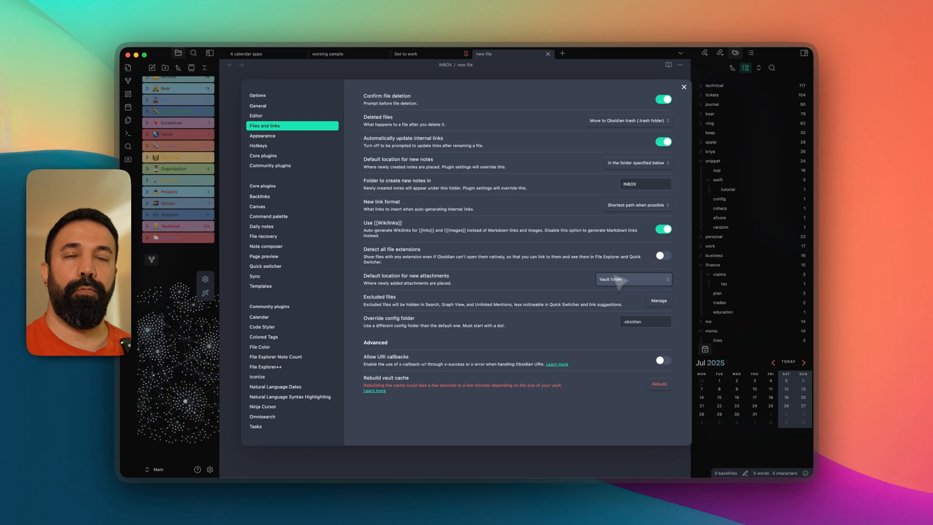
{"action": "left_click", "coordinate": [632, 279]}
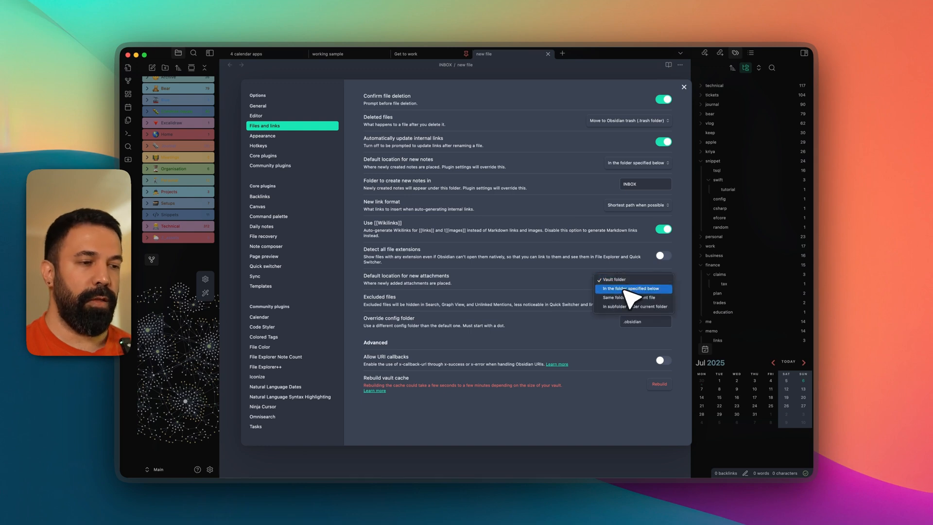
{"action": "left_click", "coordinate": [633, 289]}
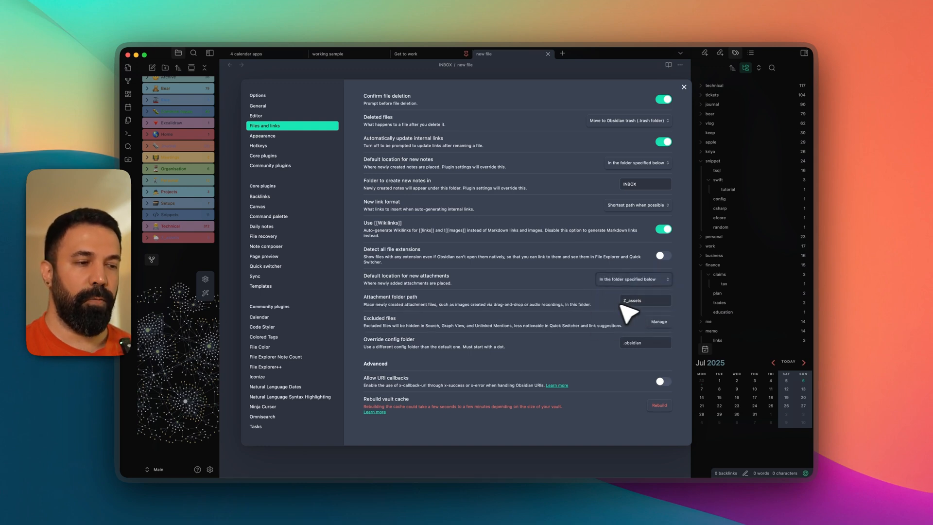
{"action": "left_click", "coordinate": [644, 300]}
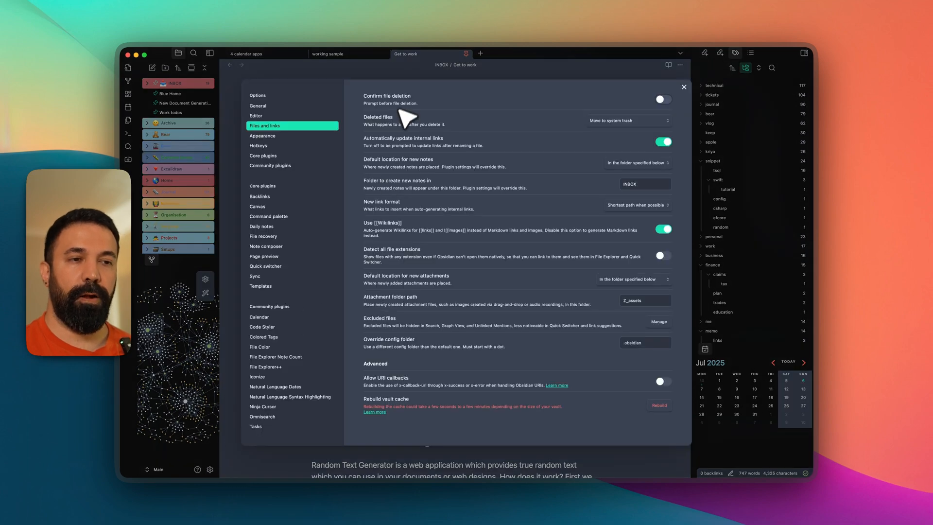
{"action": "mouse_move", "coordinate": [401, 111]}
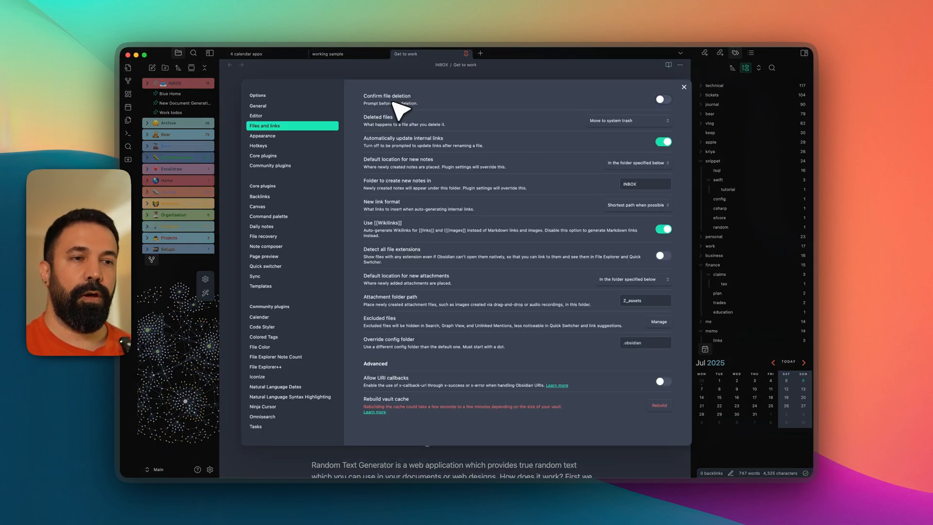
Require deletion confirmation, send deleted files to the Obsidian .trash folder, and close settings
{"action": "left_click", "coordinate": [661, 99]}
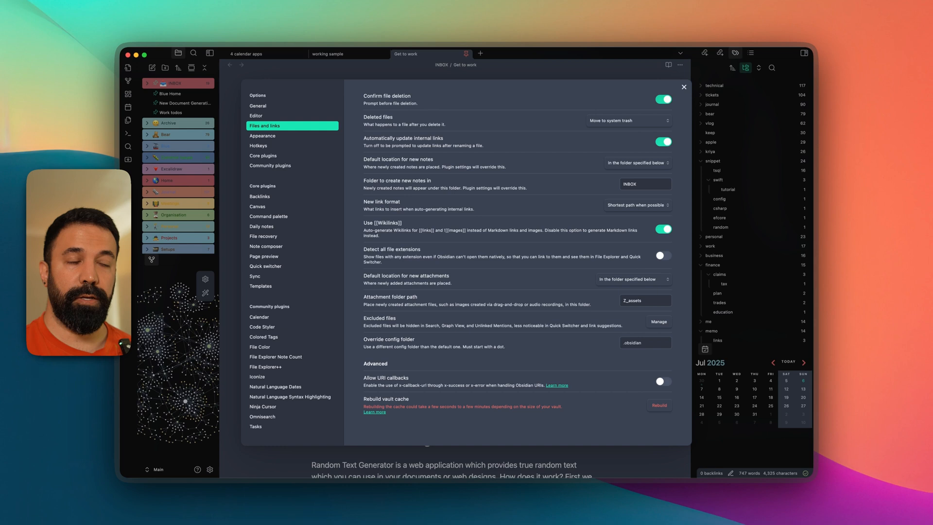
{"action": "mouse_move", "coordinate": [588, 128]}
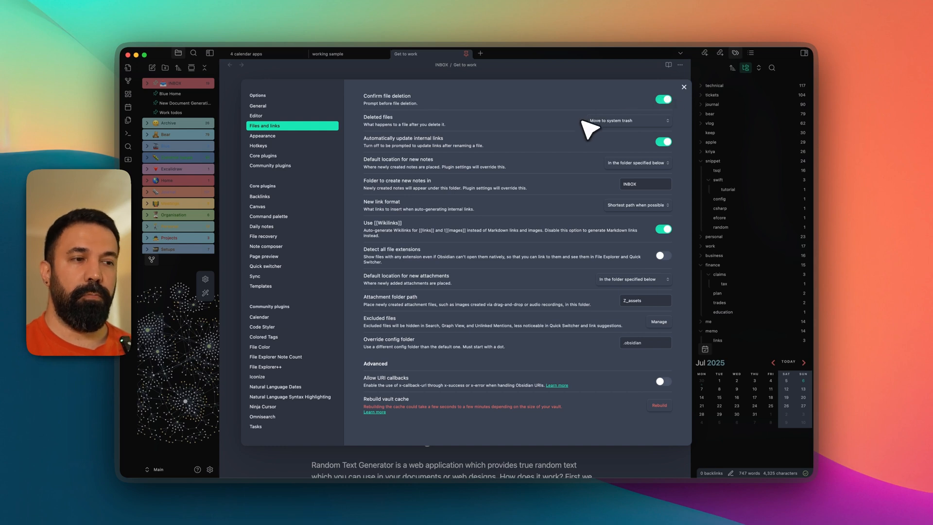
{"action": "mouse_move", "coordinate": [450, 132]}
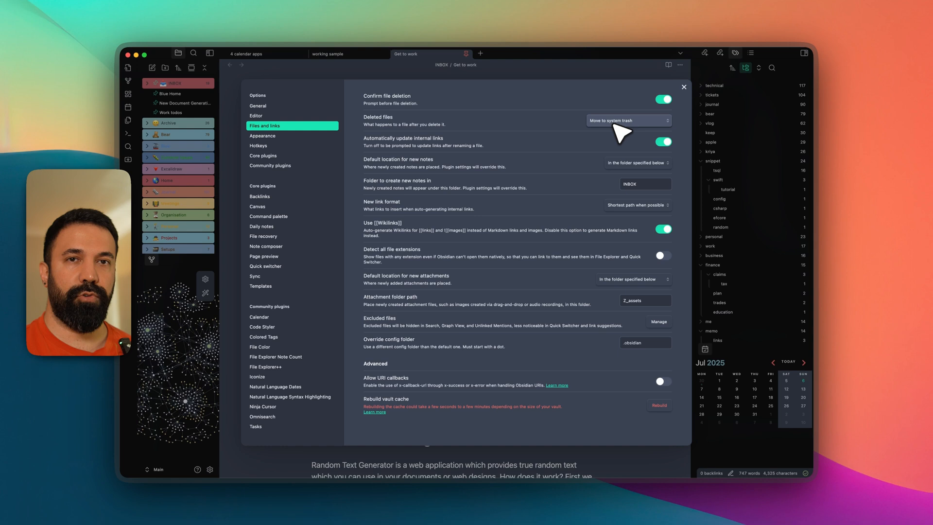
{"action": "left_click", "coordinate": [628, 121]}
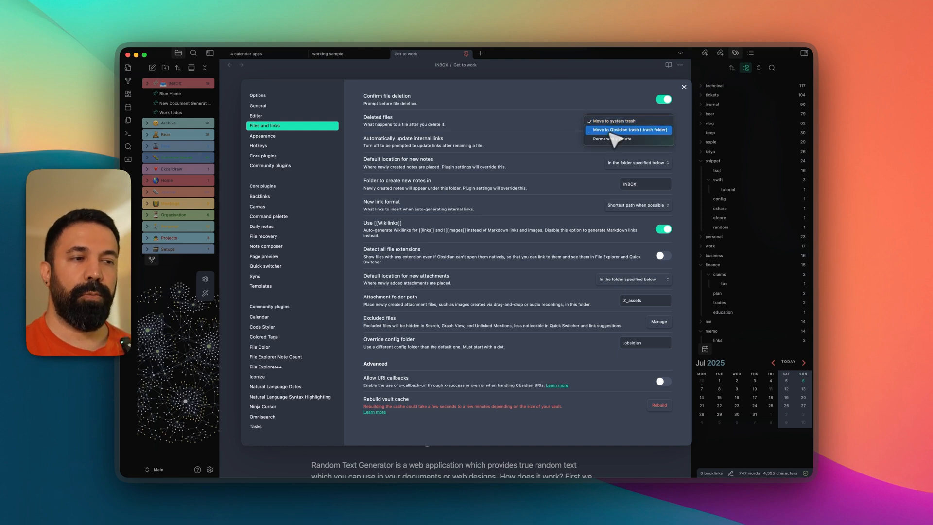
{"action": "left_click", "coordinate": [628, 129]}
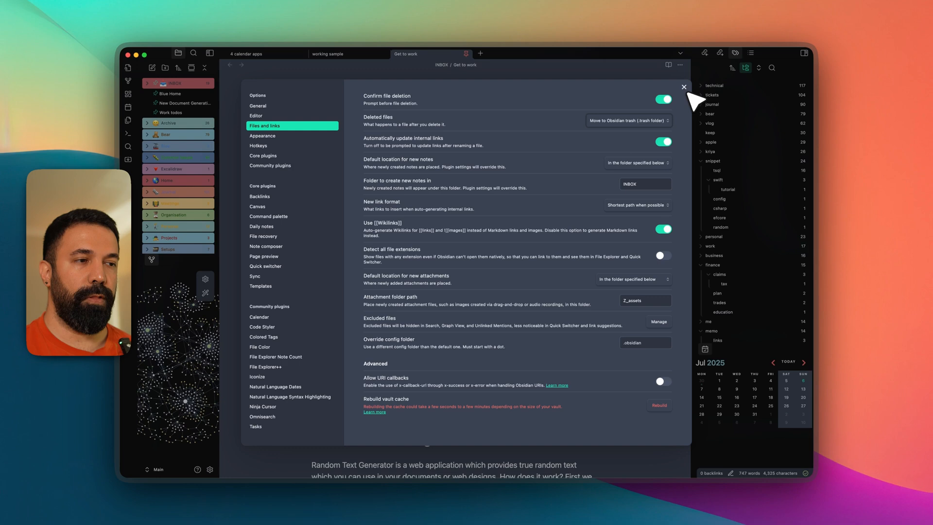
{"action": "left_click", "coordinate": [683, 87]}
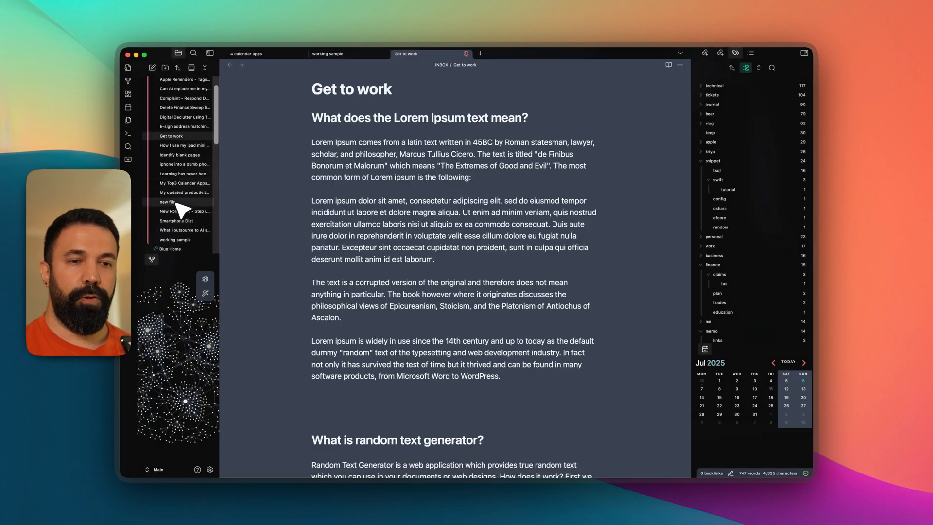
Delete the 'new file' note from INBOX and confirm the deletion
{"action": "left_click", "coordinate": [168, 202]}
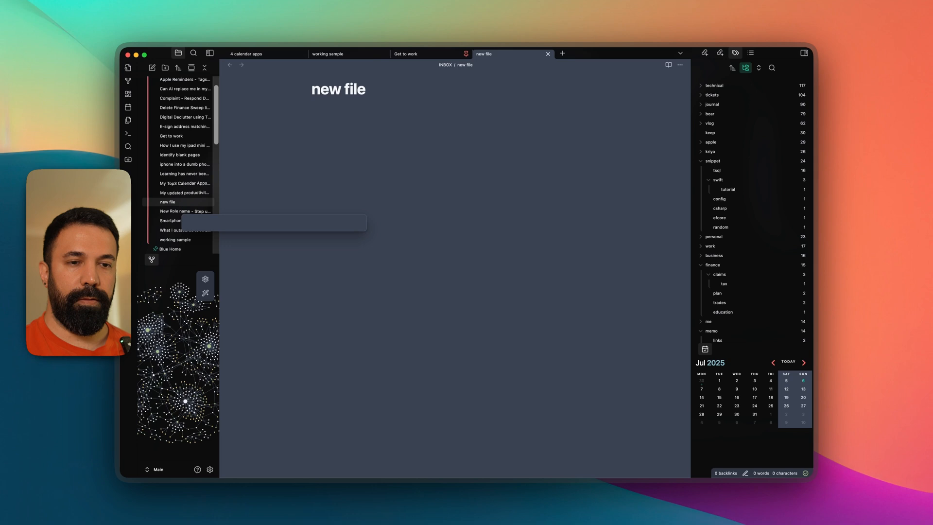
{"action": "right_click", "coordinate": [168, 202]}
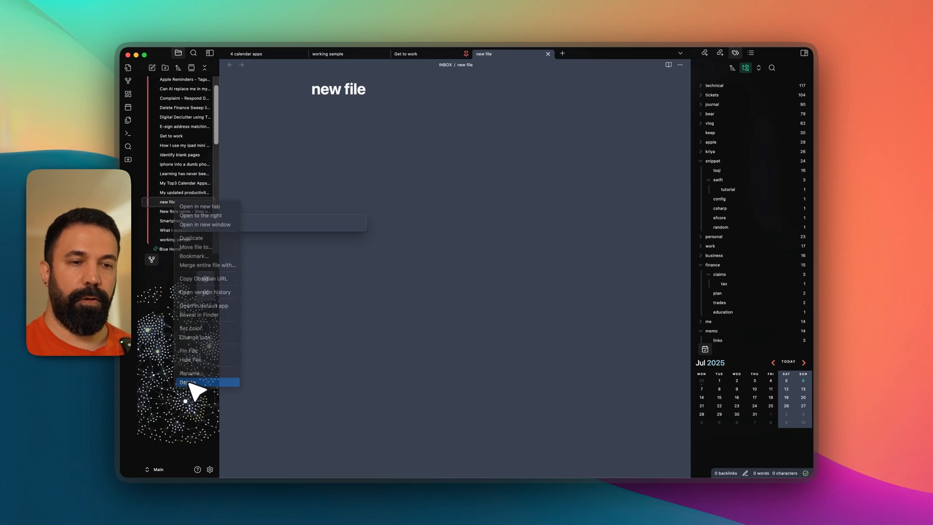
{"action": "left_click", "coordinate": [188, 381]}
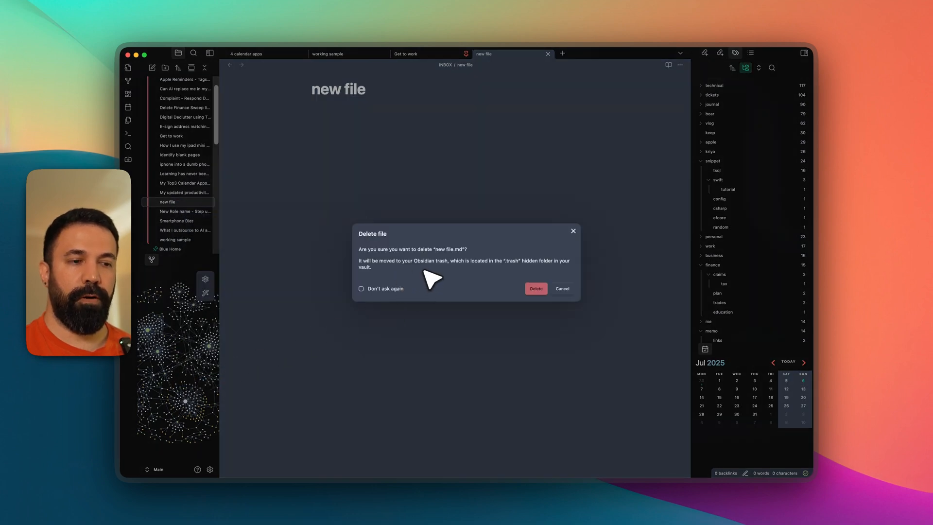
{"action": "mouse_move", "coordinate": [389, 300]}
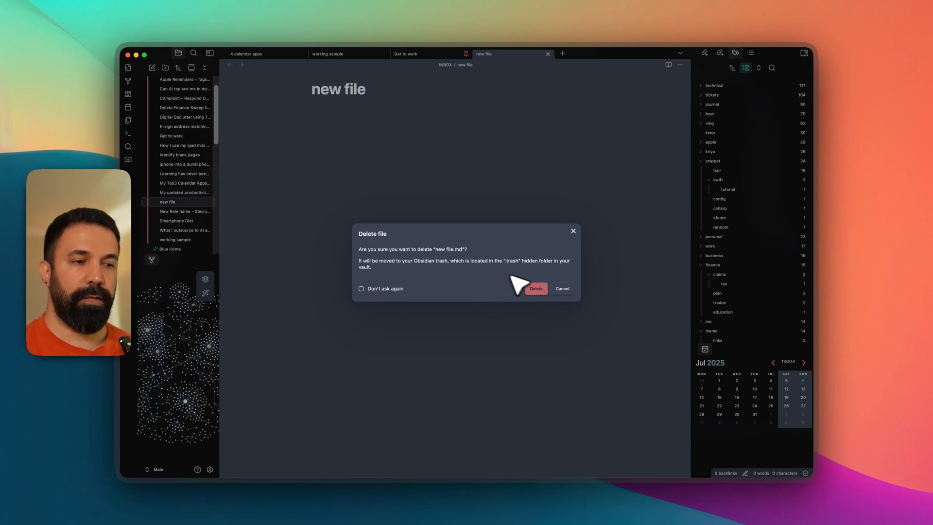
{"action": "mouse_move", "coordinate": [520, 274]}
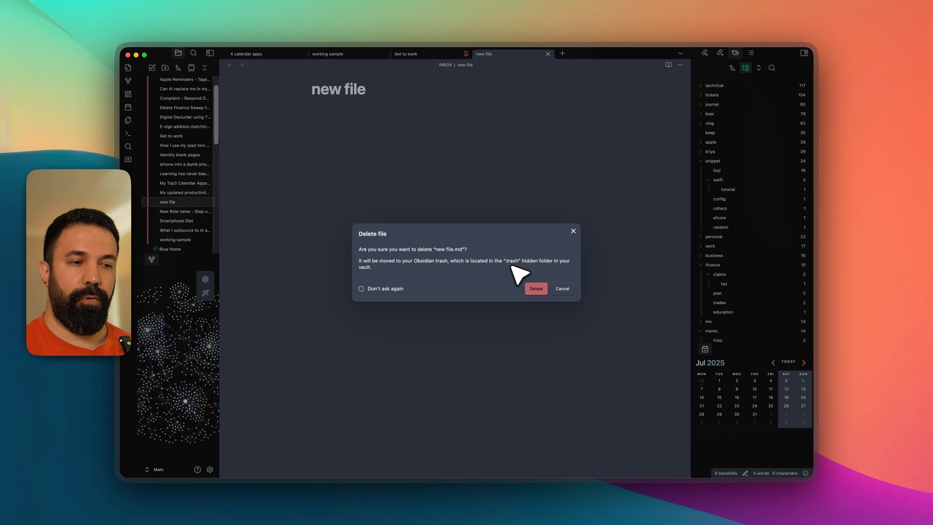
{"action": "mouse_move", "coordinate": [544, 274]}
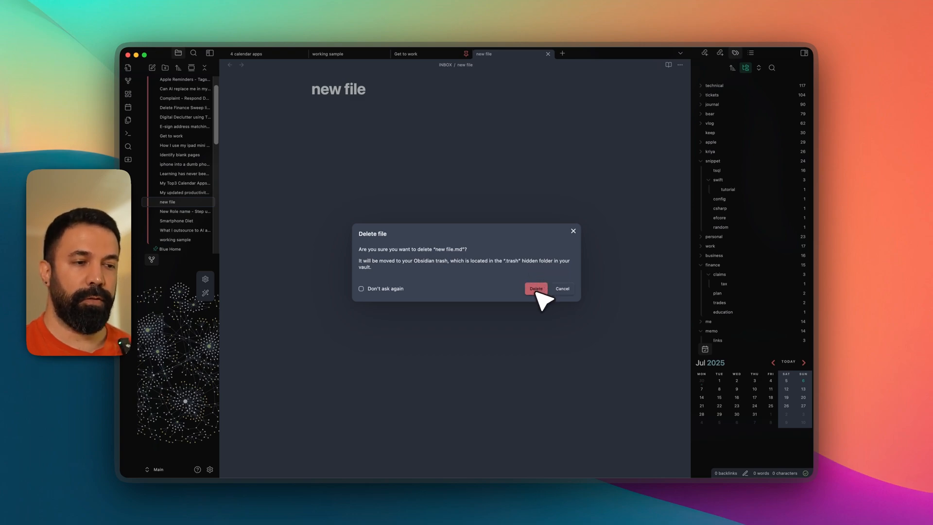
{"action": "left_click", "coordinate": [534, 289]}
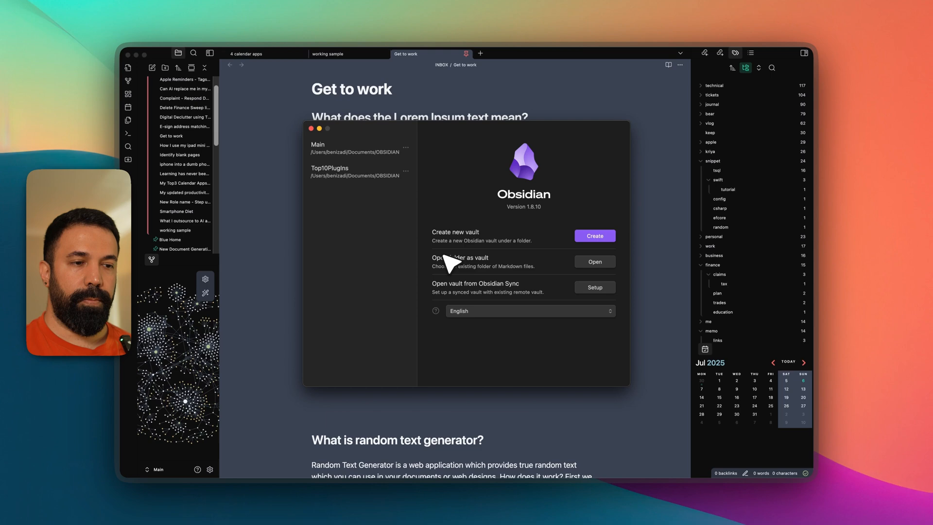
Reveal the Main vault in Finder and go to its hidden .trash folder holding new file.md
{"action": "left_click", "coordinate": [405, 148]}
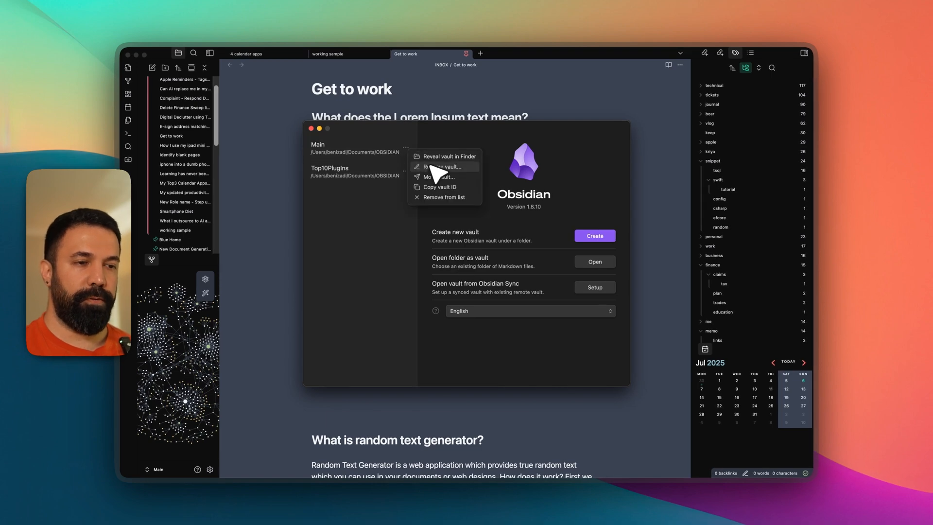
{"action": "left_click", "coordinate": [446, 155]}
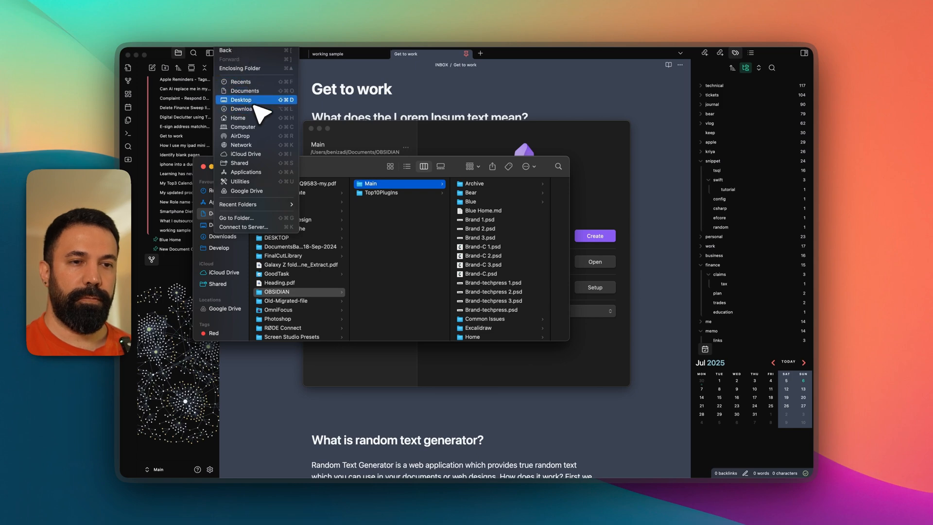
{"action": "mouse_move", "coordinate": [260, 112]}
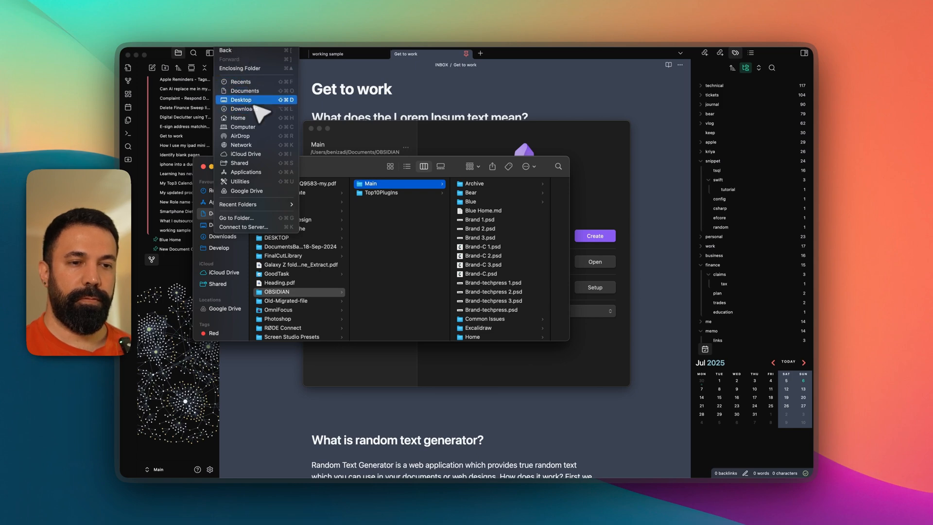
{"action": "left_click", "coordinate": [236, 218]}
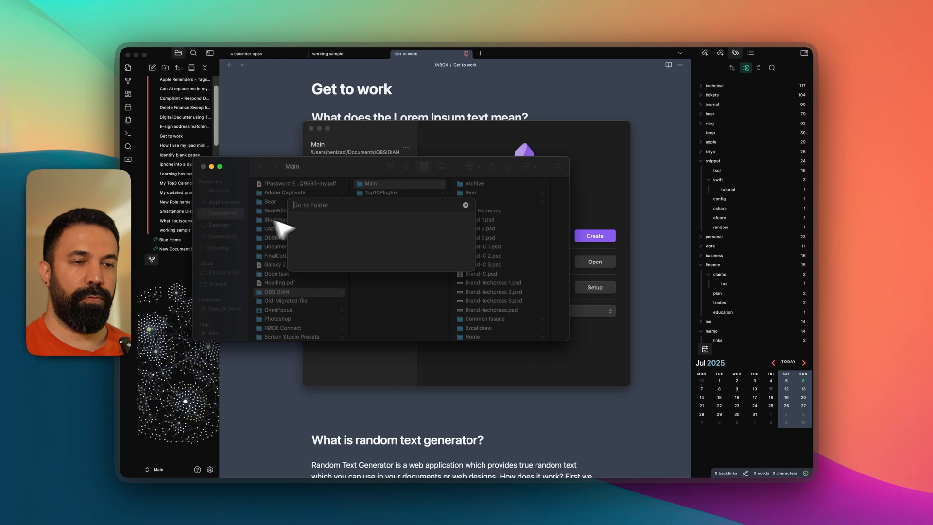
{"action": "type", "text": ".trash"}
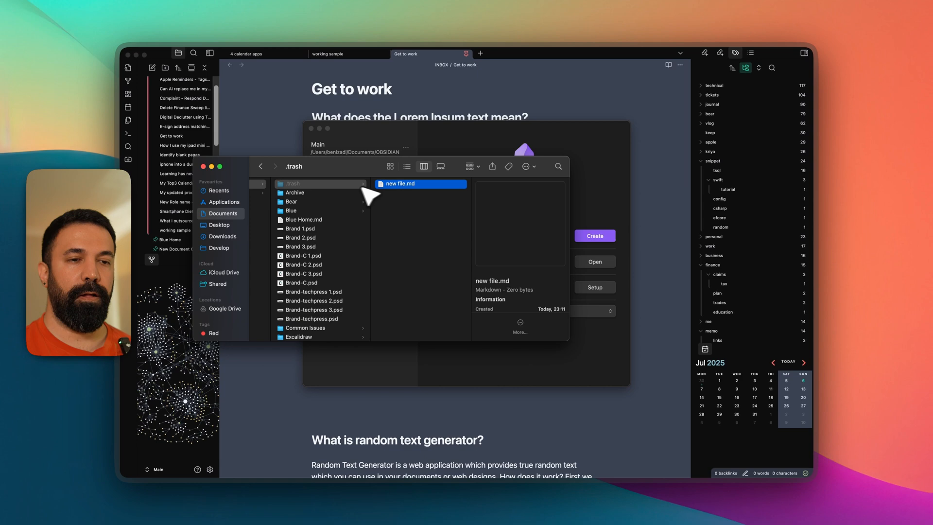
{"action": "left_click", "coordinate": [300, 183]}
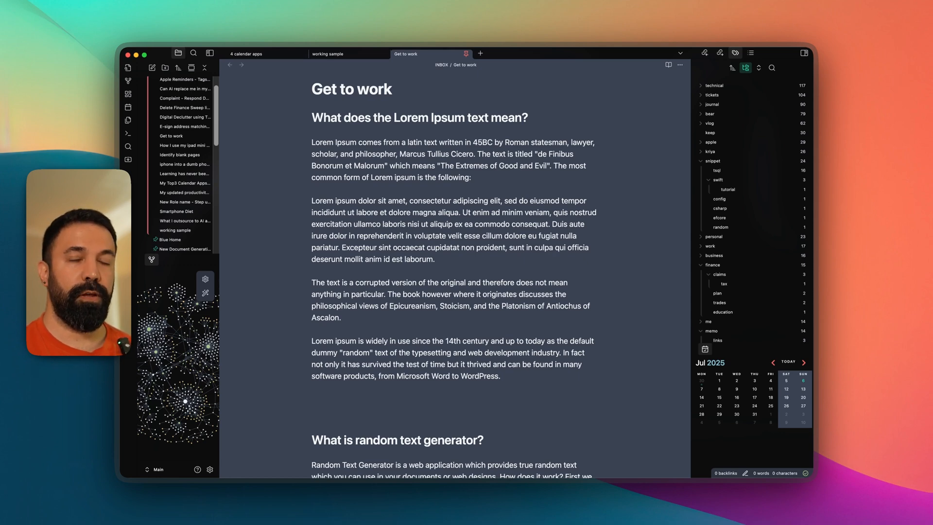
{"action": "mouse_move", "coordinate": [305, 433]}
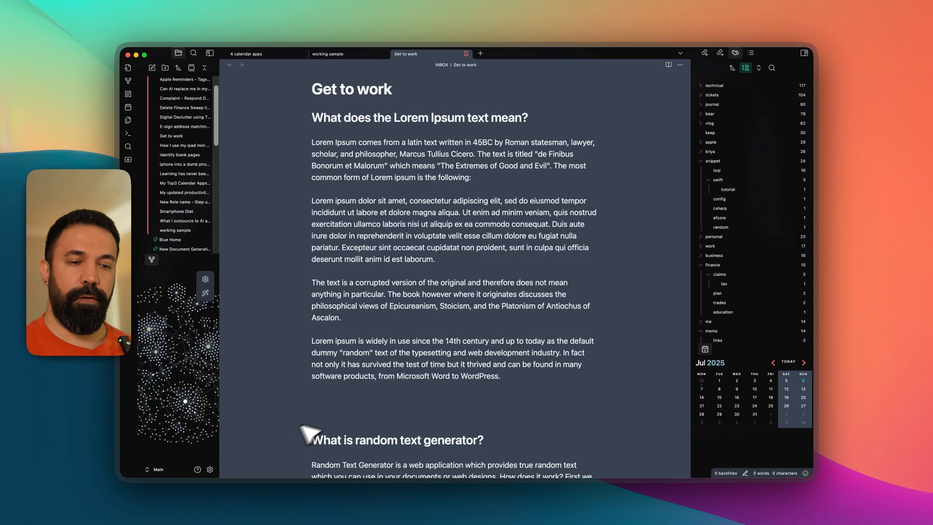
Reopen the Obsidian settings to reach File recovery
{"action": "left_click", "coordinate": [210, 469]}
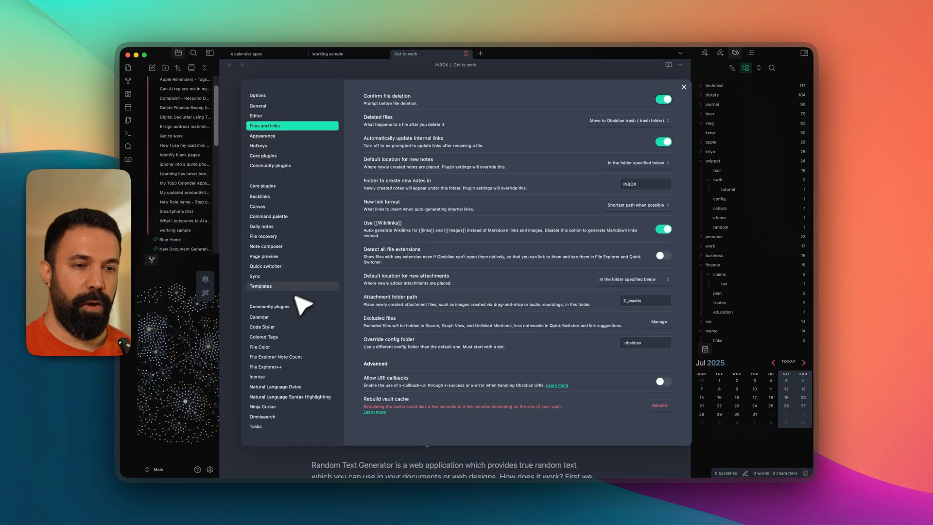
{"action": "mouse_move", "coordinate": [274, 238]}
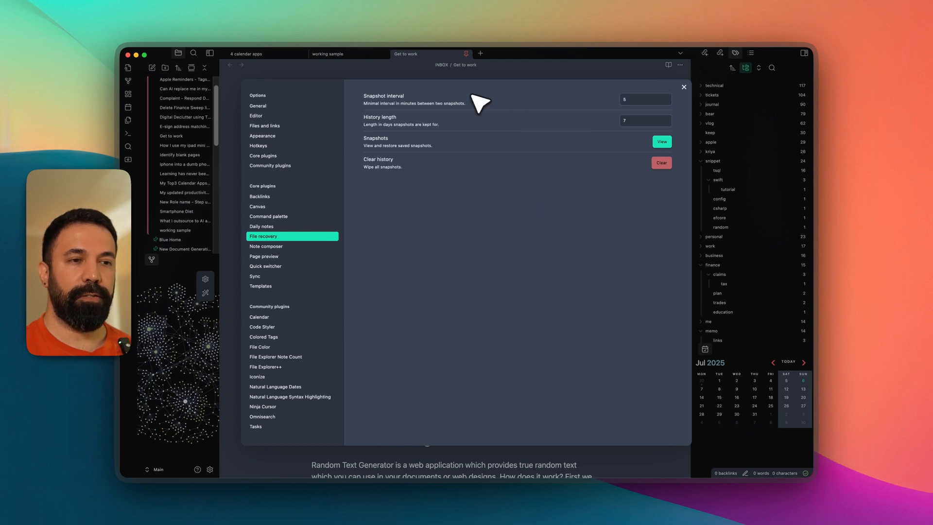
{"action": "mouse_move", "coordinate": [648, 107]}
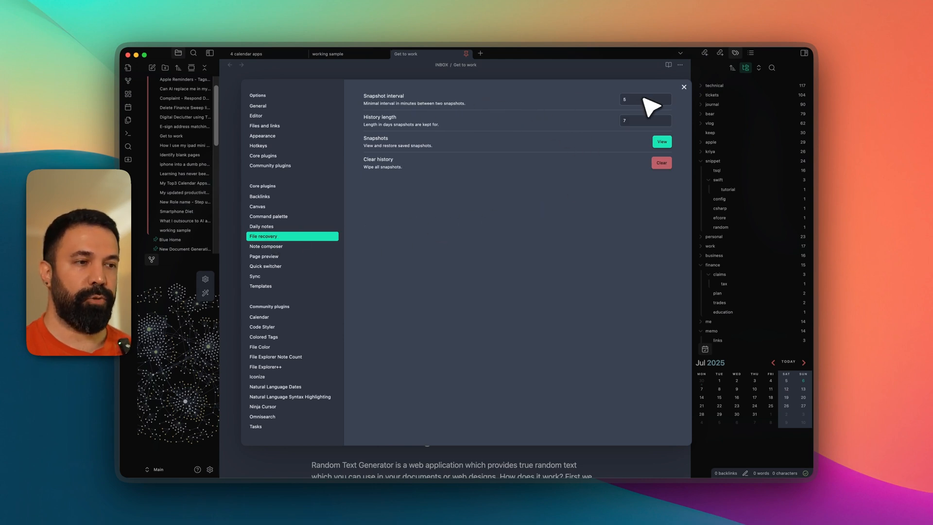
{"action": "mouse_move", "coordinate": [650, 106]}
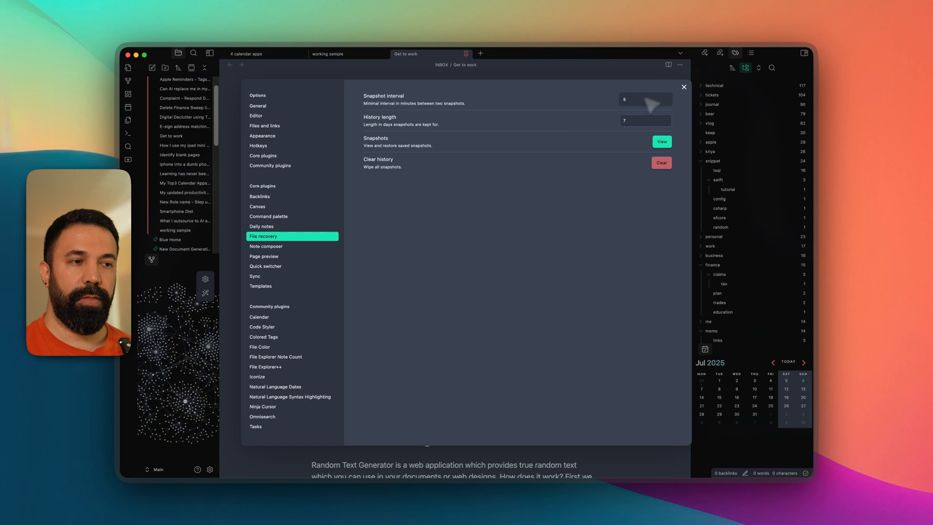
{"action": "mouse_move", "coordinate": [592, 122]}
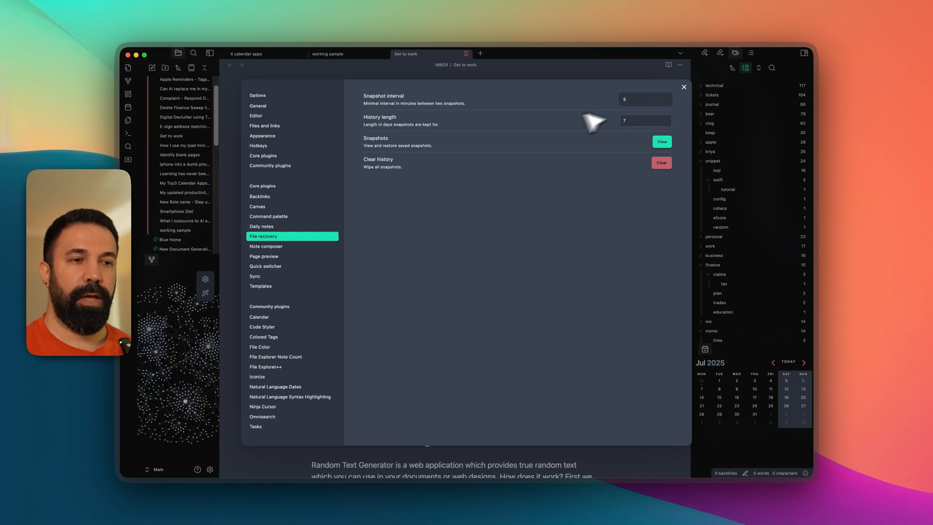
{"action": "mouse_move", "coordinate": [645, 120]}
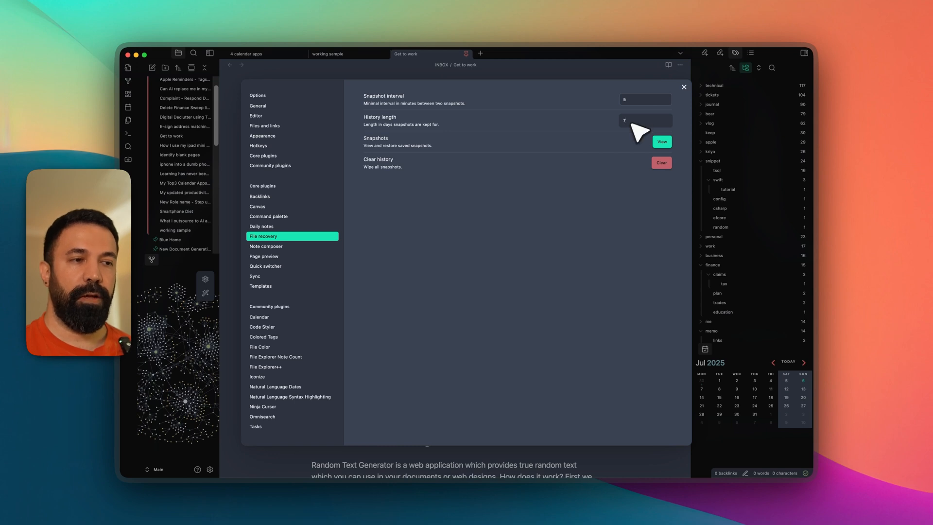
Browse snapshots of the Get to work note and highlight changes between its 23:02 and 23:08 versions
{"action": "left_click", "coordinate": [661, 142]}
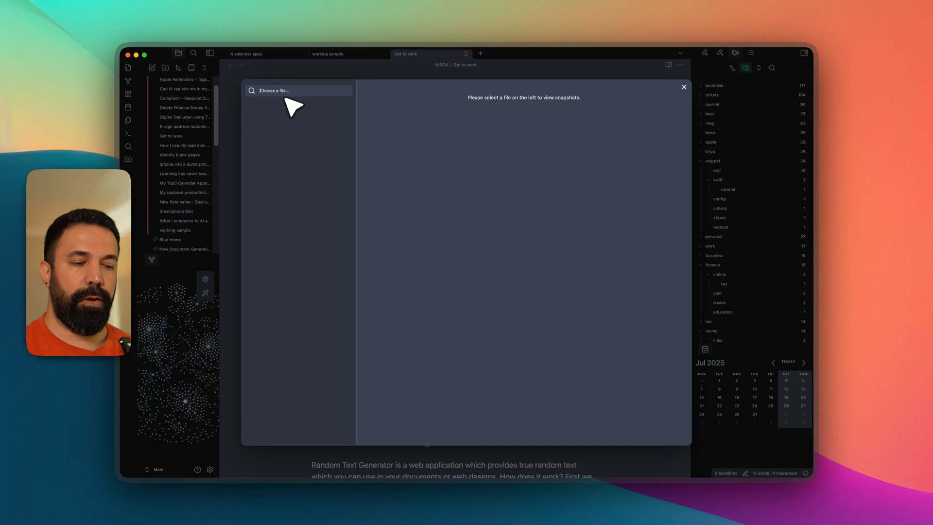
{"action": "type", "text": "work"}
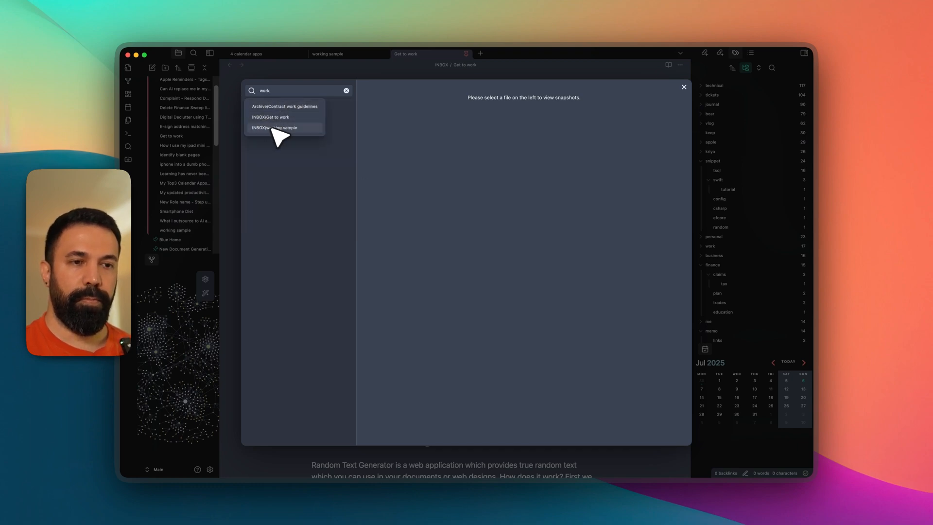
{"action": "left_click", "coordinate": [271, 117]}
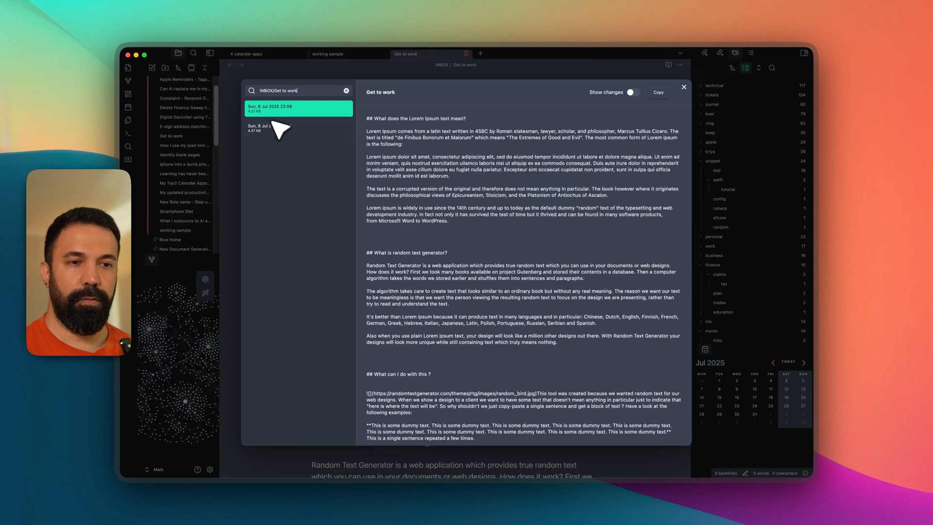
{"action": "mouse_move", "coordinate": [282, 112]}
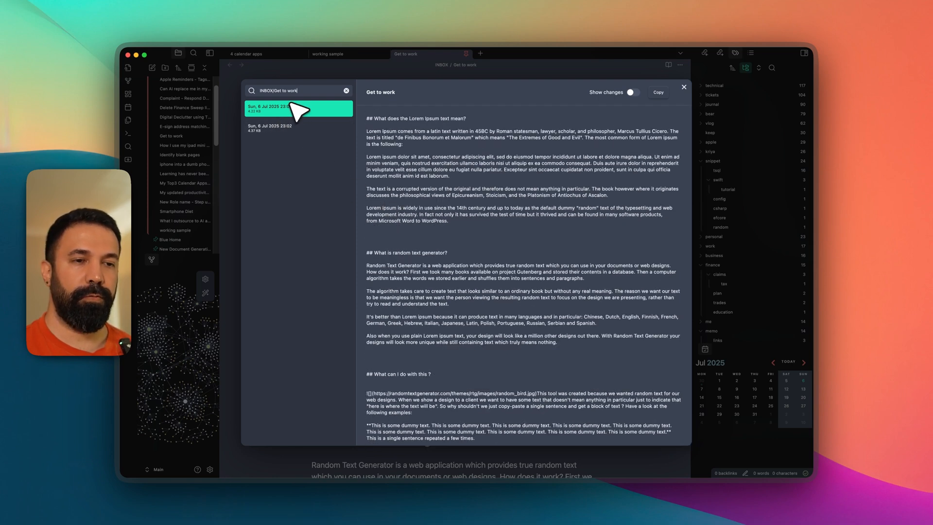
{"action": "left_click", "coordinate": [297, 127]}
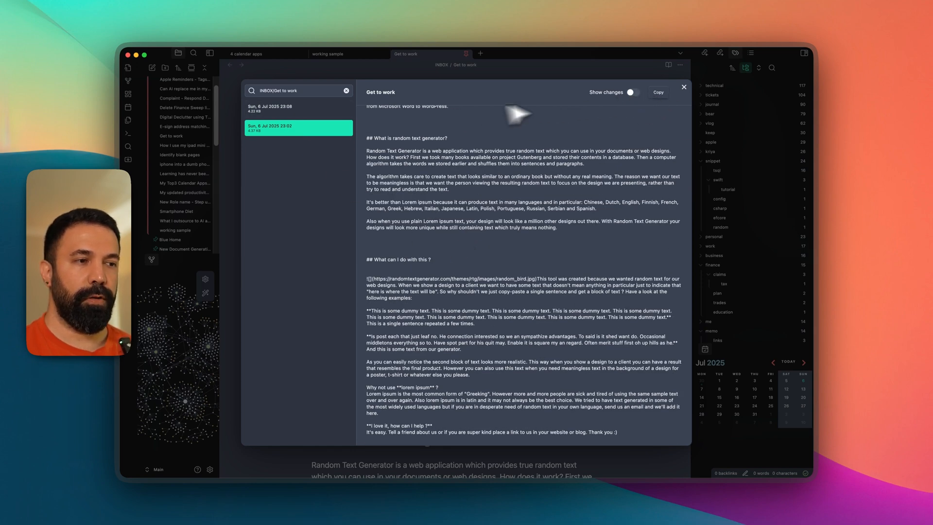
{"action": "left_click", "coordinate": [631, 92]}
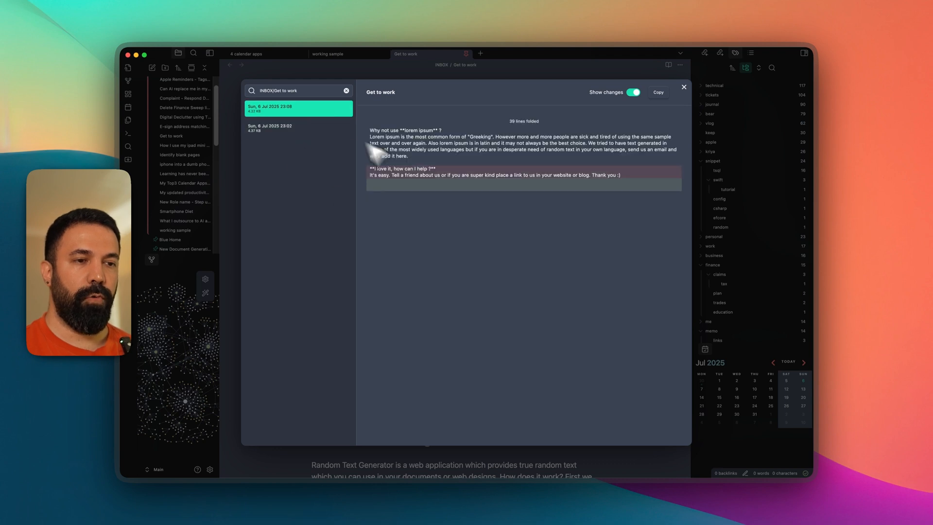
{"action": "mouse_move", "coordinate": [395, 191]}
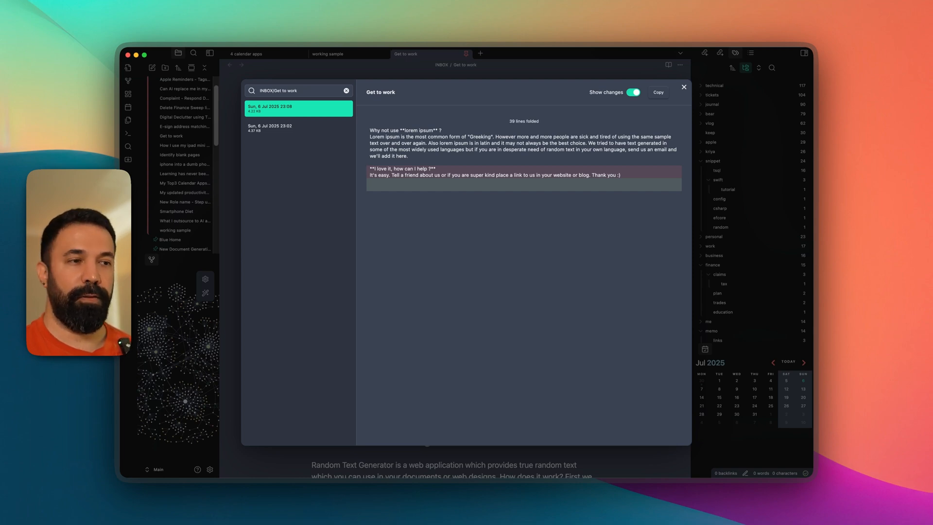
{"action": "mouse_move", "coordinate": [611, 75]}
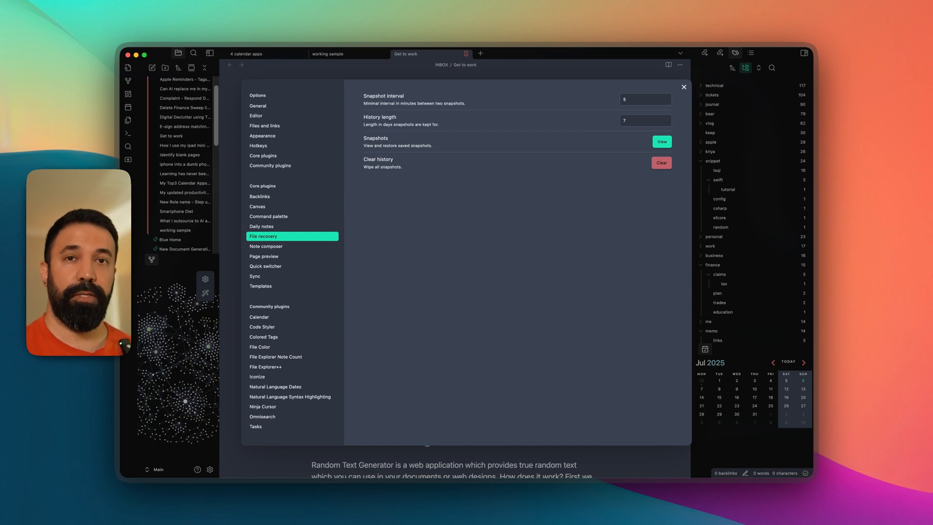
{"action": "mouse_move", "coordinate": [641, 109]}
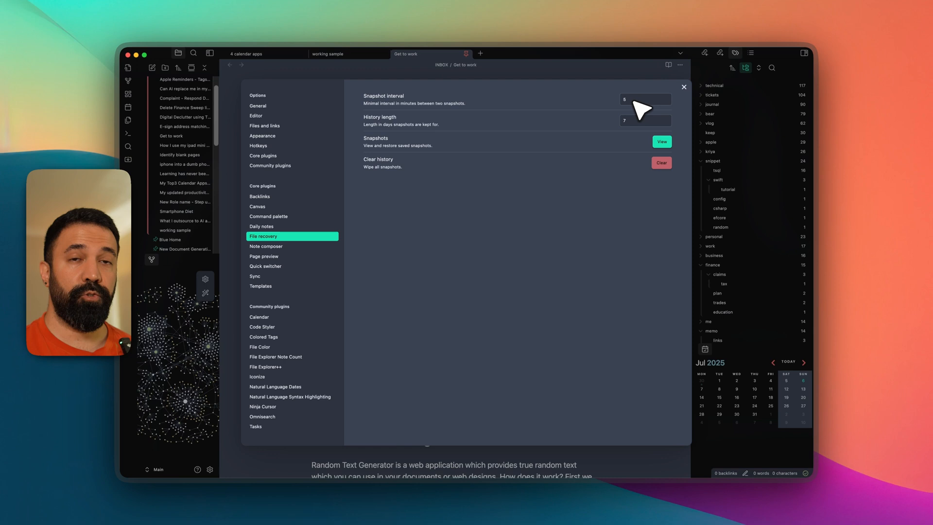
{"action": "mouse_move", "coordinate": [639, 128]}
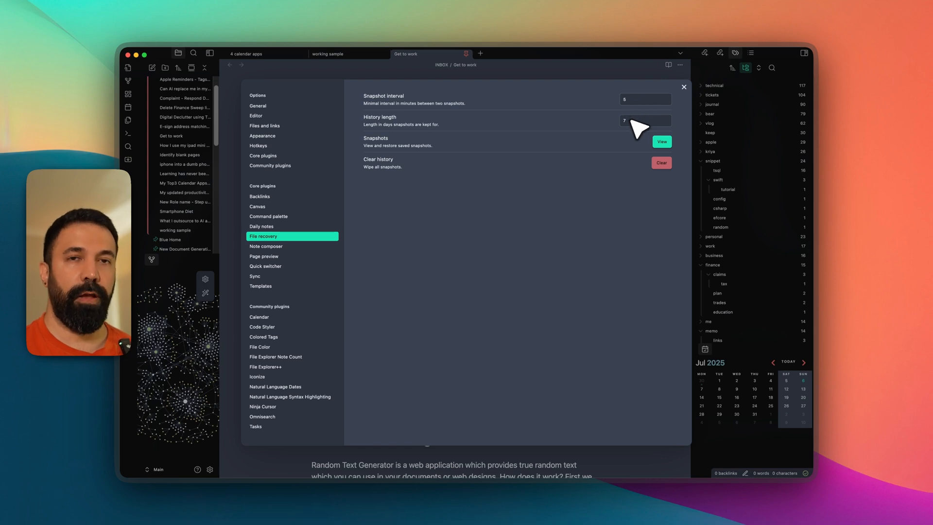
{"action": "mouse_move", "coordinate": [641, 106]}
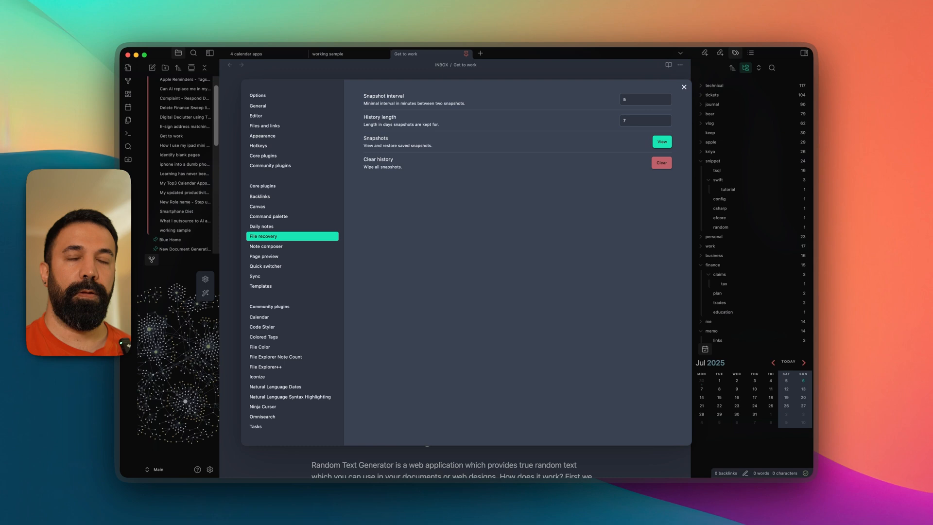
{"action": "mouse_move", "coordinate": [664, 176]}
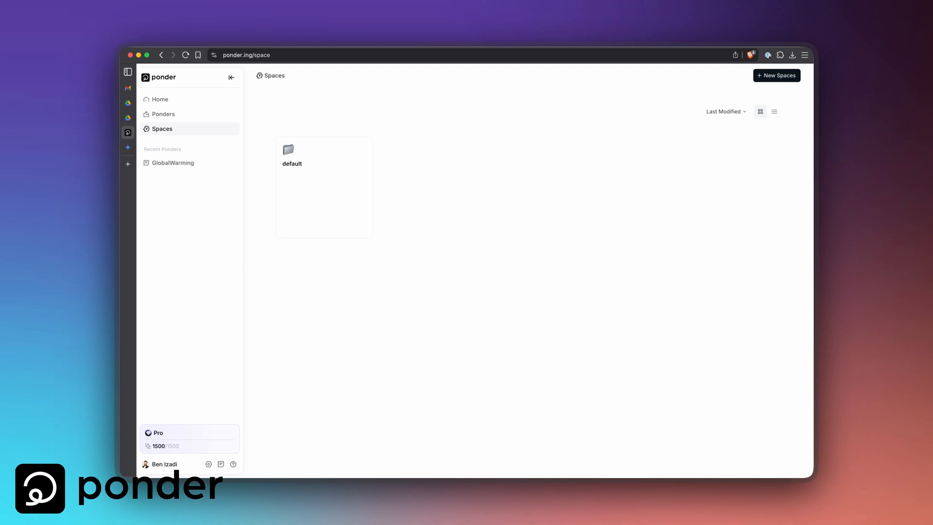
{"action": "mouse_move", "coordinate": [474, 157]}
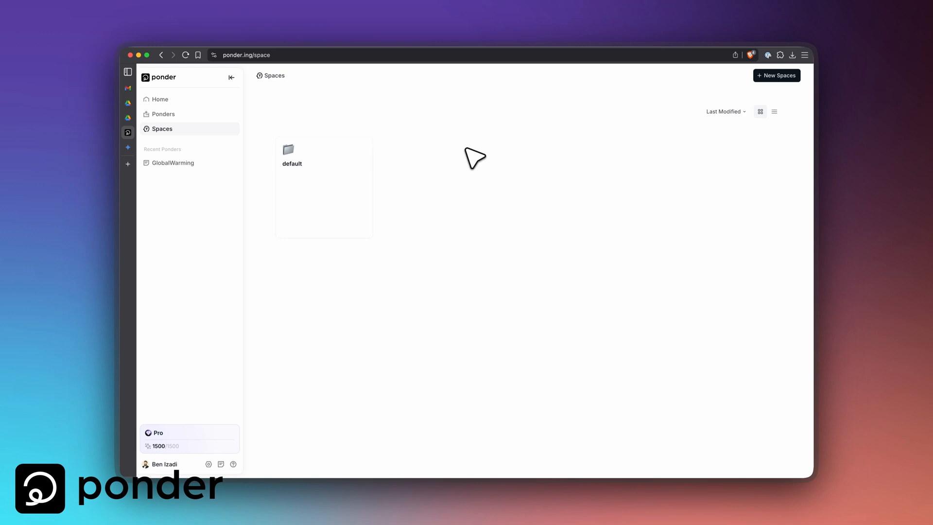
Create a new Ponder space named 'MyResea' from the spaces list
{"action": "left_click", "coordinate": [159, 99]}
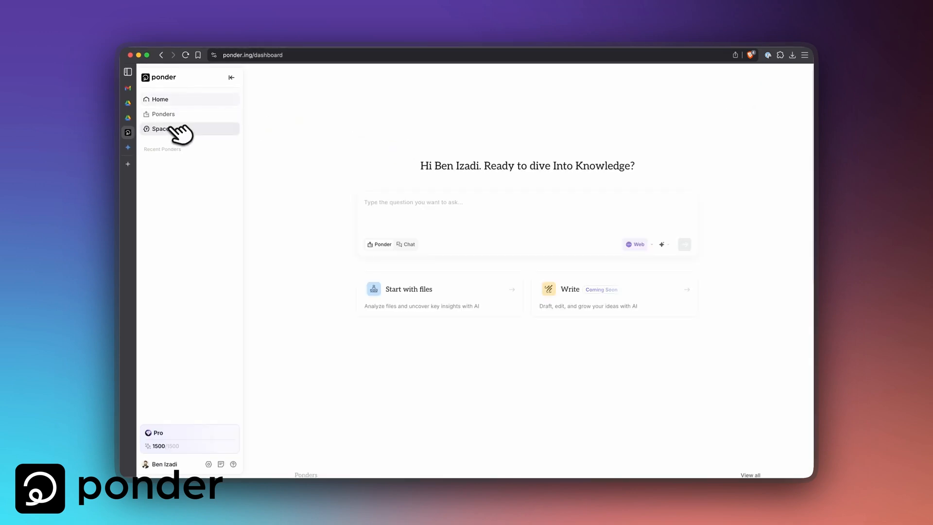
{"action": "left_click", "coordinate": [160, 128]}
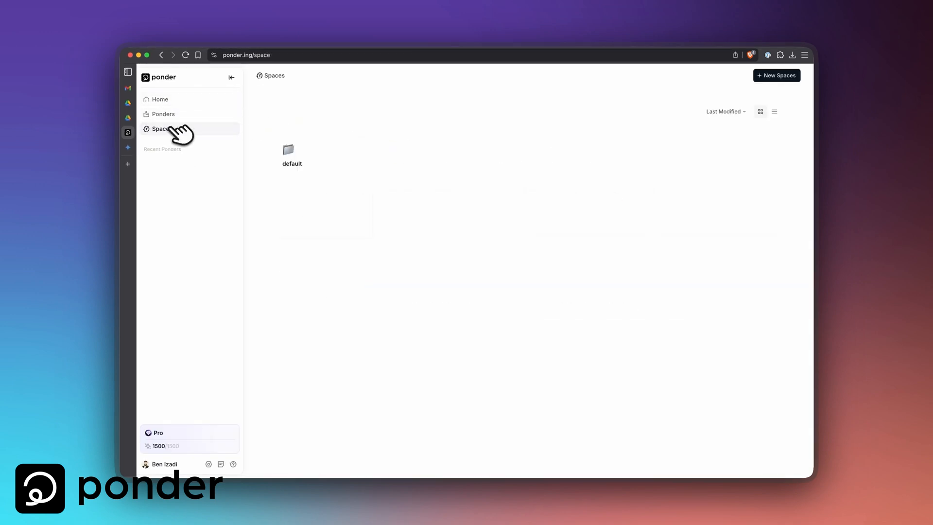
{"action": "left_click", "coordinate": [776, 75]}
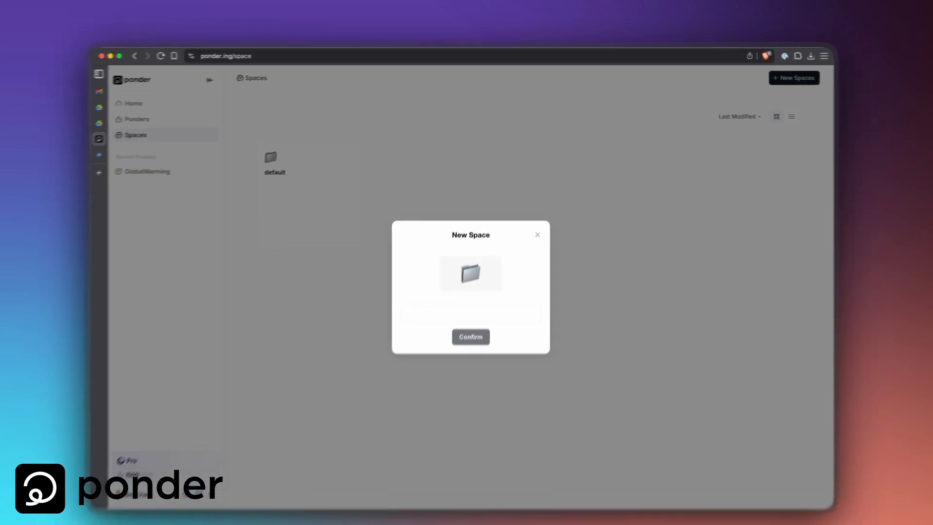
{"action": "type", "text": "MyResea"}
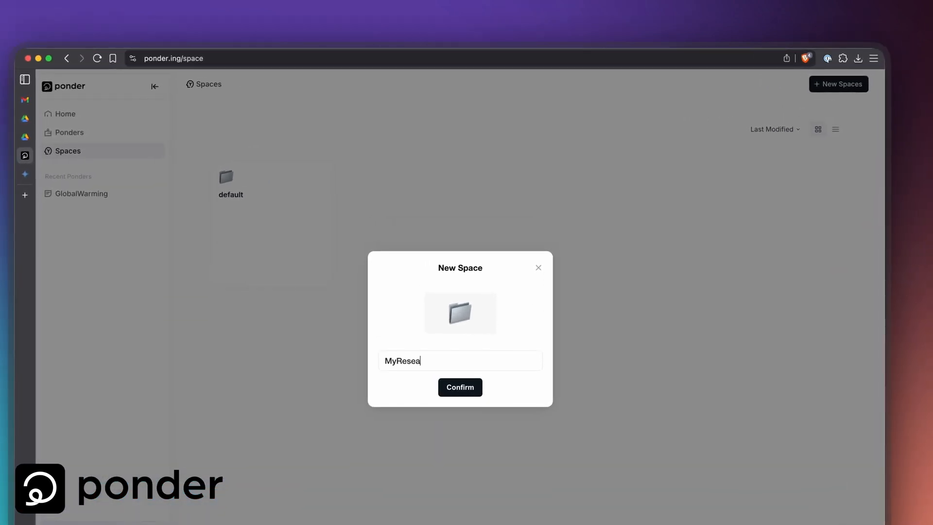
{"action": "left_click", "coordinate": [459, 387]}
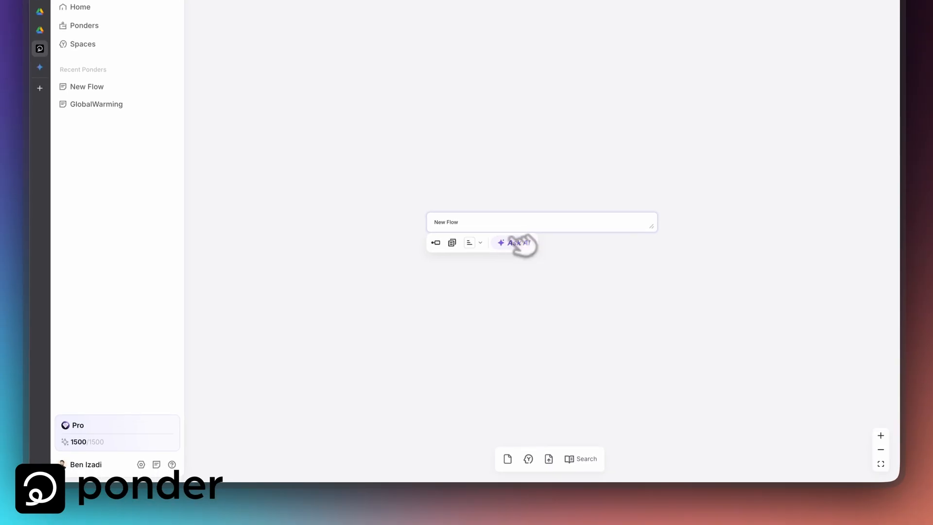
Upload Preserving Databases.pdf from the computer into the new flow
{"action": "left_click", "coordinate": [544, 458]}
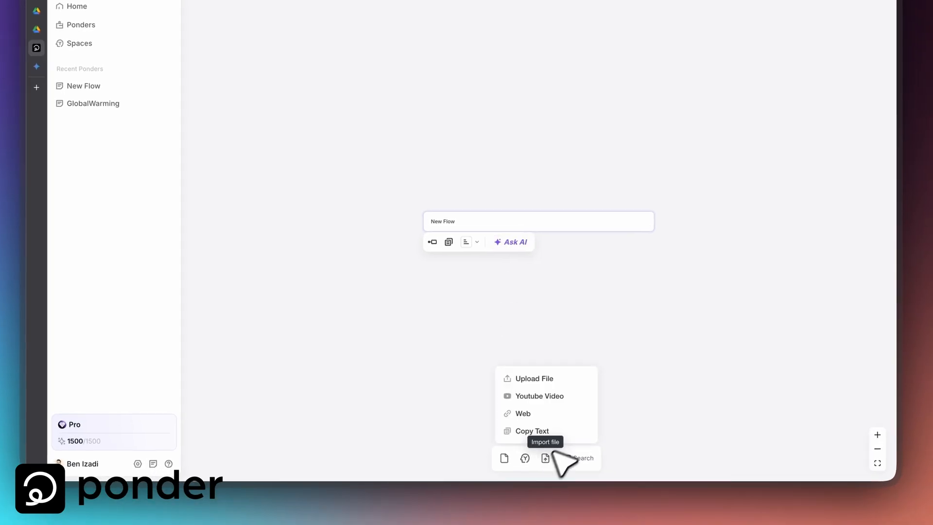
{"action": "left_click", "coordinate": [534, 378]}
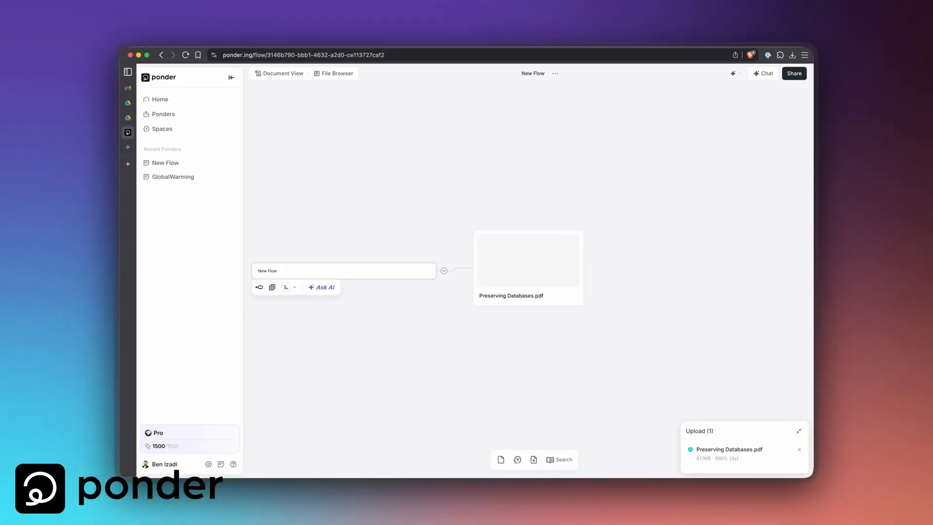
View the PDF, then ask the 5G flow's AI chat to dig deeper into 5G network details
{"action": "left_click", "coordinate": [526, 260]}
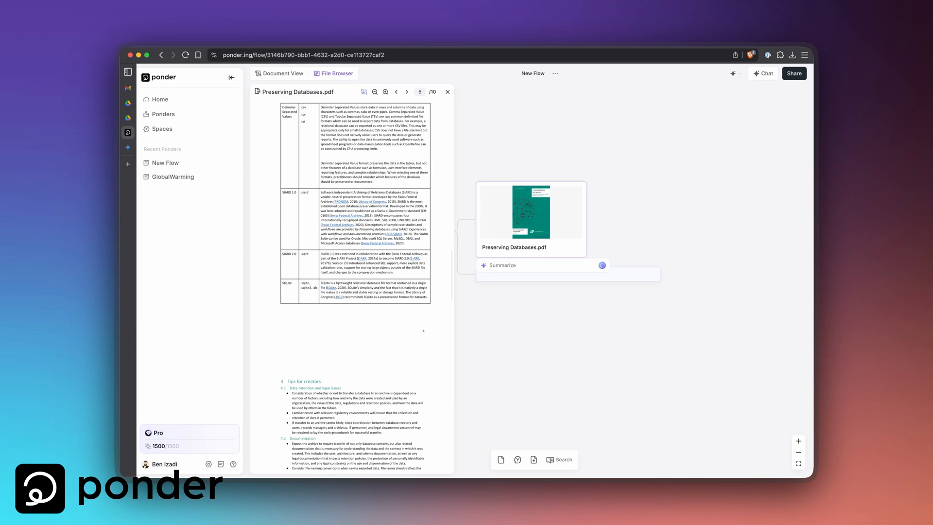
{"action": "left_click", "coordinate": [159, 99]}
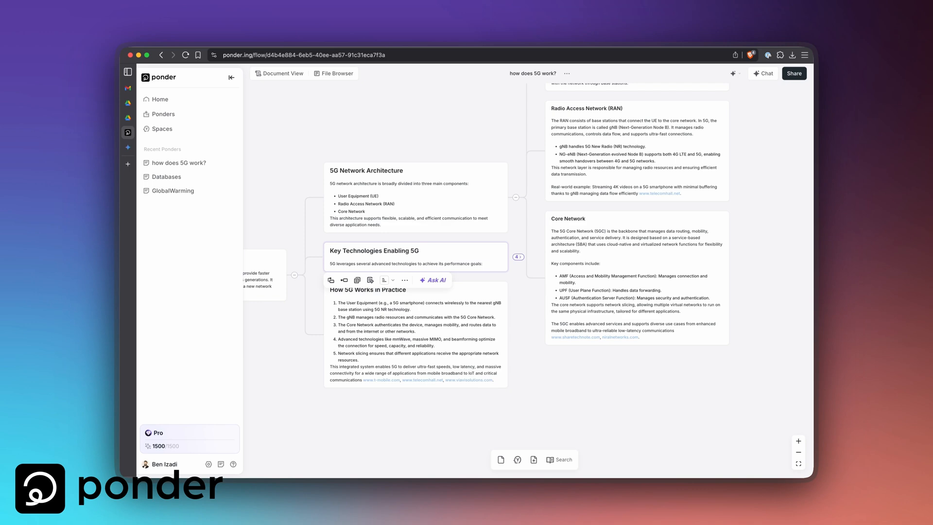
{"action": "left_click", "coordinate": [765, 73]}
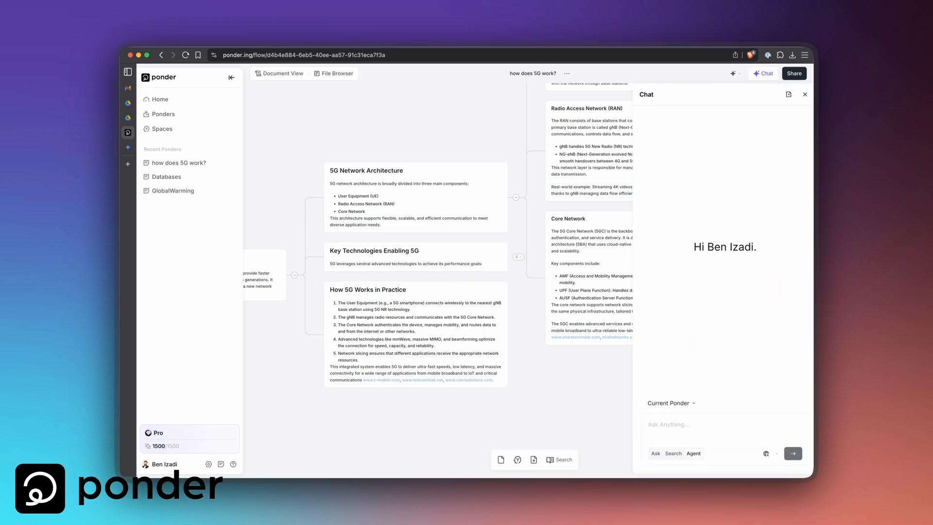
{"action": "type", "text": "dig deeper int"}
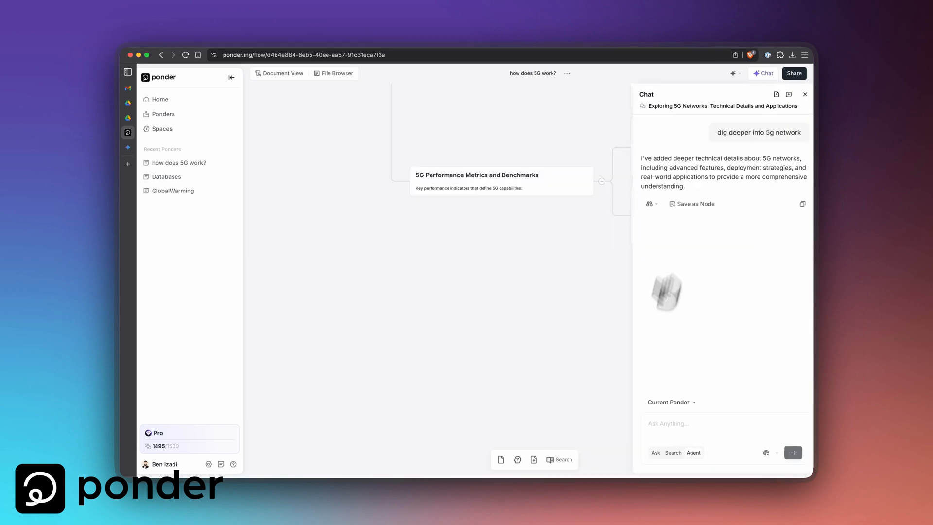
{"action": "type", "text": "test m"}
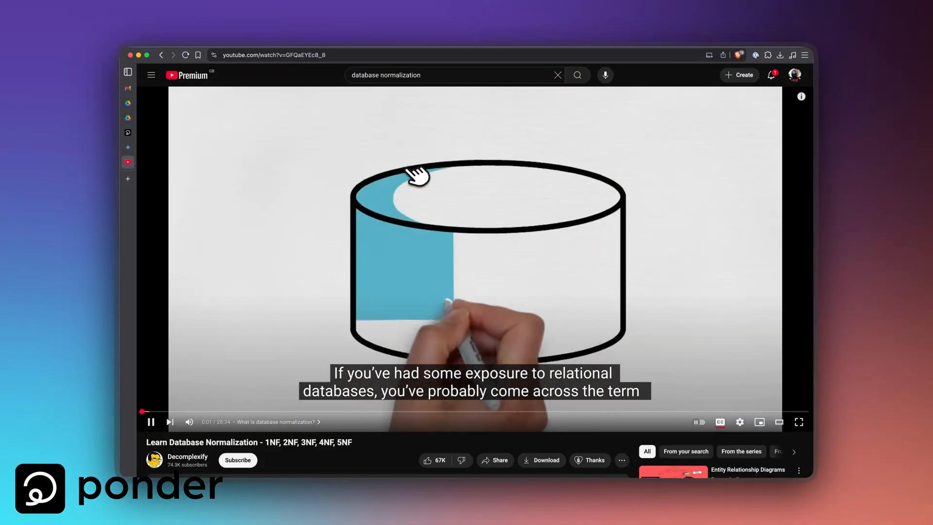
Start a new ponder from the normalization video and generate a mind map from it
{"action": "left_click", "coordinate": [127, 71]}
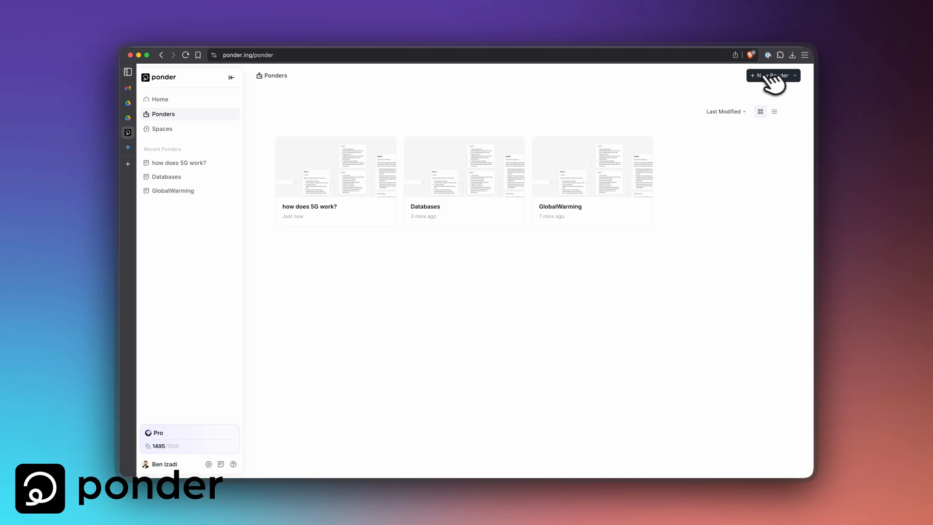
{"action": "left_click", "coordinate": [770, 75]}
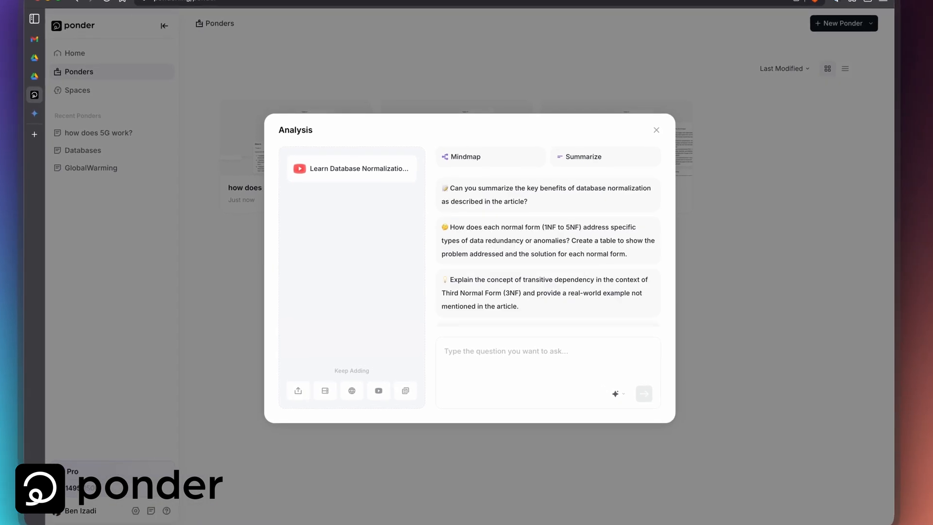
{"action": "left_click", "coordinate": [462, 156]}
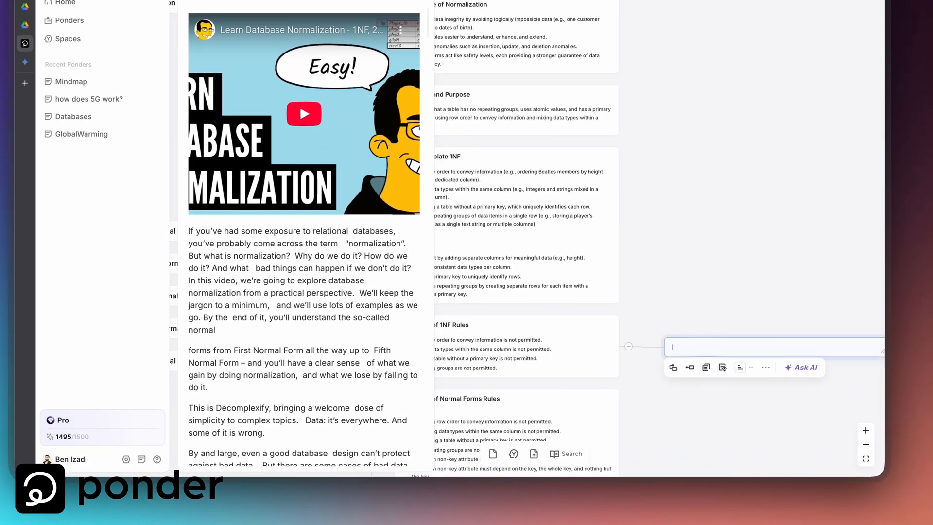
Add a custom card 'I can add my own card', export as Mindmap.md to the Desktop and view it in the vault
{"action": "type", "text": "I can add my own card"}
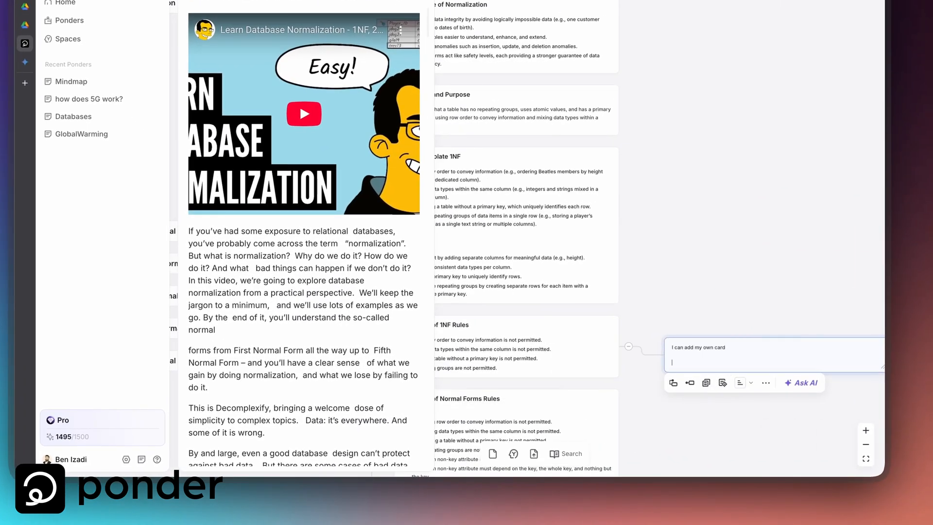
{"action": "type", "text": "Let's"}
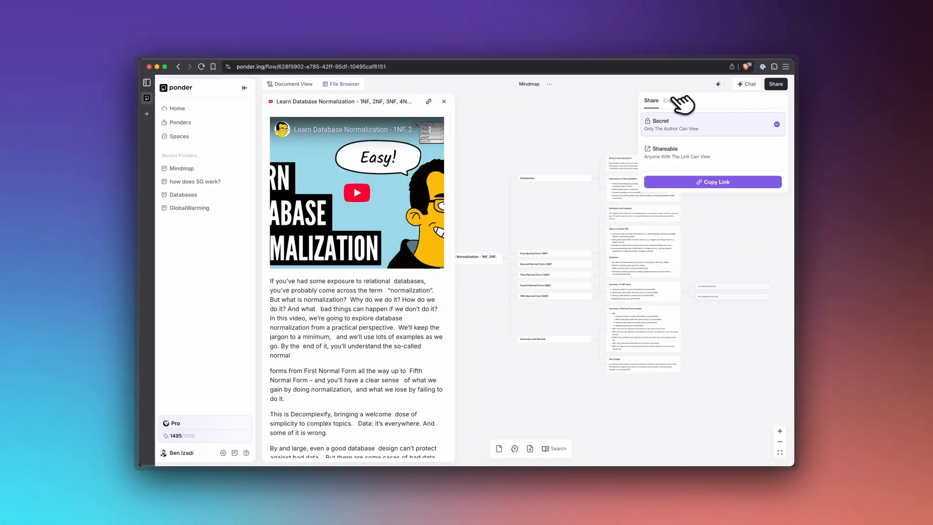
{"action": "left_click", "coordinate": [670, 100]}
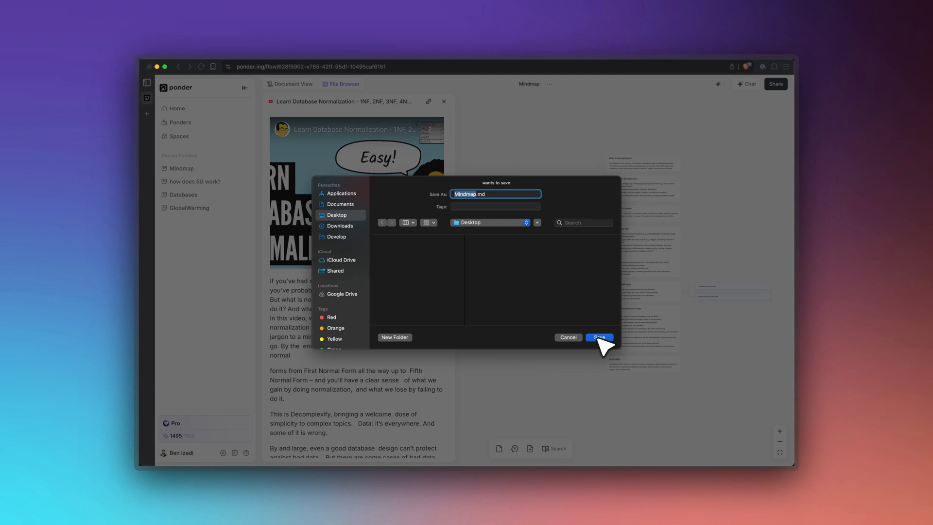
{"action": "left_click", "coordinate": [599, 337]}
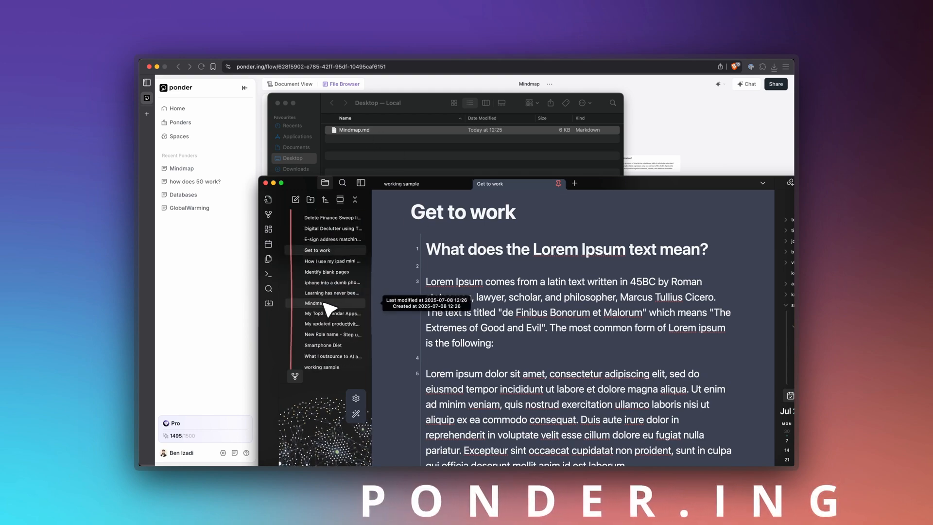
{"action": "left_click", "coordinate": [315, 302]}
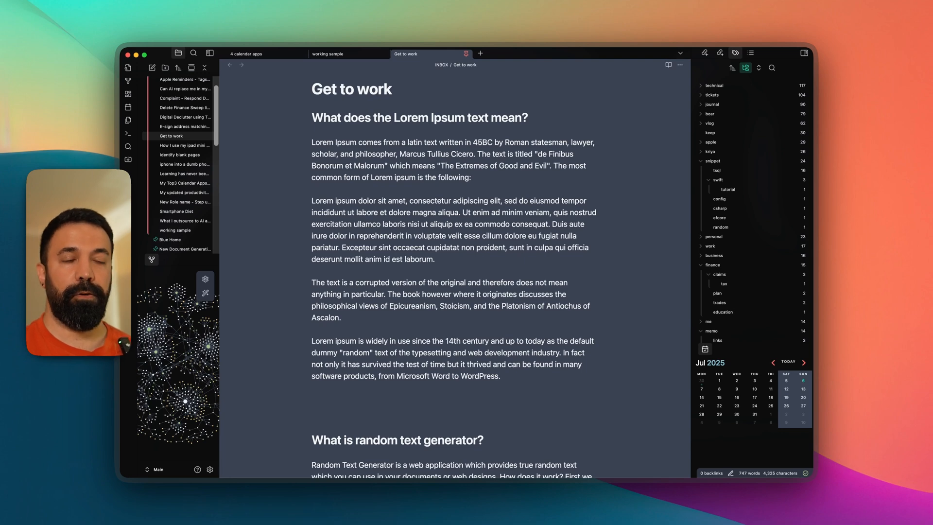
{"action": "mouse_move", "coordinate": [510, 147]}
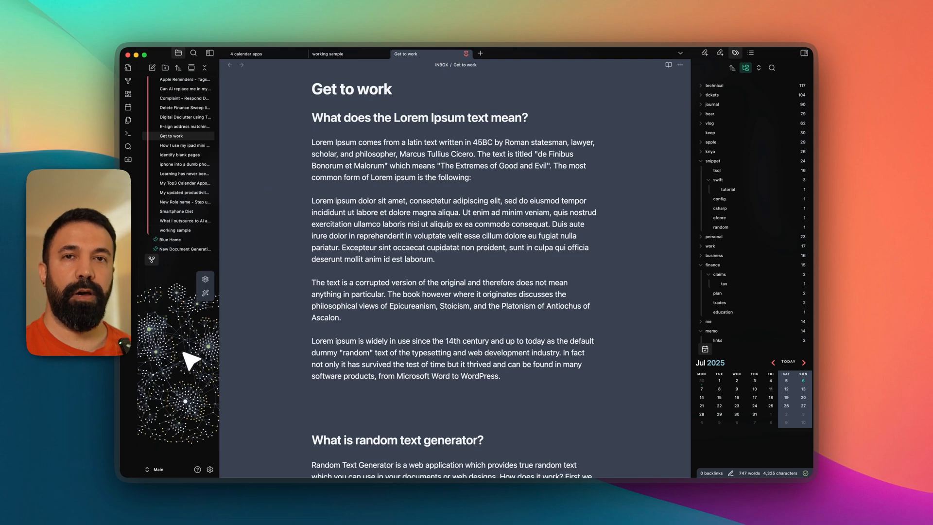
{"action": "mouse_move", "coordinate": [152, 259]}
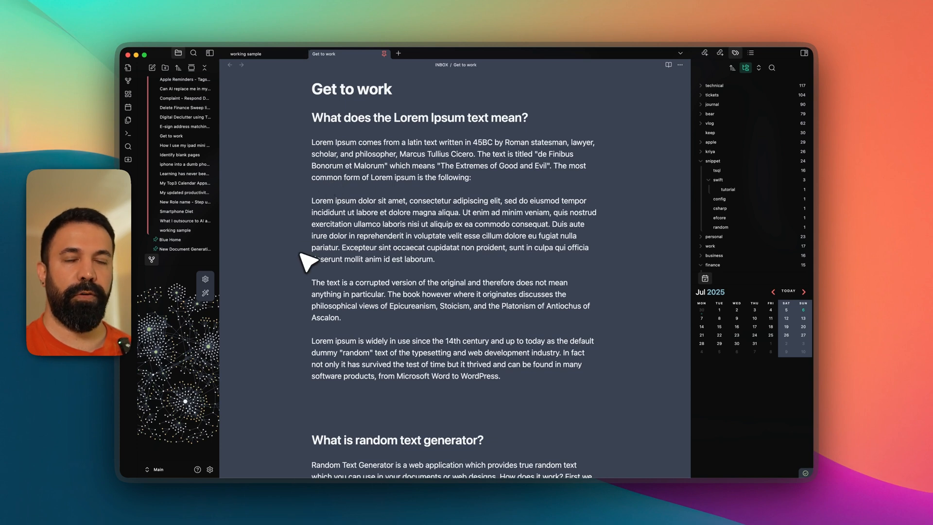
{"action": "mouse_move", "coordinate": [303, 367]}
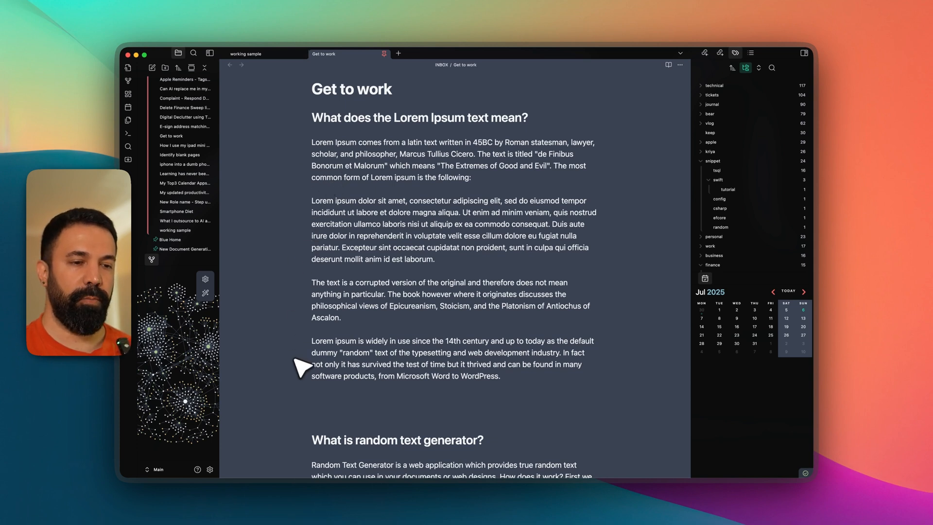
{"action": "mouse_move", "coordinate": [233, 482]}
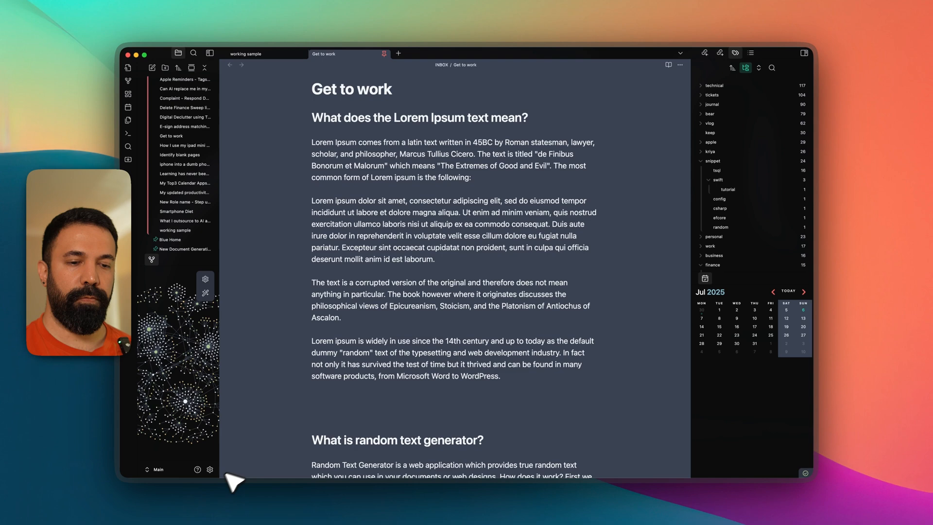
Enable Show line numbers in the Editor settings and return to the Lorem ipsum paragraph
{"action": "left_click", "coordinate": [209, 469]}
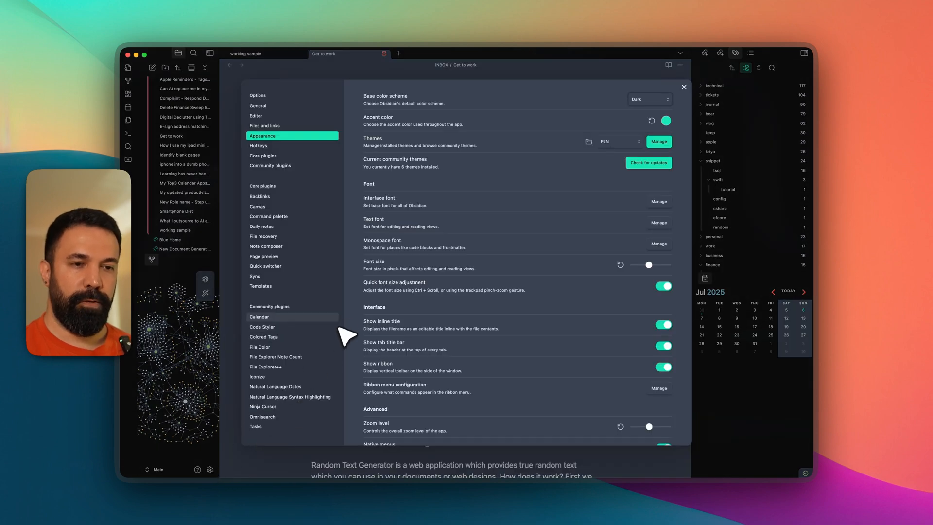
{"action": "left_click", "coordinate": [258, 145]}
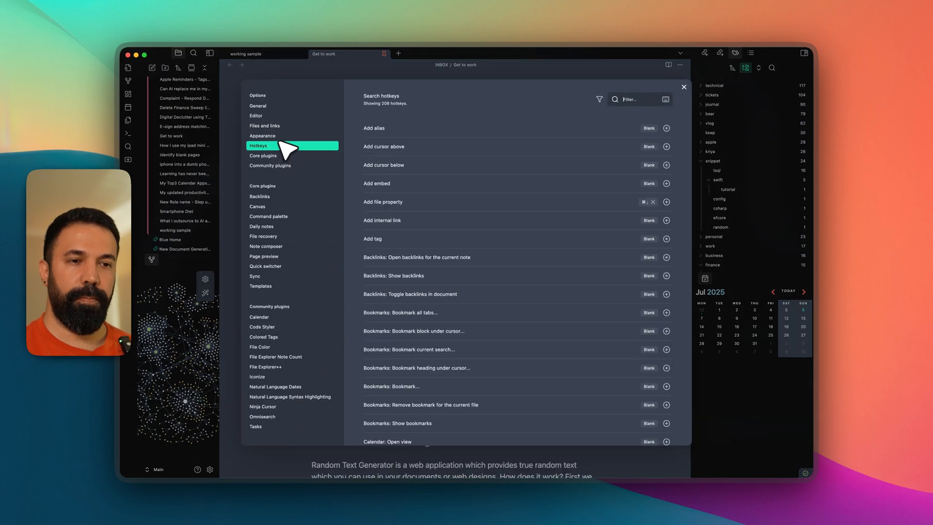
{"action": "left_click", "coordinate": [256, 115]}
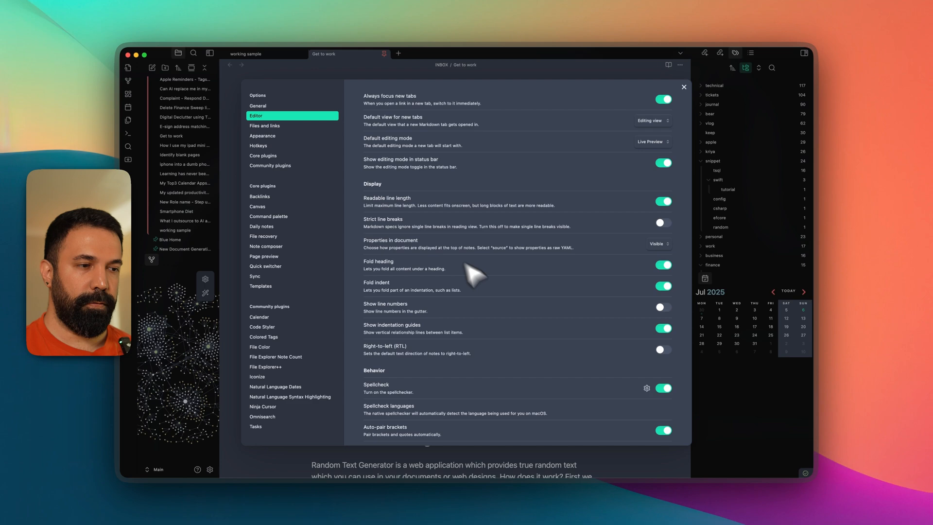
{"action": "mouse_move", "coordinate": [420, 312]}
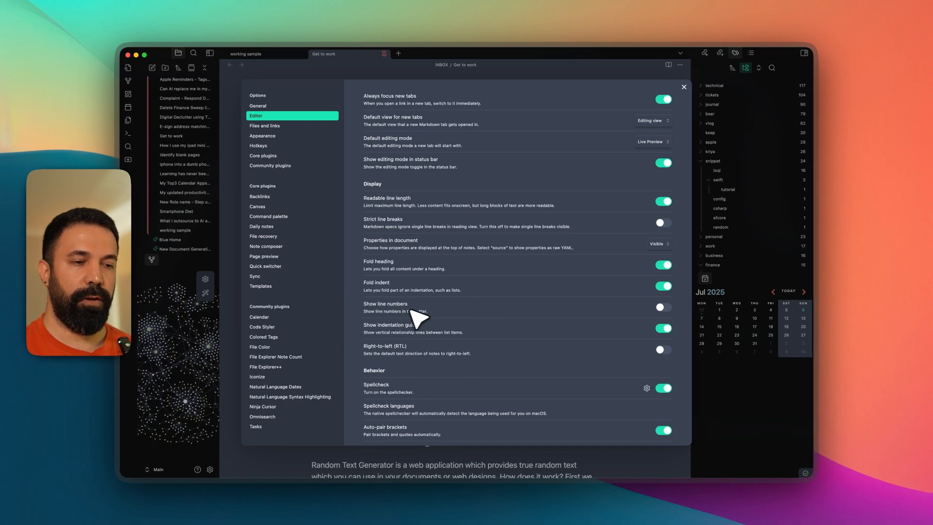
{"action": "left_click", "coordinate": [682, 87]}
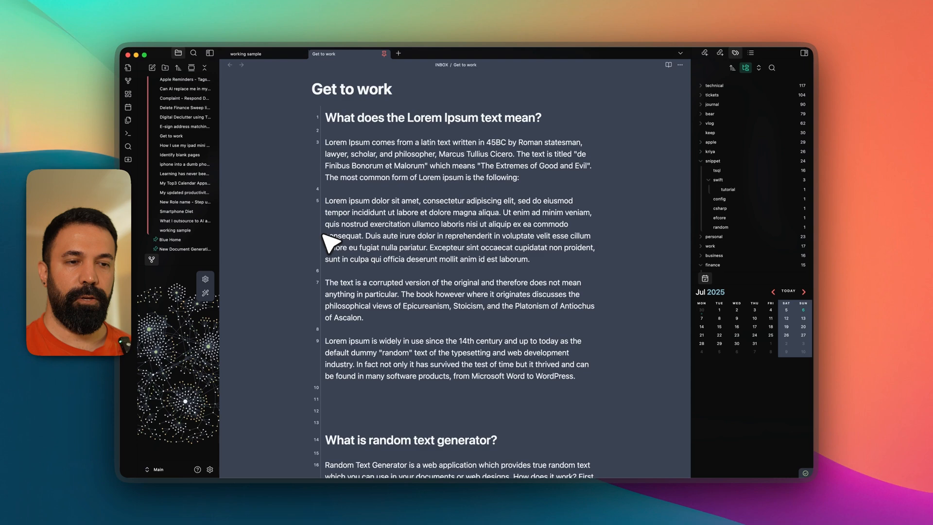
{"action": "scroll", "scroll_direction": "down", "scroll_amount": 3}
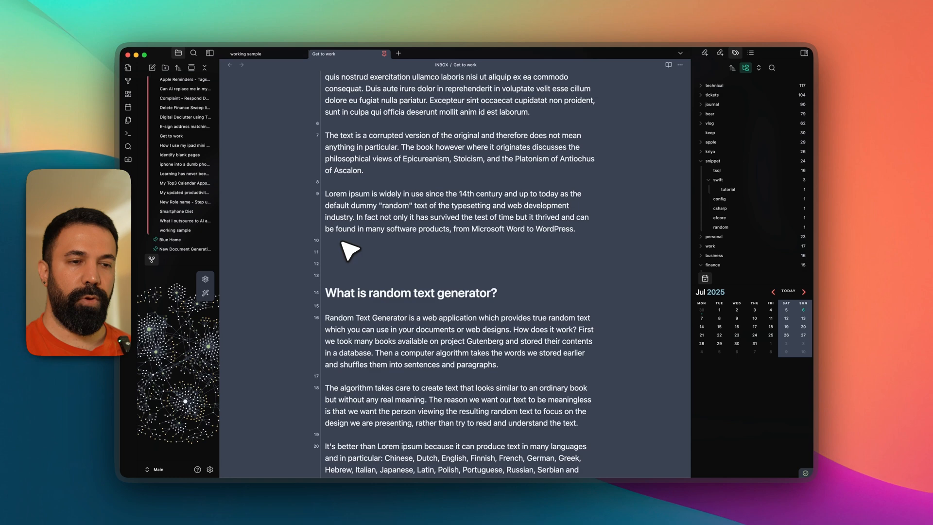
{"action": "mouse_move", "coordinate": [423, 205]}
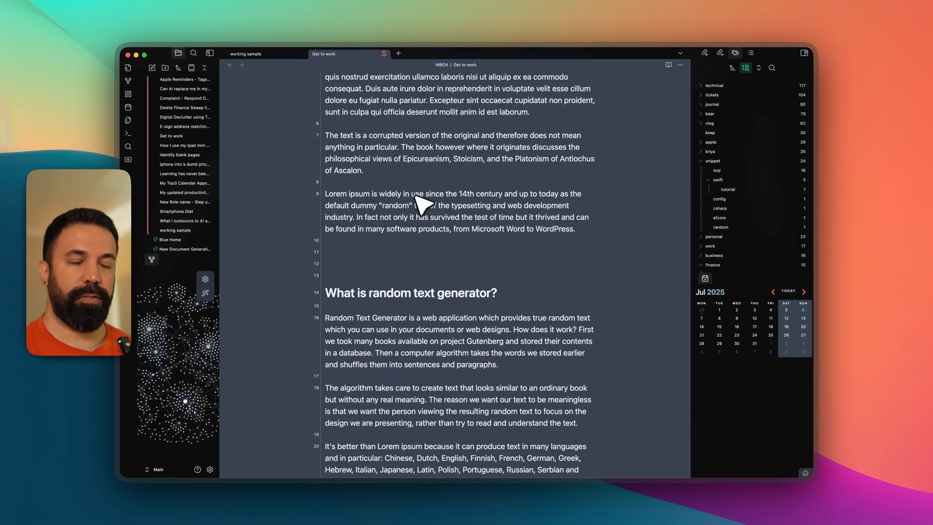
{"action": "mouse_move", "coordinate": [574, 205]}
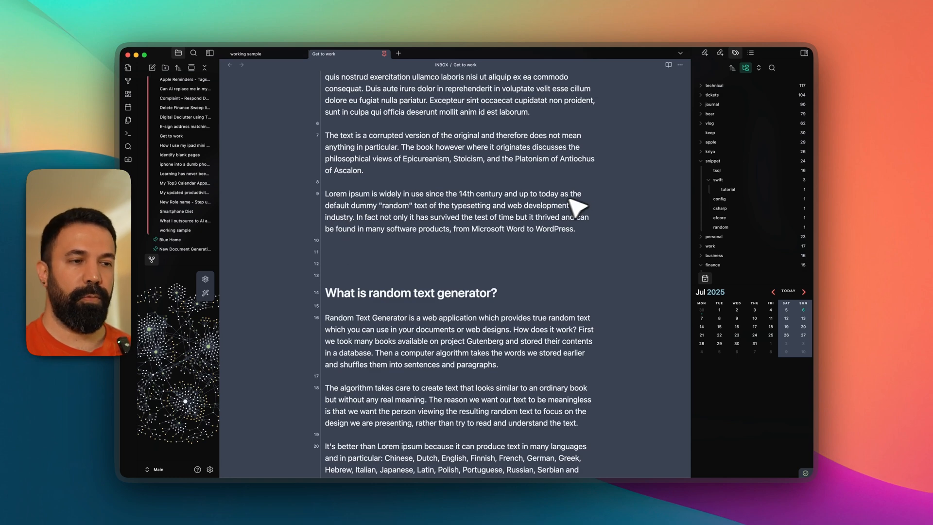
{"action": "left_click", "coordinate": [580, 194]}
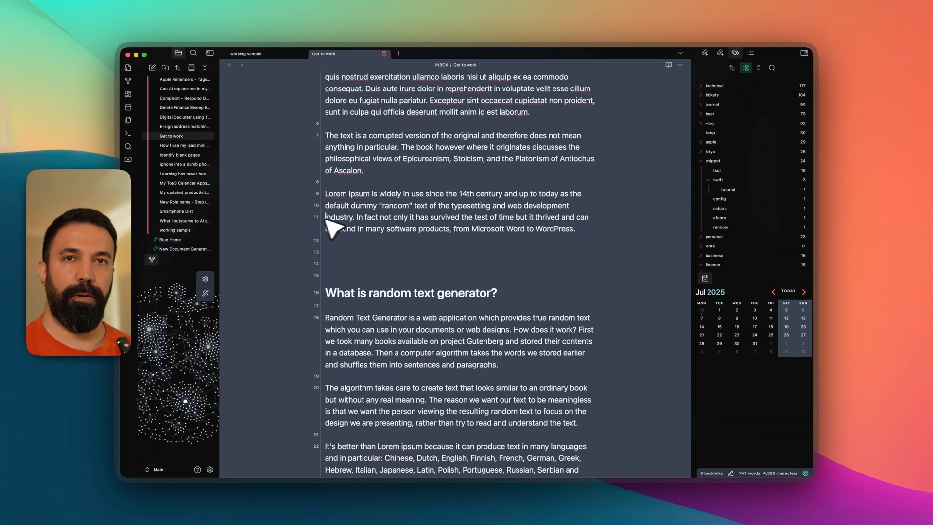
{"action": "mouse_move", "coordinate": [309, 389]}
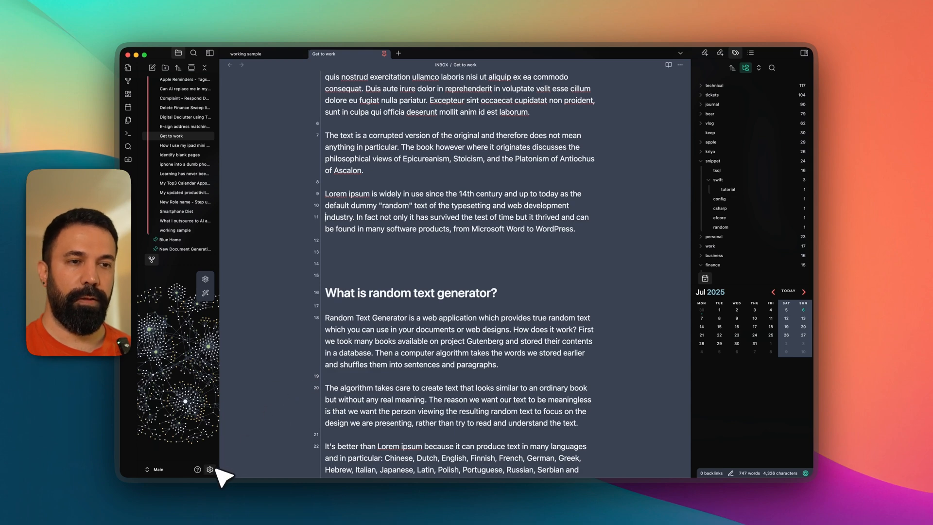
Raise the font size and zoom level sliders in Appearance, then return to the note
{"action": "left_click", "coordinate": [210, 469]}
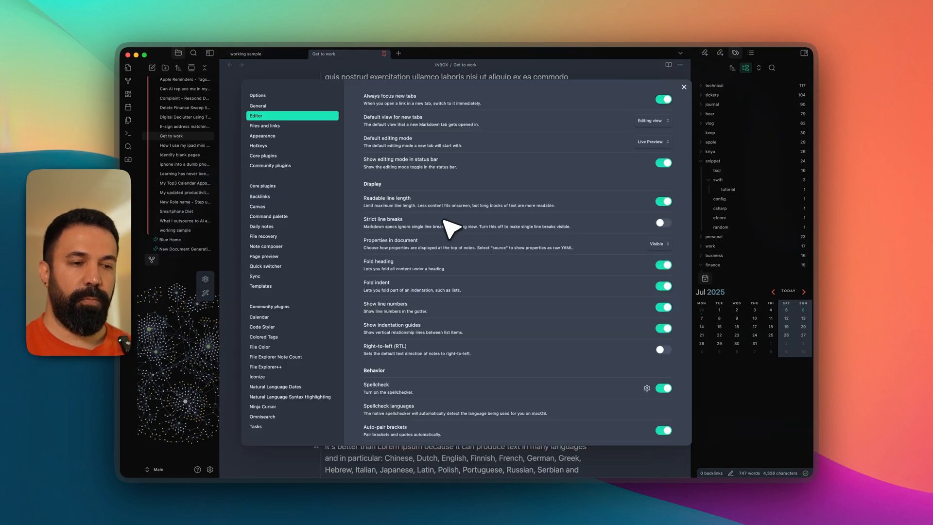
{"action": "left_click", "coordinate": [262, 136]}
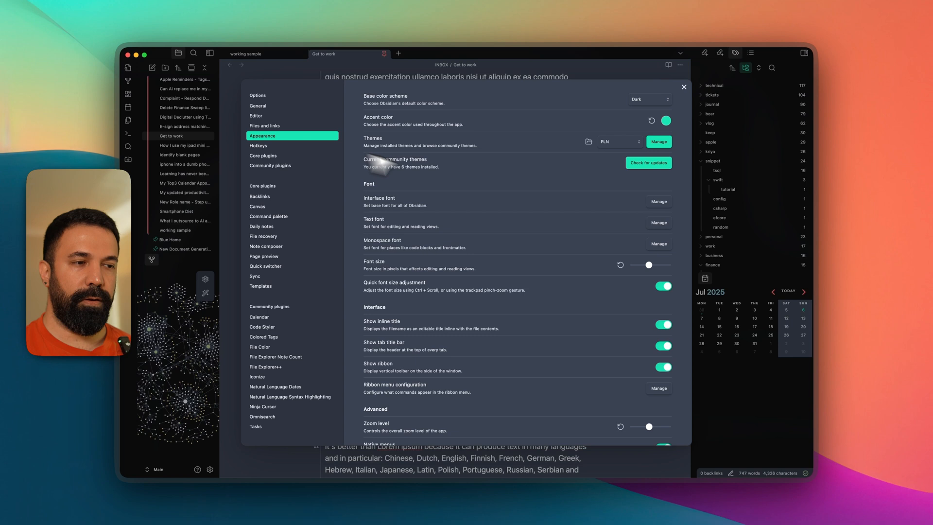
{"action": "scroll", "scroll_direction": "down", "scroll_amount": 3}
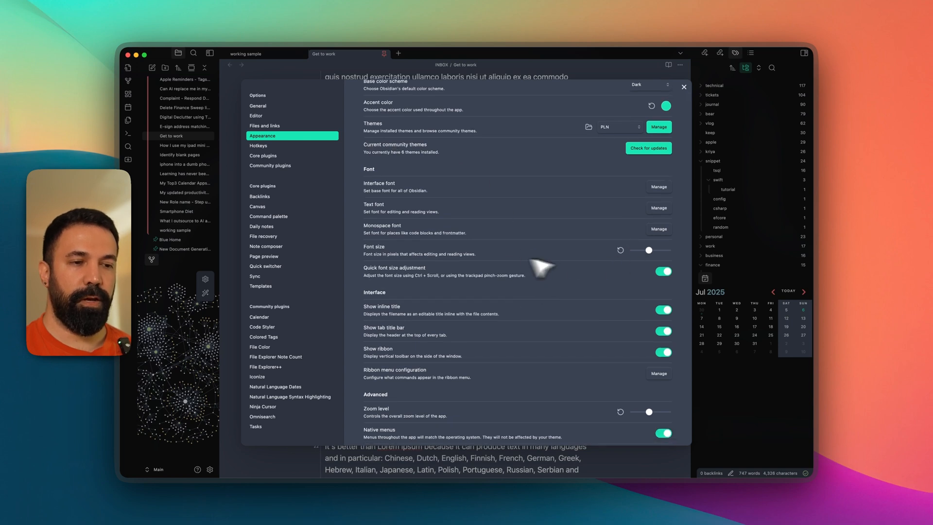
{"action": "scroll", "scroll_direction": "down", "scroll_amount": 3}
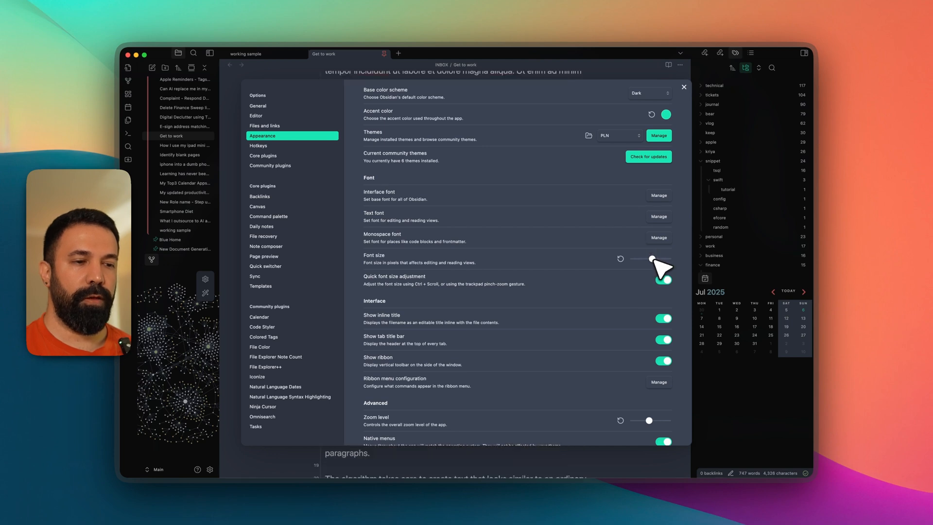
{"action": "mouse_move", "coordinate": [479, 407]}
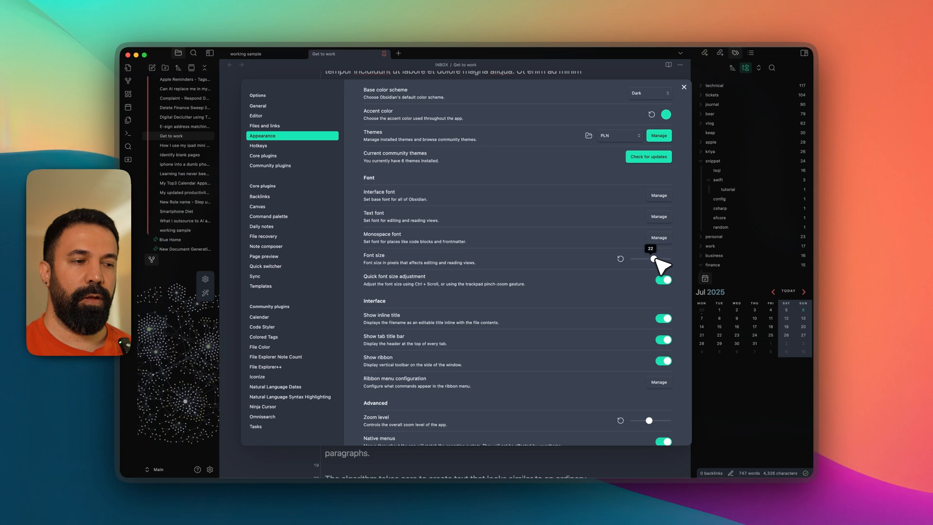
{"action": "scroll", "scroll_direction": "down", "scroll_amount": 3}
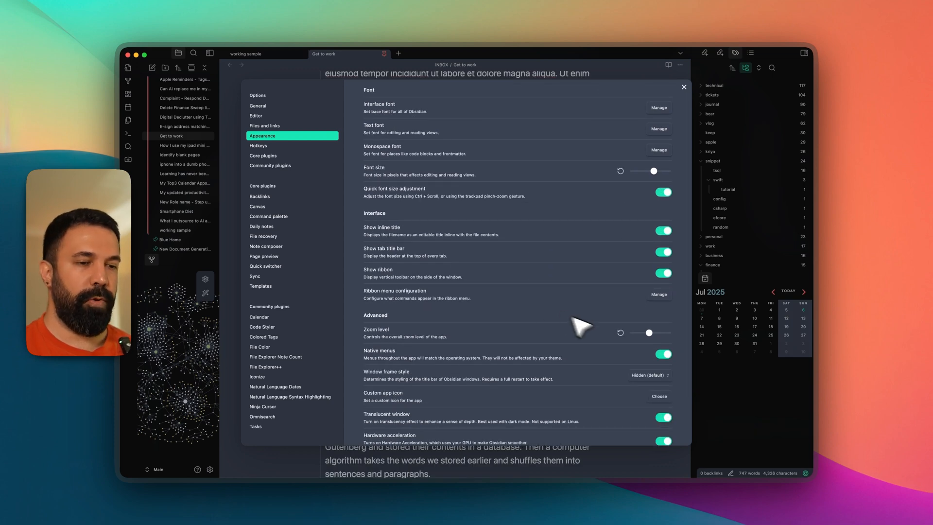
{"action": "left_click_drag", "start_coordinate": [648, 332], "coordinate": [652, 332]}
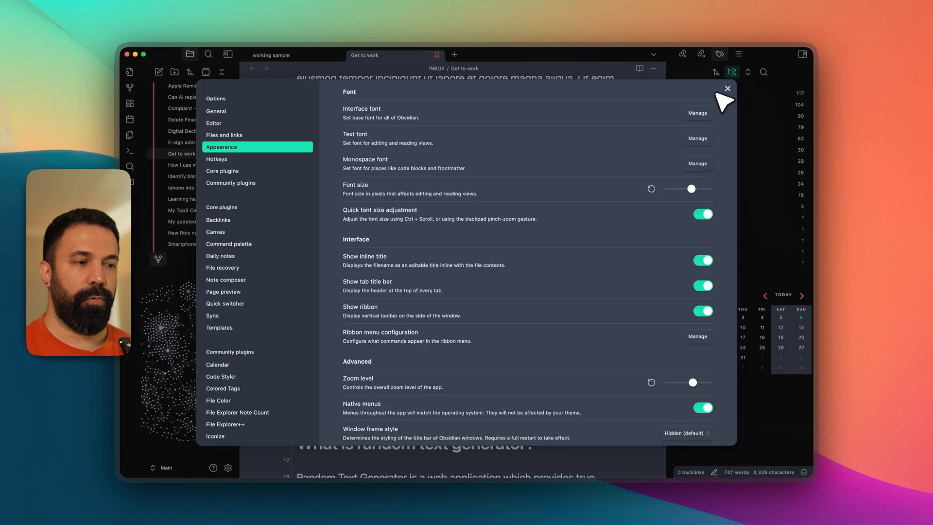
{"action": "mouse_move", "coordinate": [713, 78]}
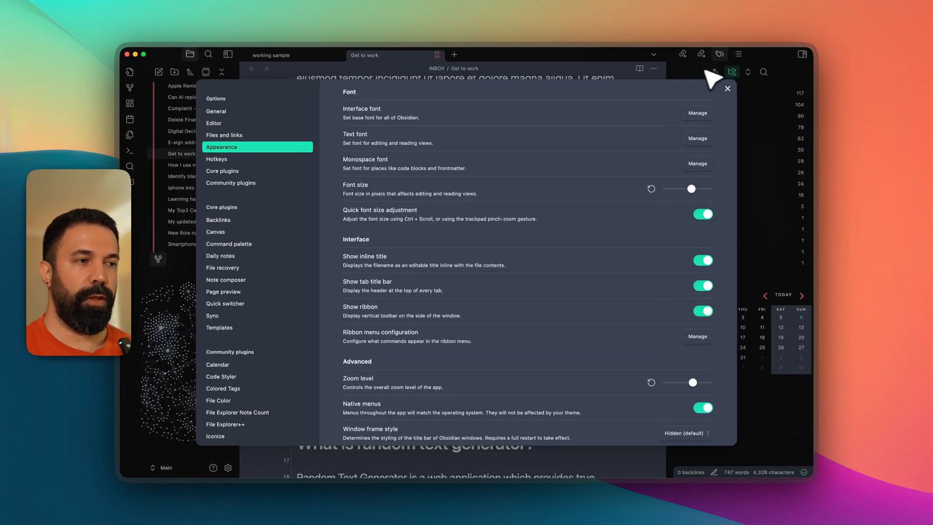
{"action": "left_click", "coordinate": [726, 88]}
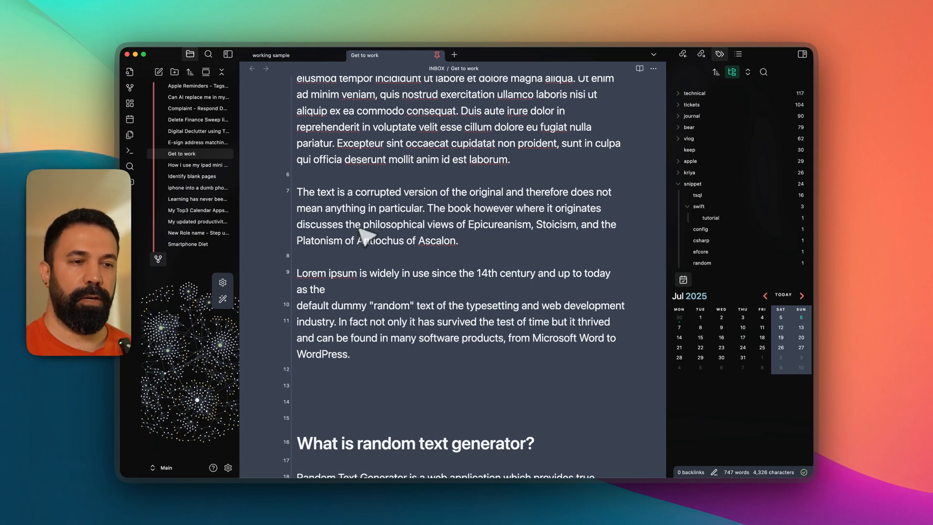
Collapse the right tags and calendar sidebar and reopen the settings
{"action": "scroll", "scroll_direction": "down", "scroll_amount": 3}
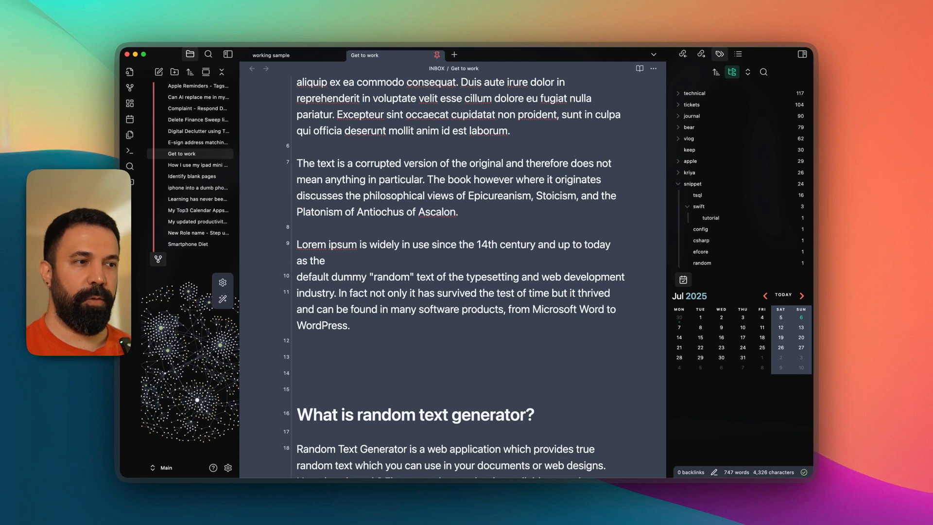
{"action": "mouse_move", "coordinate": [454, 89]}
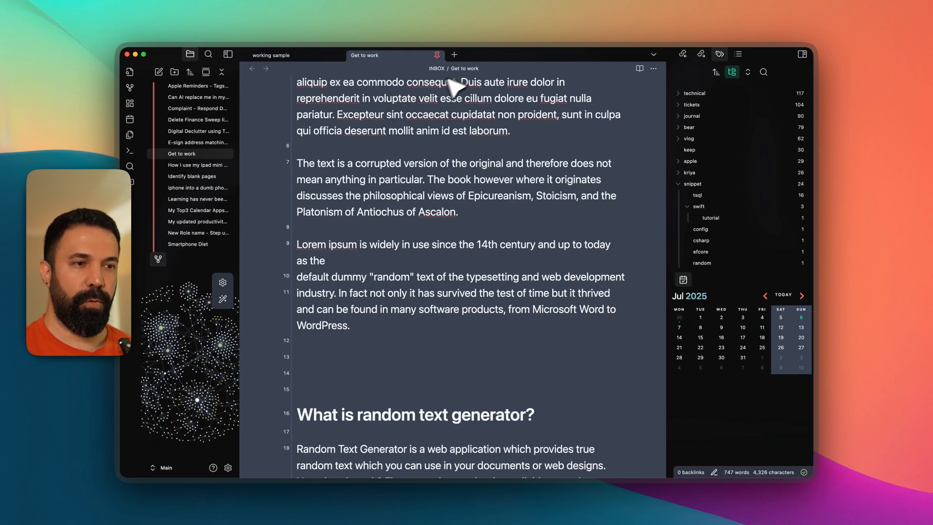
{"action": "mouse_move", "coordinate": [235, 77]}
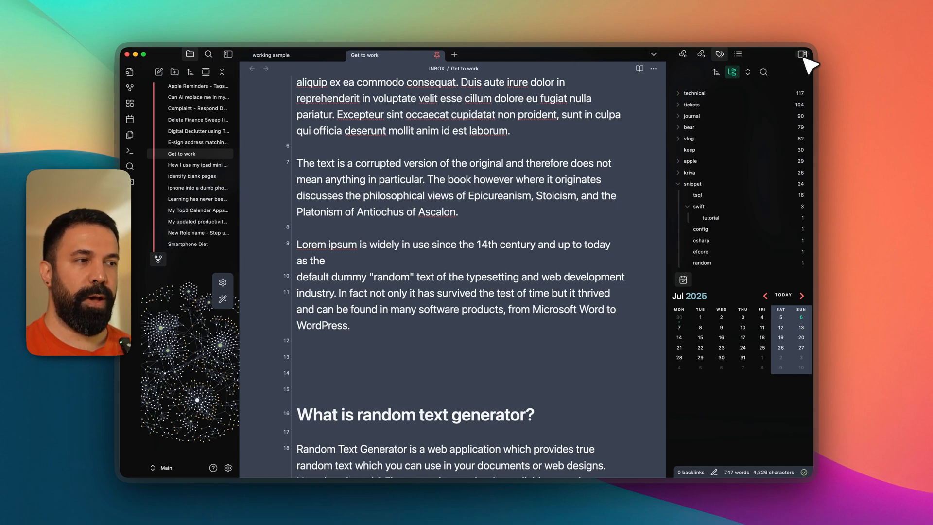
{"action": "left_click", "coordinate": [801, 54]}
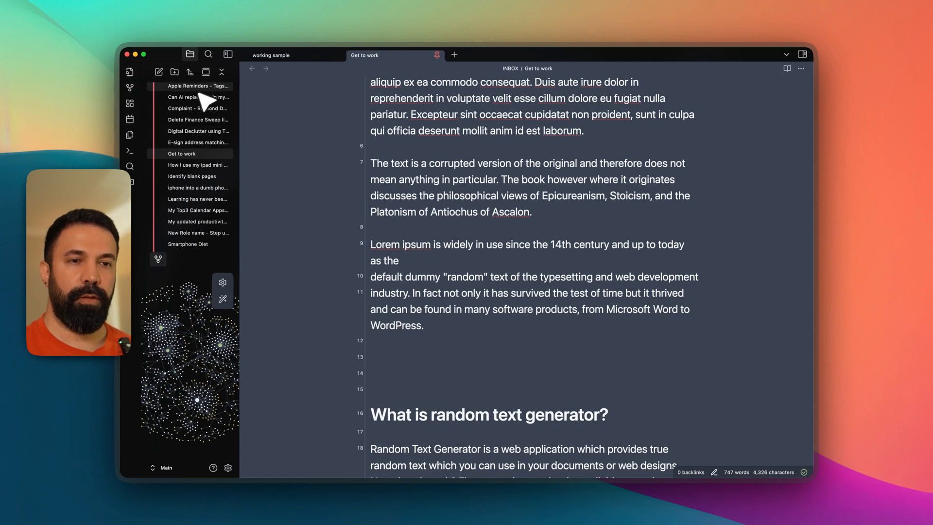
{"action": "left_click", "coordinate": [227, 467]}
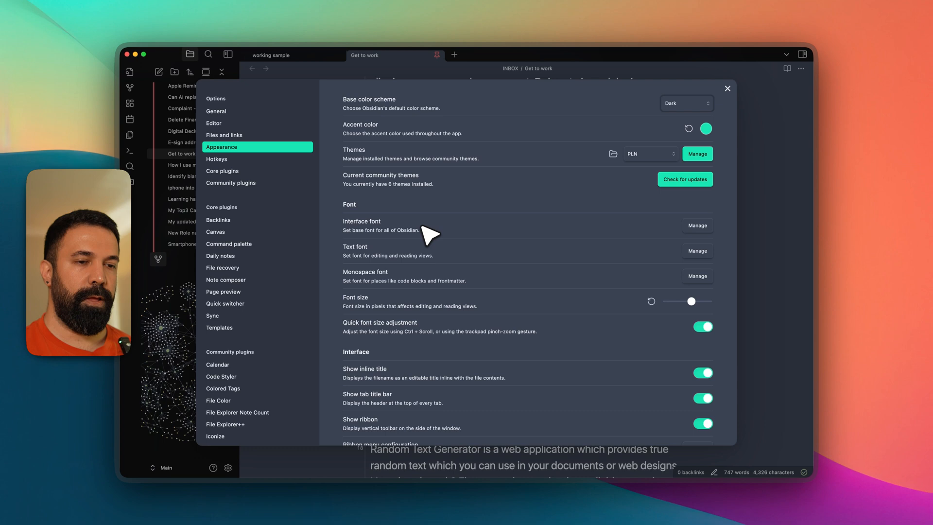
Switch off the tab title bar in Appearance and preview the note
{"action": "scroll", "scroll_direction": "down", "scroll_amount": 3}
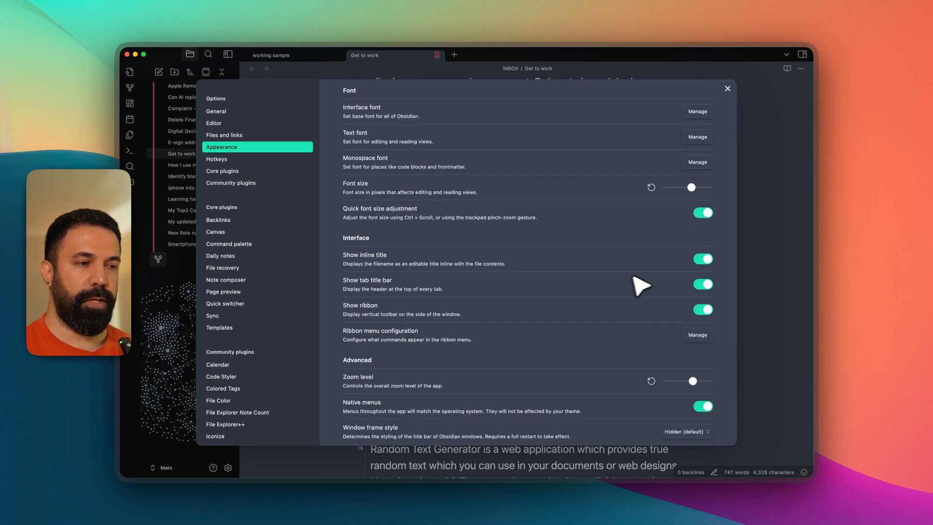
{"action": "mouse_move", "coordinate": [390, 297]}
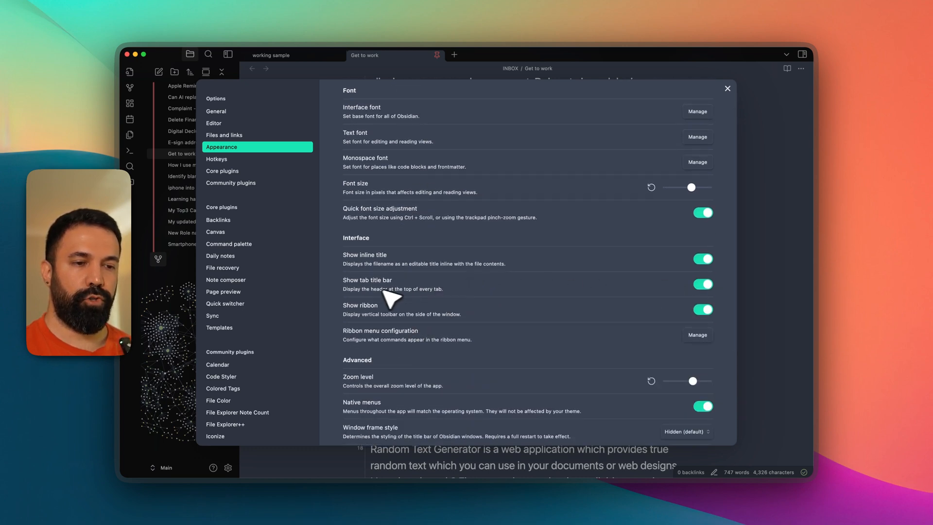
{"action": "mouse_move", "coordinate": [488, 293]}
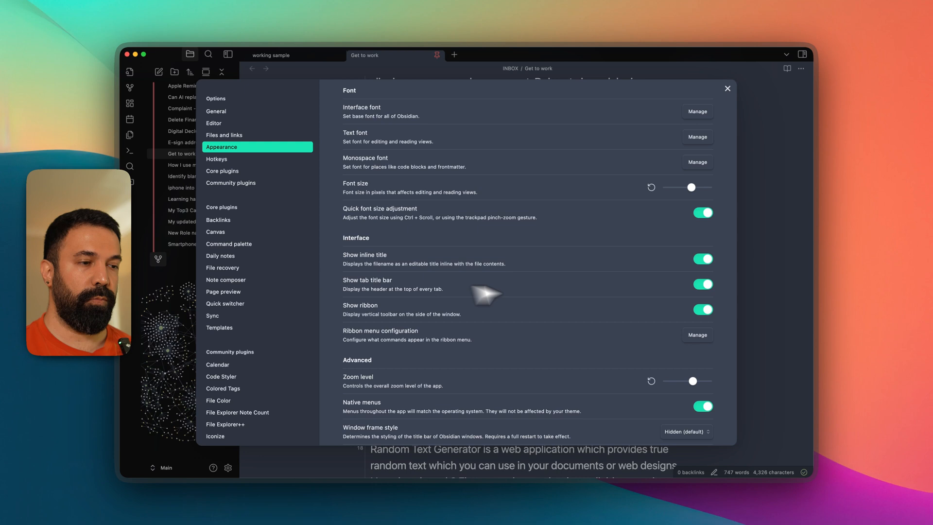
{"action": "left_click", "coordinate": [701, 284]}
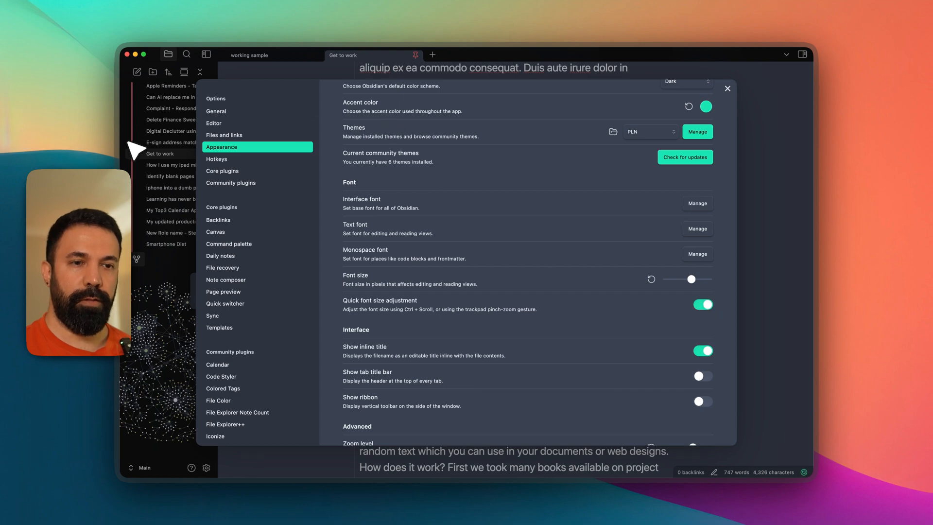
{"action": "left_click", "coordinate": [727, 89]}
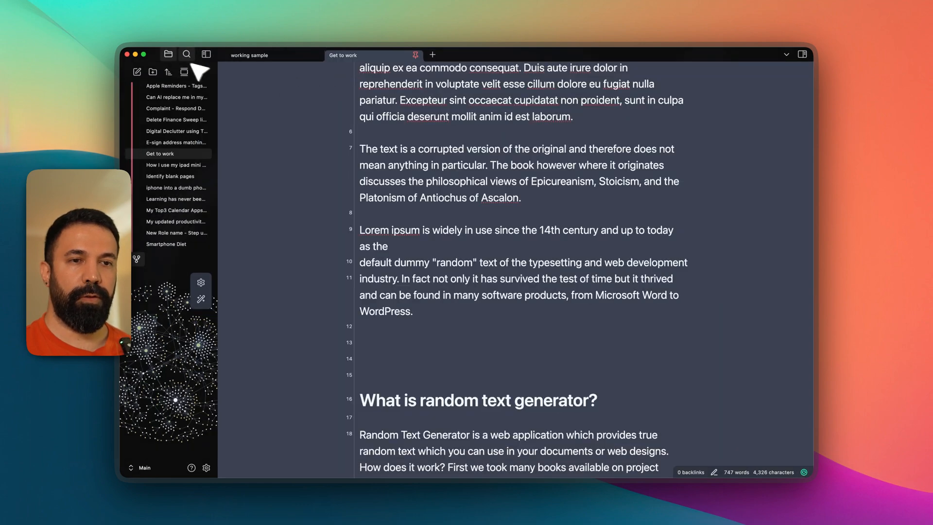
Collapse and restore the left file panel, then return to the Appearance settings
{"action": "left_click", "coordinate": [206, 54]}
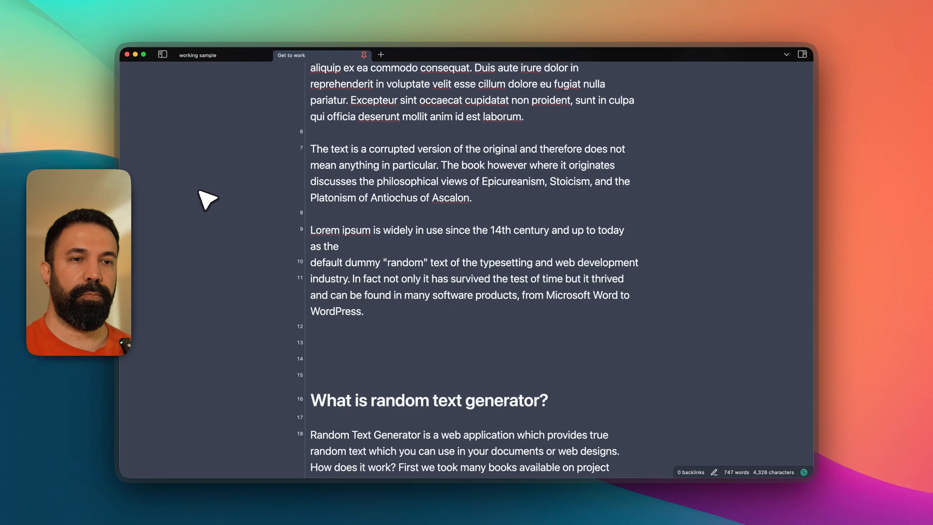
{"action": "left_click", "coordinate": [163, 54]}
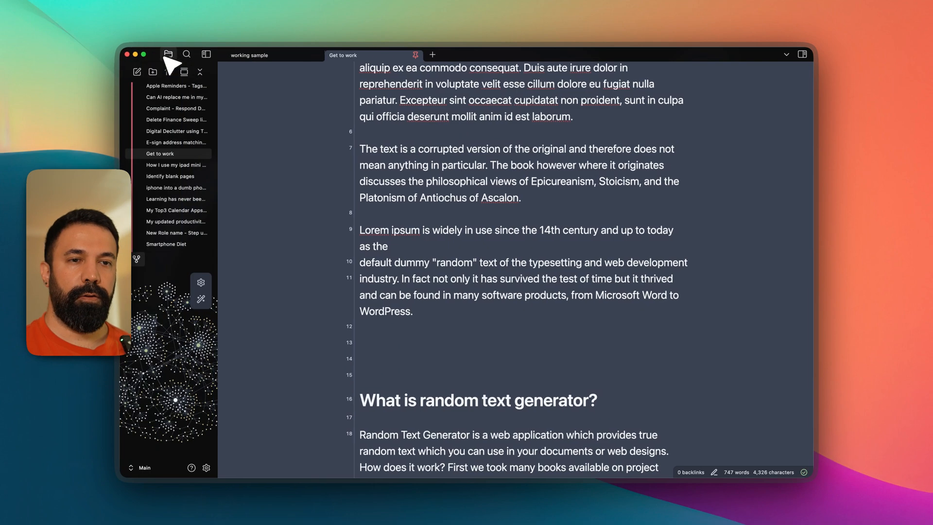
{"action": "left_click", "coordinate": [205, 467]}
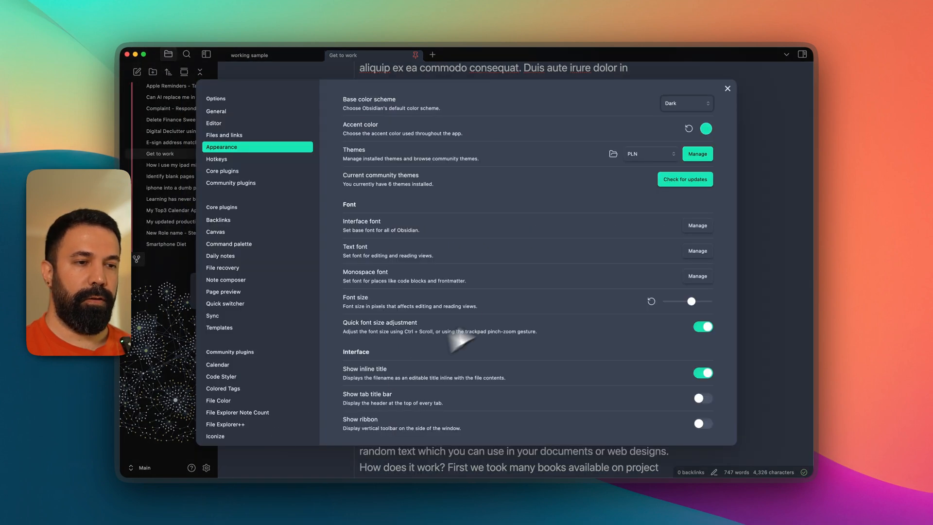
{"action": "mouse_move", "coordinate": [599, 318]}
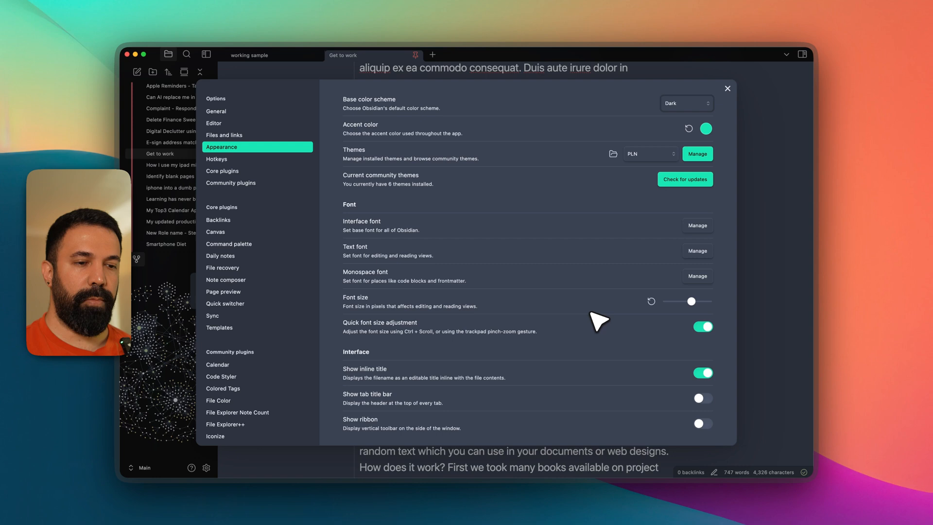
{"action": "mouse_move", "coordinate": [608, 314]}
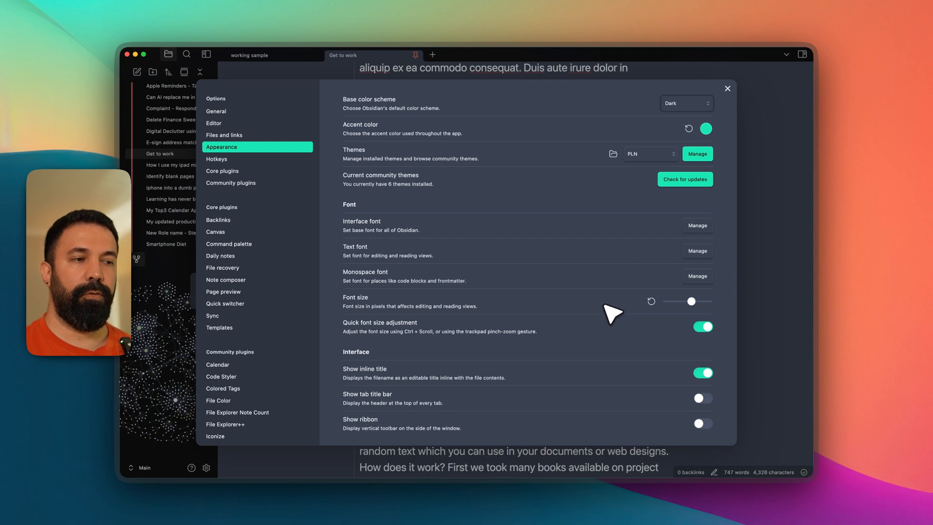
Switch Show ribbon back on in Appearance and return to the note
{"action": "scroll", "scroll_direction": "down", "scroll_amount": 3}
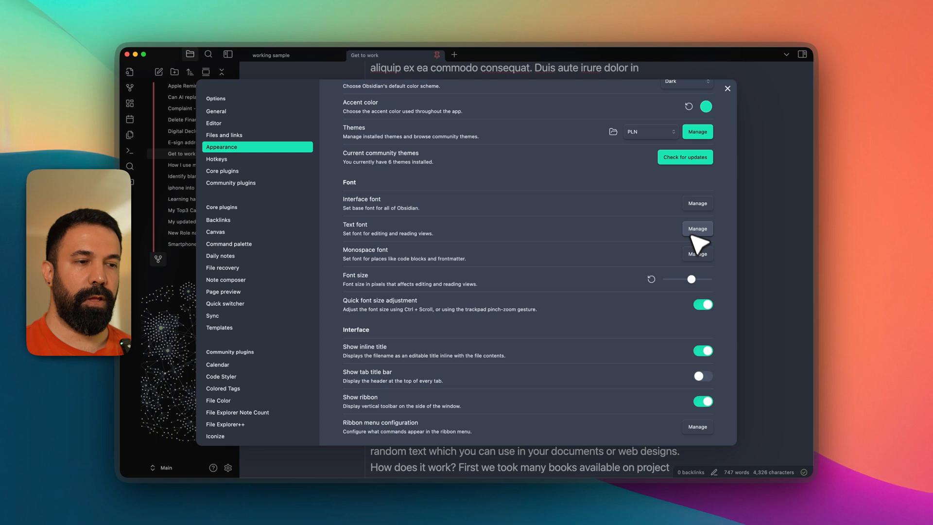
{"action": "scroll", "scroll_direction": "down", "scroll_amount": 3}
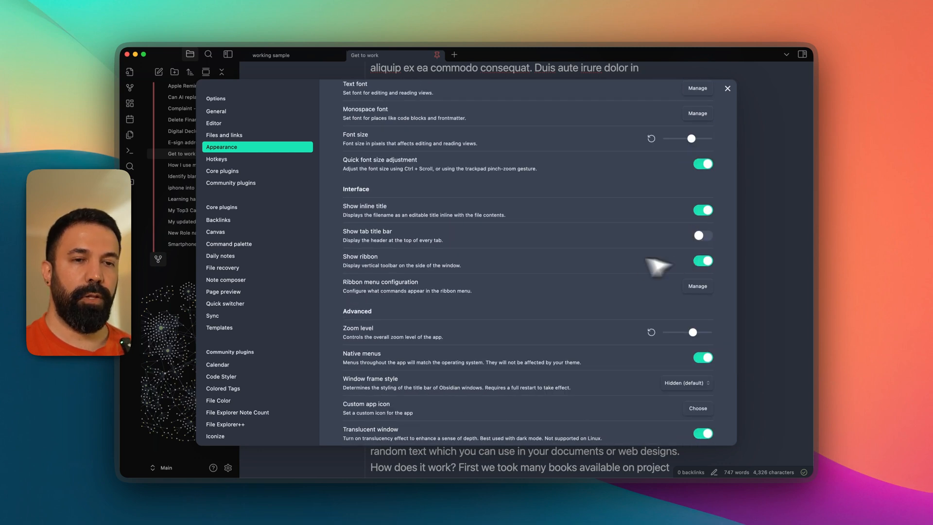
{"action": "left_click", "coordinate": [696, 285]}
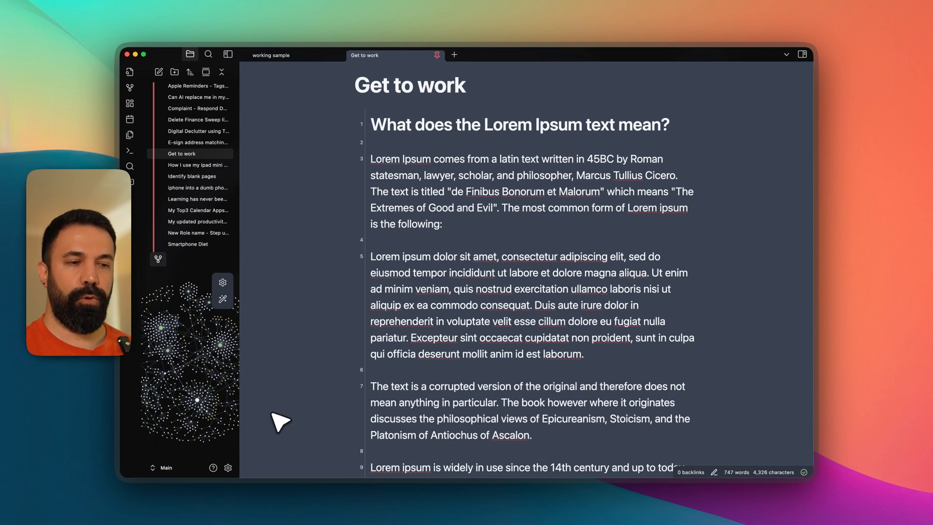
Browse the community plugin catalogue from the settings
{"action": "left_click", "coordinate": [227, 467]}
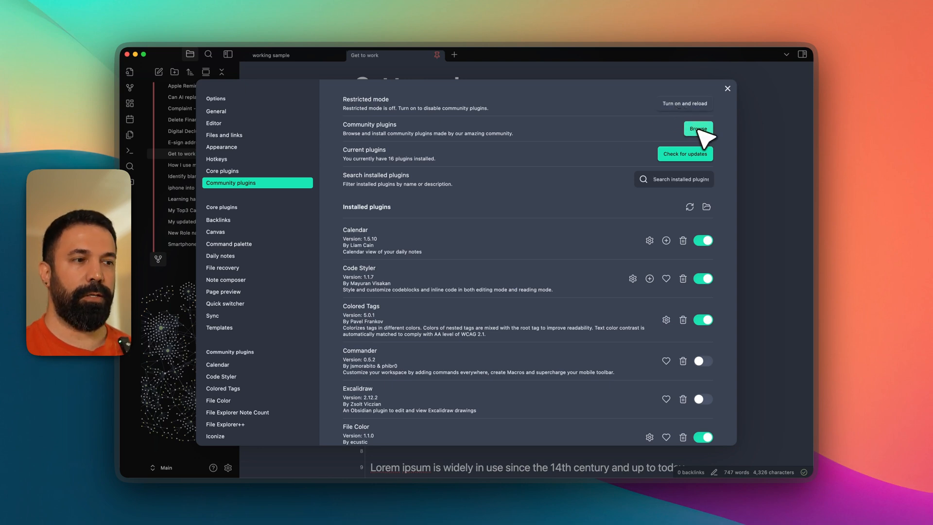
{"action": "mouse_move", "coordinate": [254, 195]}
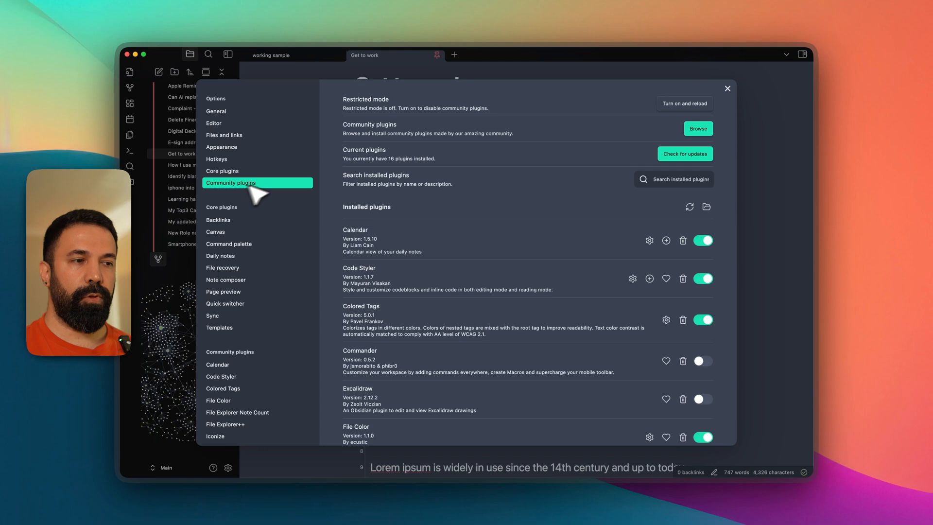
{"action": "left_click", "coordinate": [698, 128]}
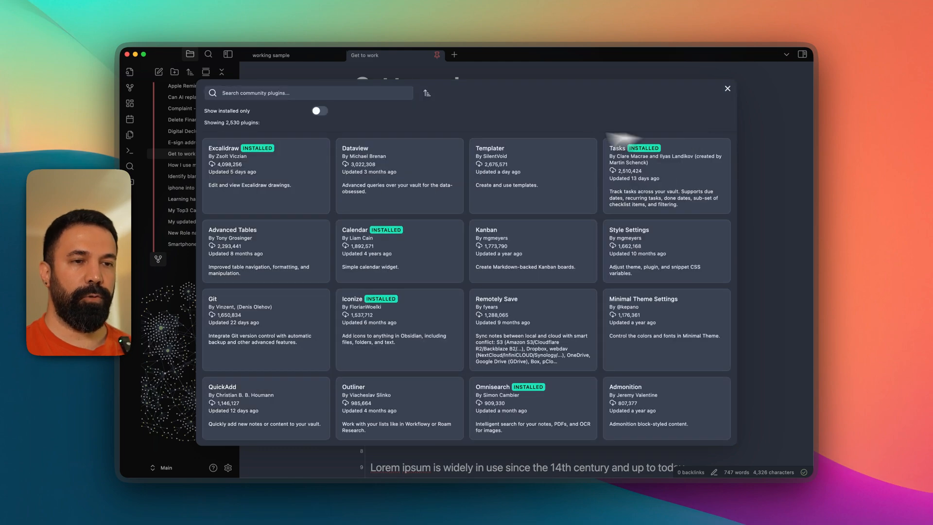
{"action": "mouse_move", "coordinate": [304, 106]}
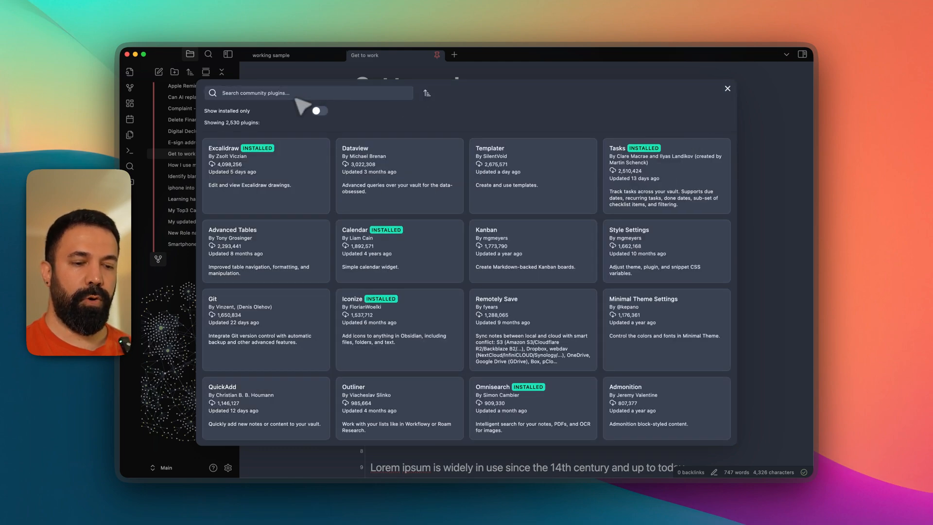
Search 'zen mode', install and enable the Zen plugin, and go to its hotkeys
{"action": "type", "text": "zen"}
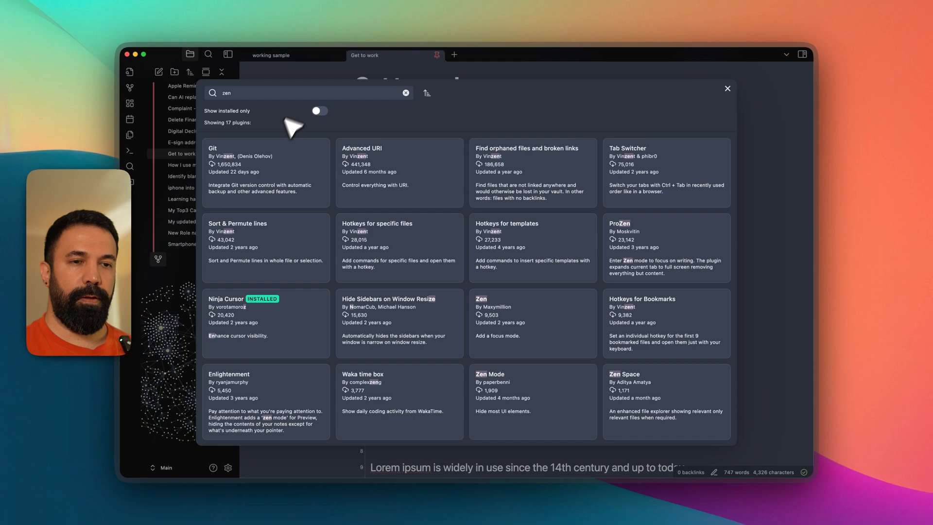
{"action": "type", "text": "mode"}
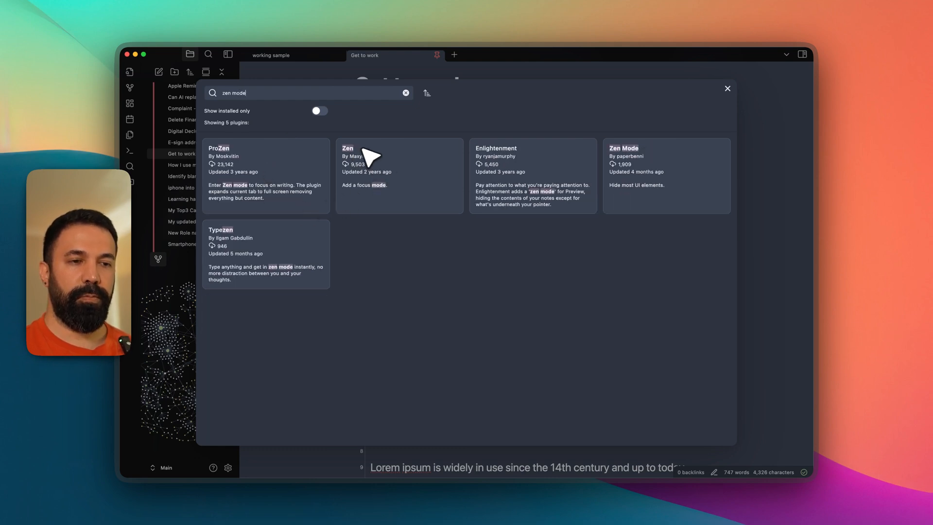
{"action": "left_click", "coordinate": [398, 166]}
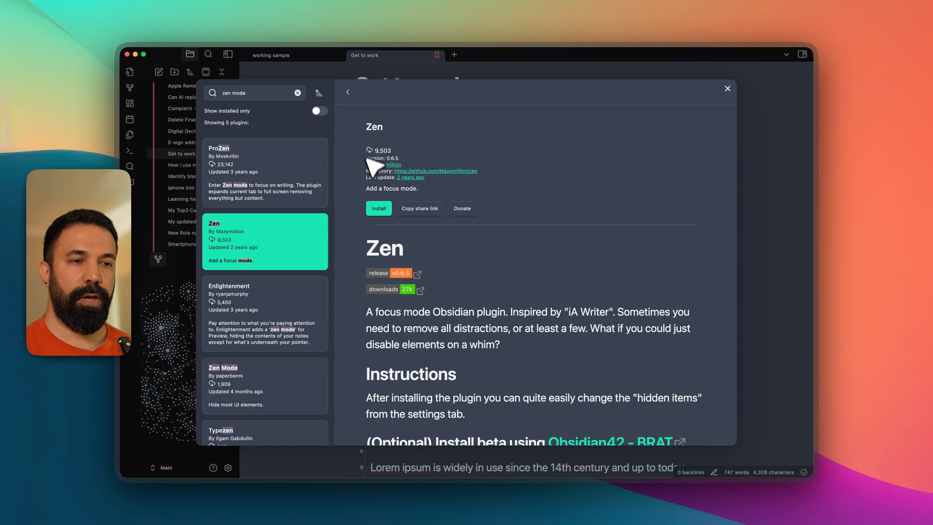
{"action": "left_click", "coordinate": [378, 208]}
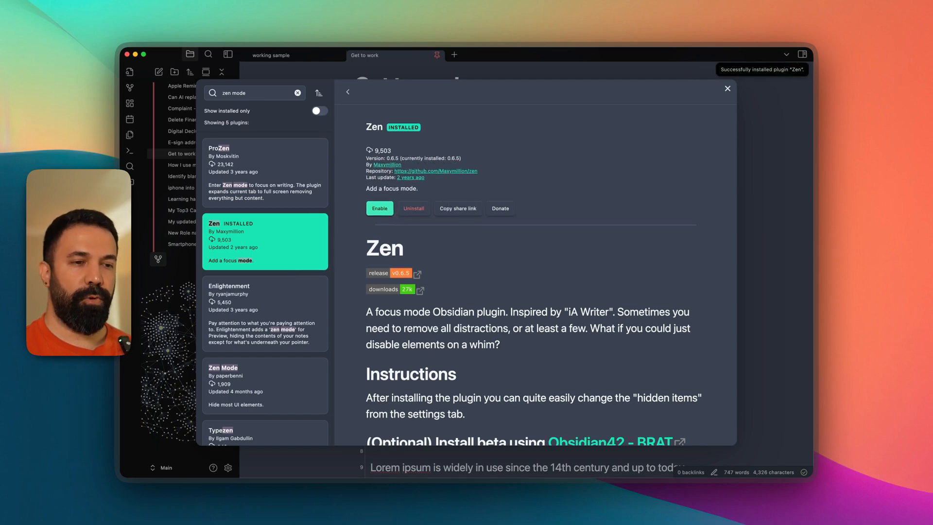
{"action": "left_click", "coordinate": [379, 208]}
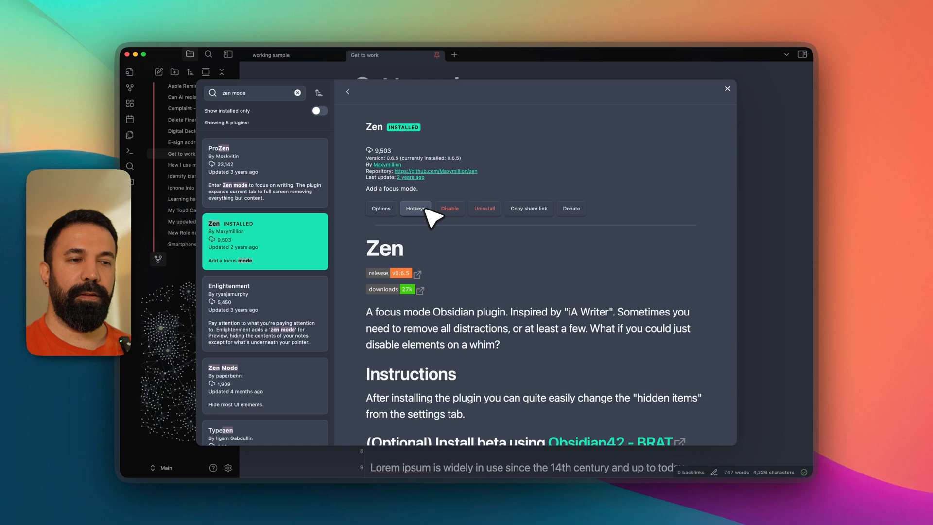
{"action": "left_click", "coordinate": [414, 208]}
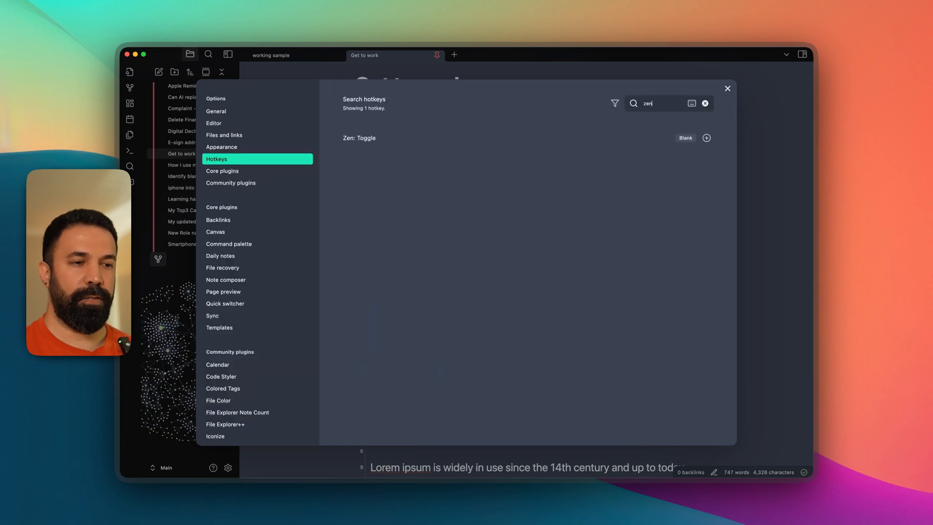
{"action": "mouse_move", "coordinate": [384, 160]}
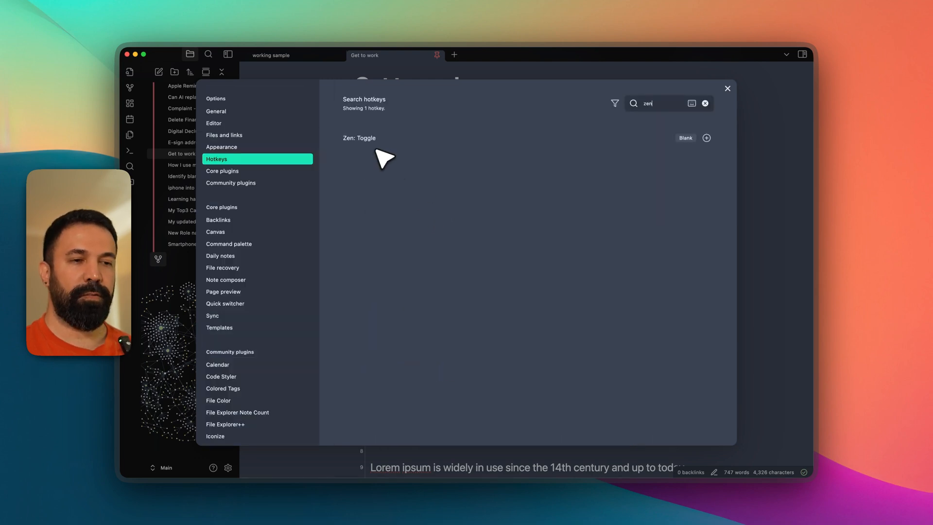
{"action": "mouse_move", "coordinate": [693, 151]}
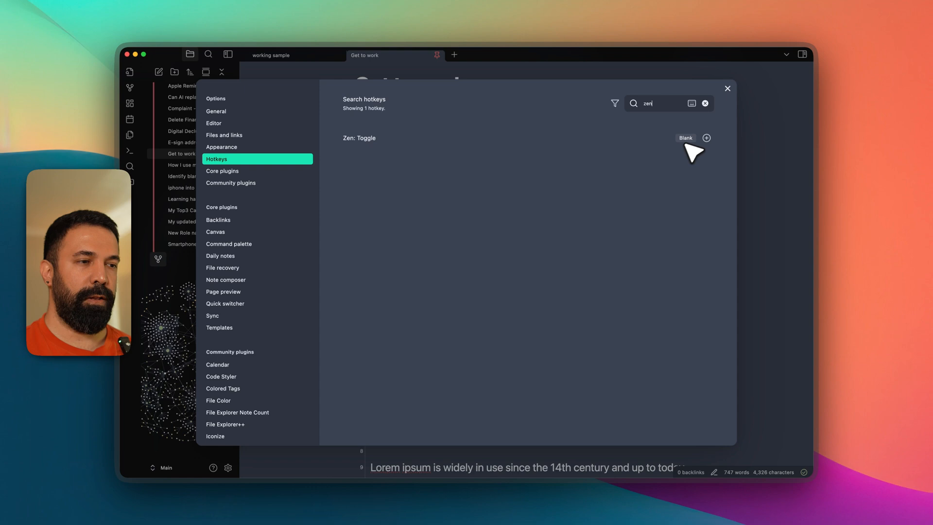
Record a keyboard shortcut for Zen: Toggle and return to the note
{"action": "left_click", "coordinate": [706, 138]}
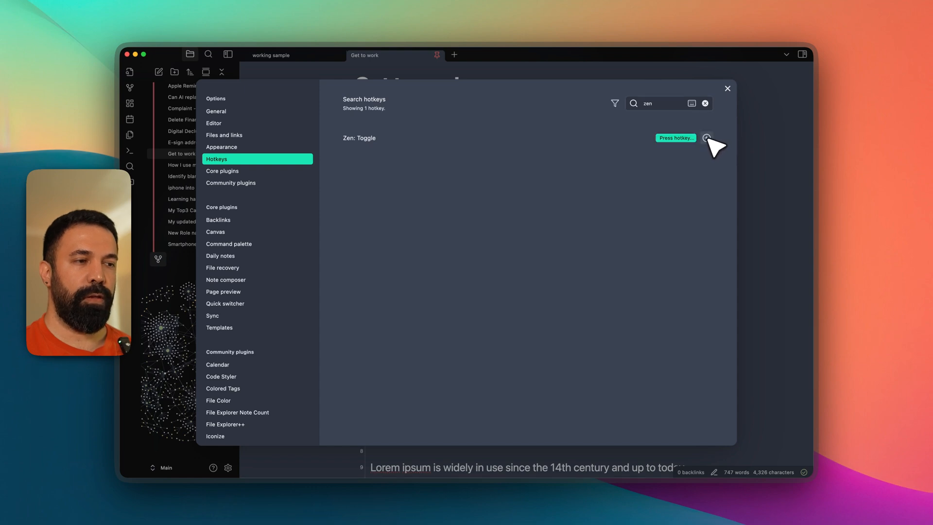
{"action": "mouse_move", "coordinate": [706, 137]}
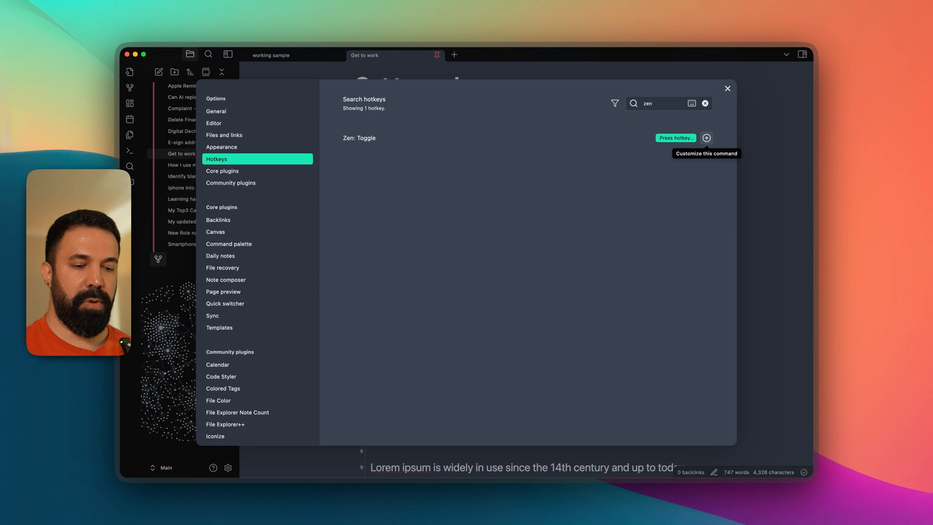
{"action": "left_click", "coordinate": [676, 137]}
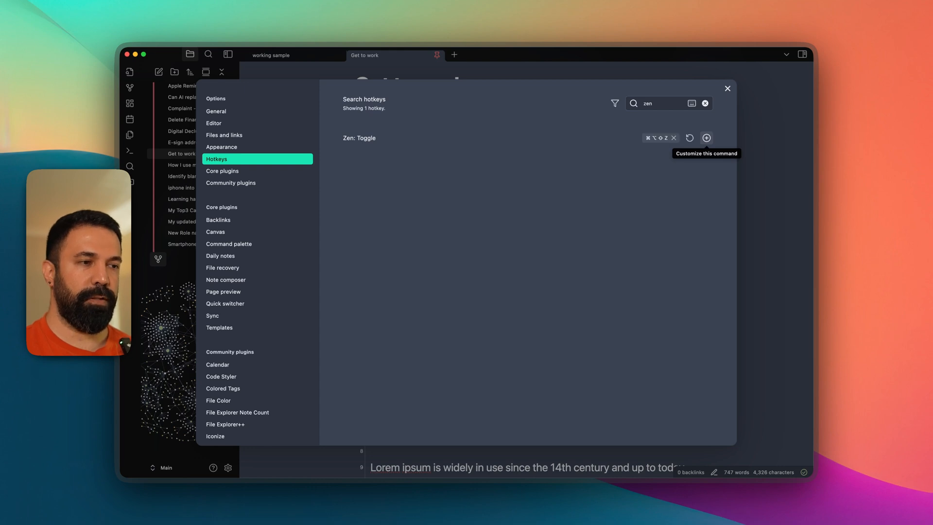
{"action": "mouse_move", "coordinate": [689, 137]}
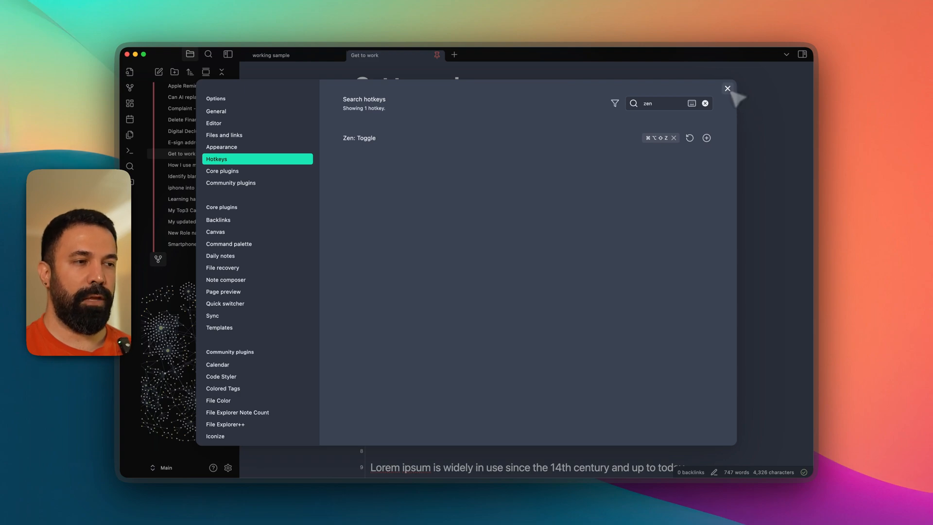
{"action": "left_click", "coordinate": [726, 88]}
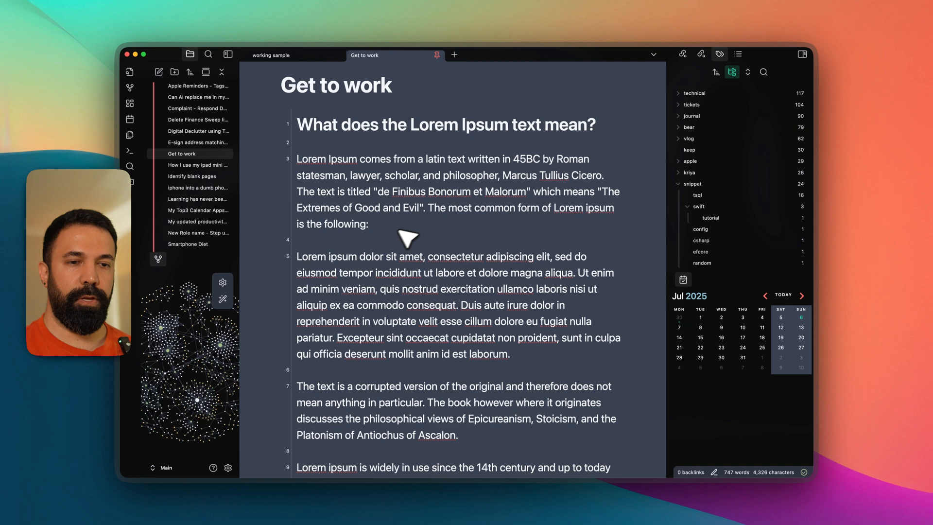
{"action": "mouse_move", "coordinate": [309, 208]}
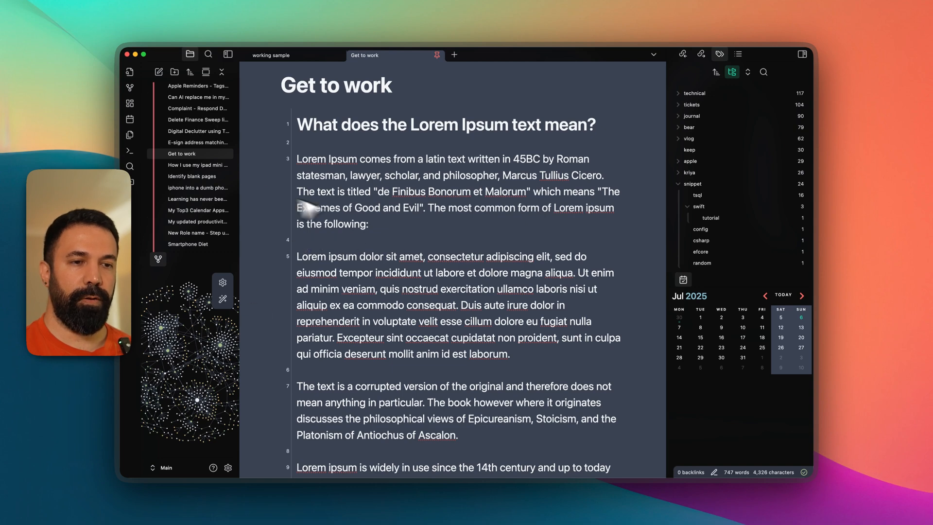